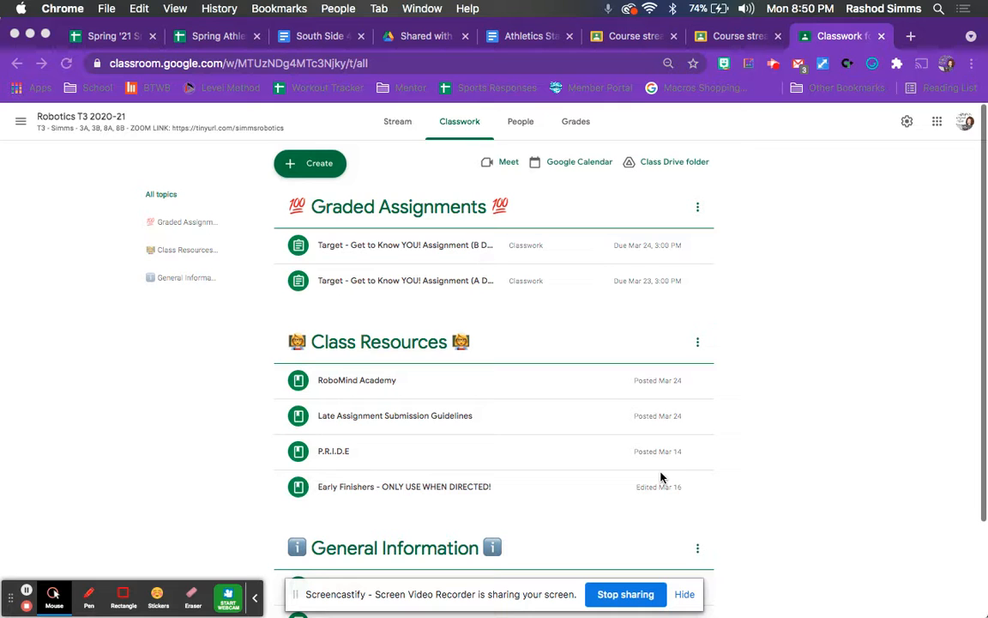
mouse_move(629, 456)
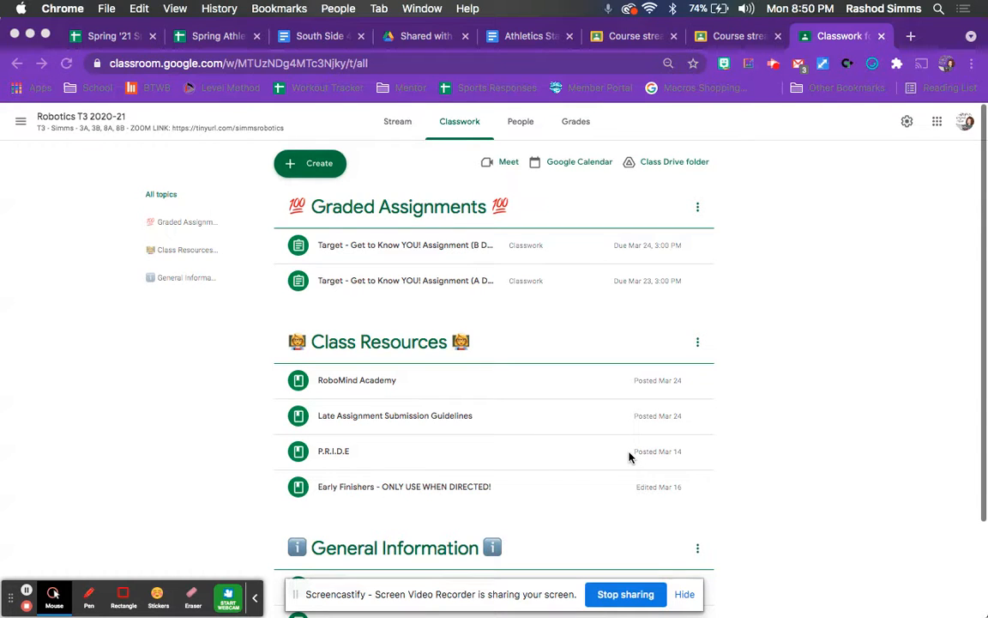
mouse_move(447, 376)
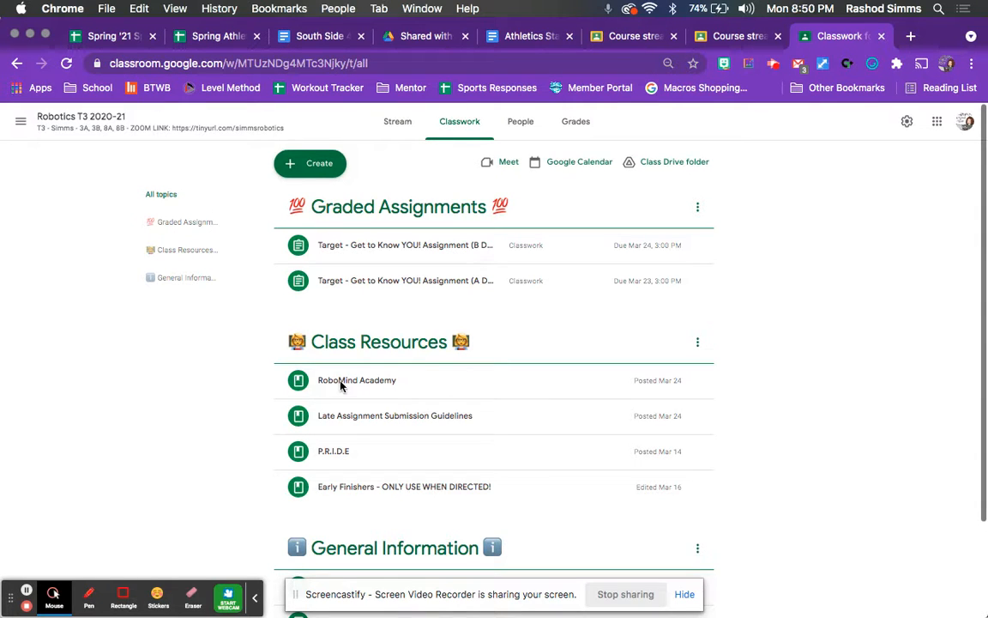
Open the RoboMind Academy class resource and log in with the account's email and password.
click(356, 380)
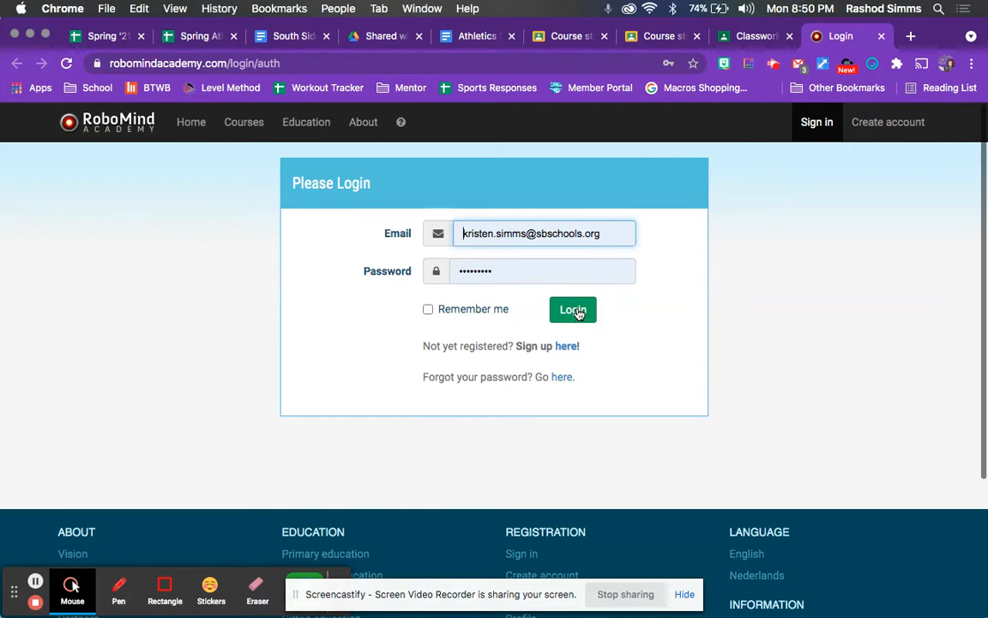
click(572, 309)
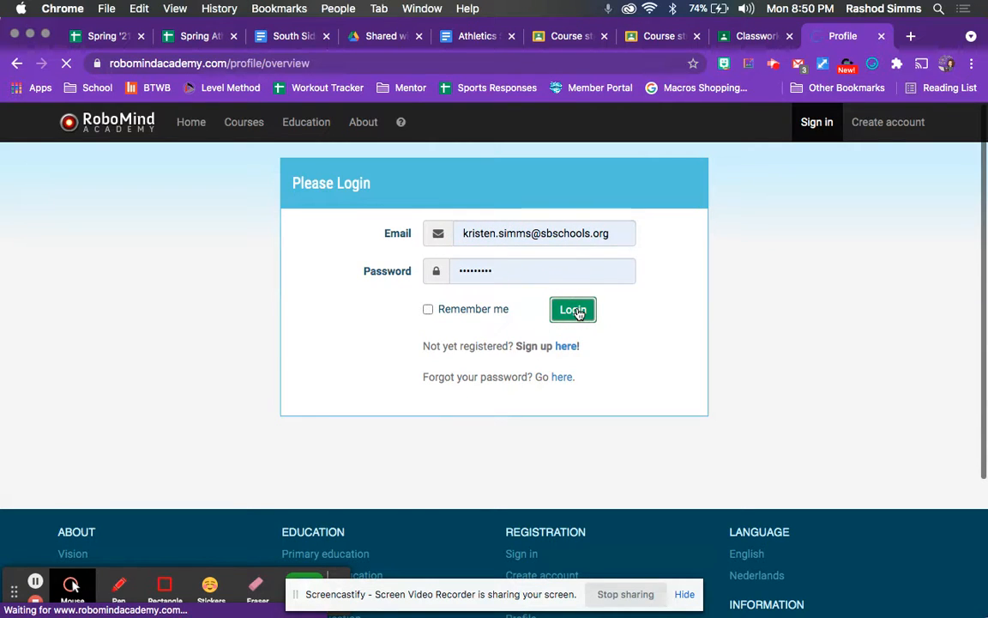
Review the course progress table on the profile page, then go to Courses.
click(572, 310)
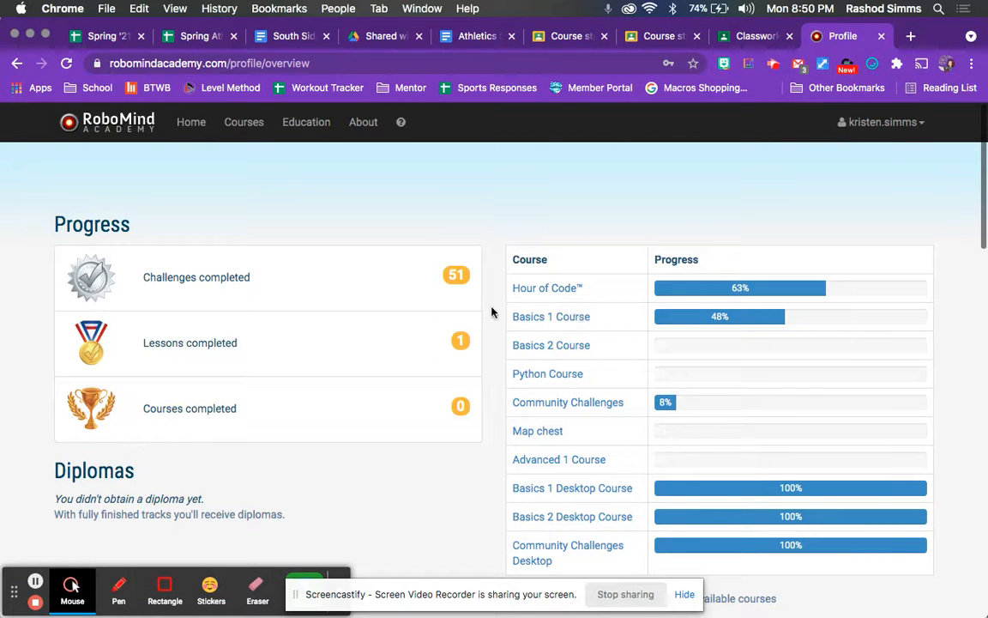
mouse_move(384, 225)
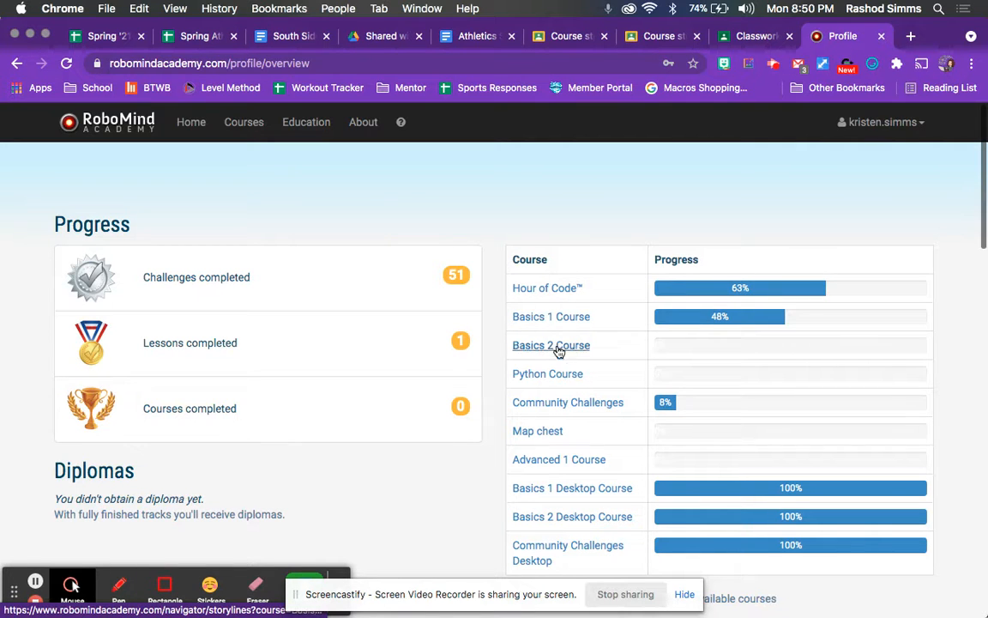
mouse_move(562, 281)
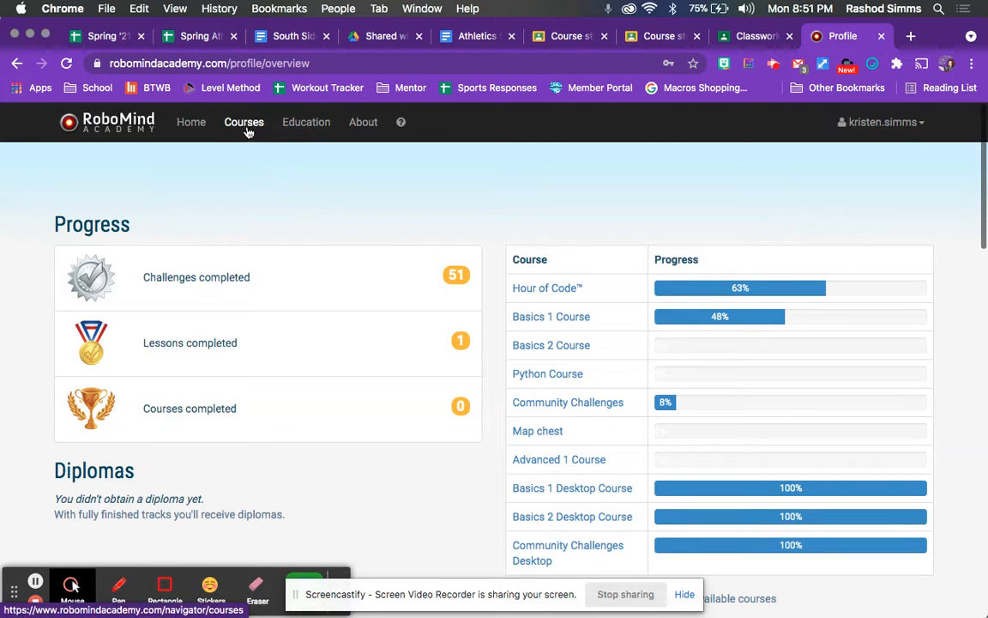
click(244, 122)
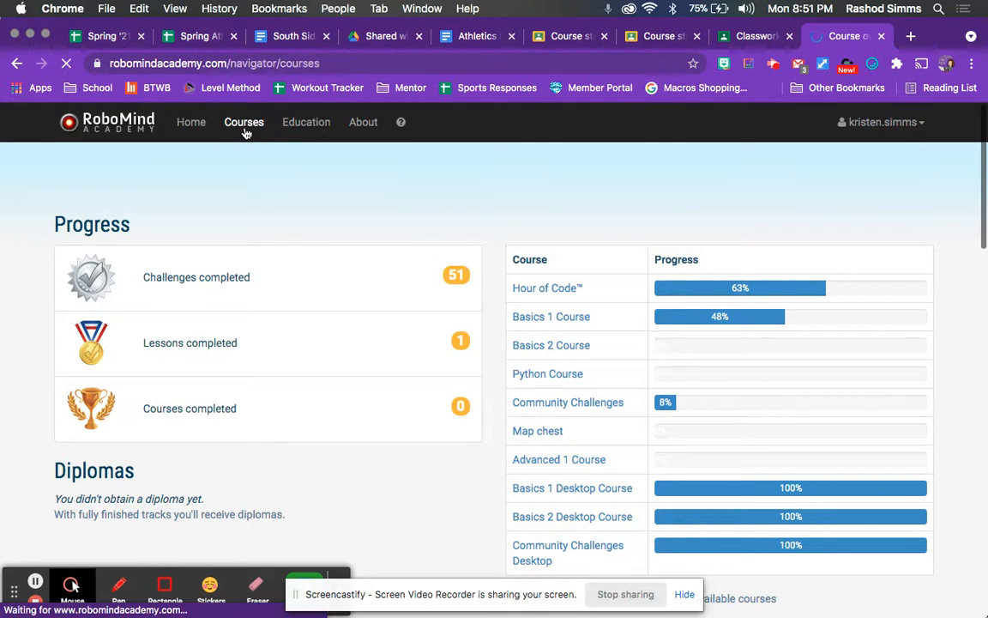
Select the Basics 1 Course in Your courses and start it.
click(244, 121)
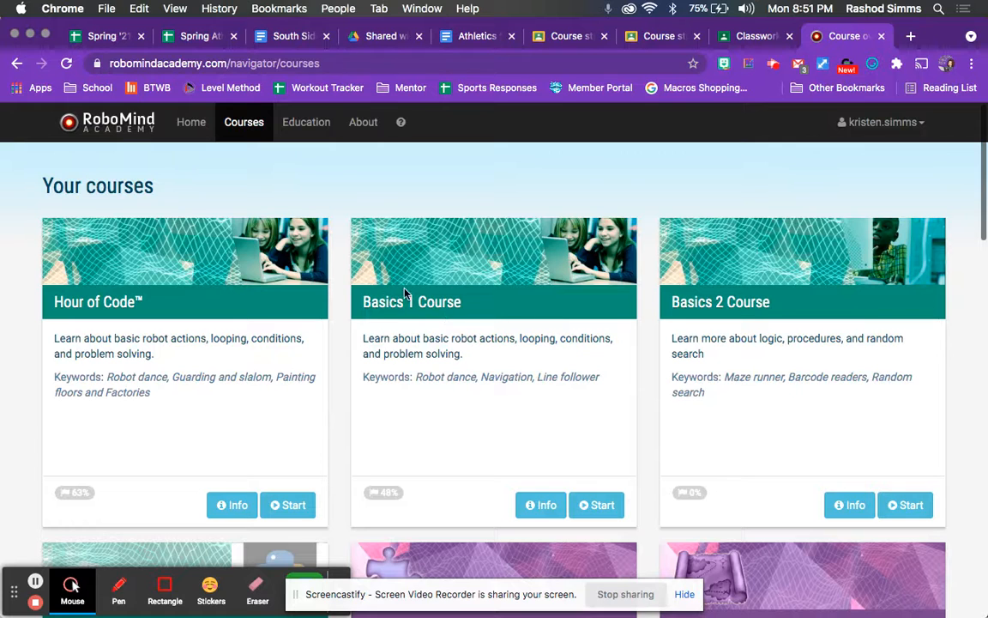
double_click(412, 301)
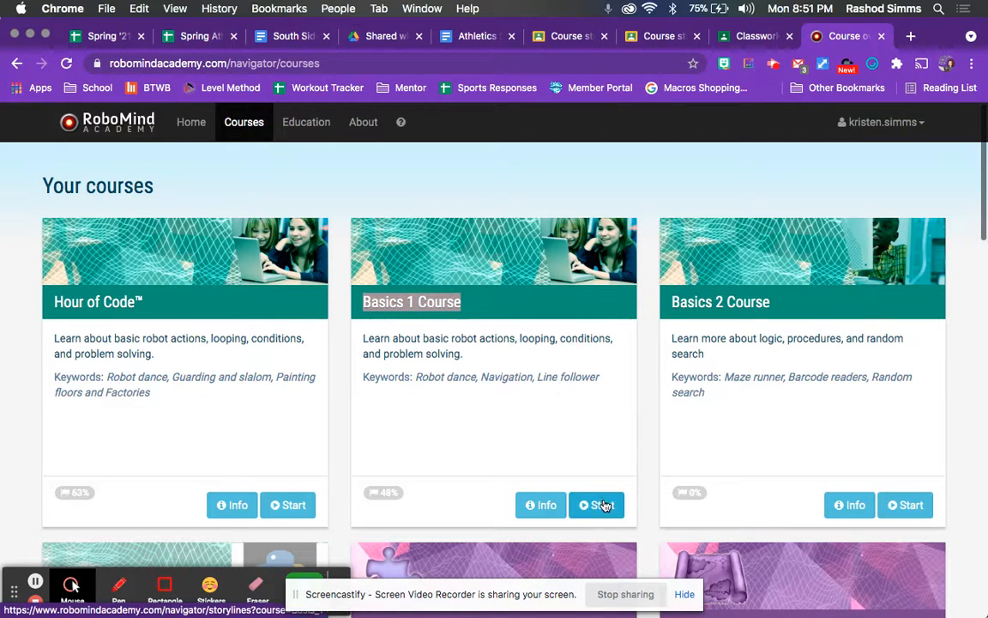
click(597, 505)
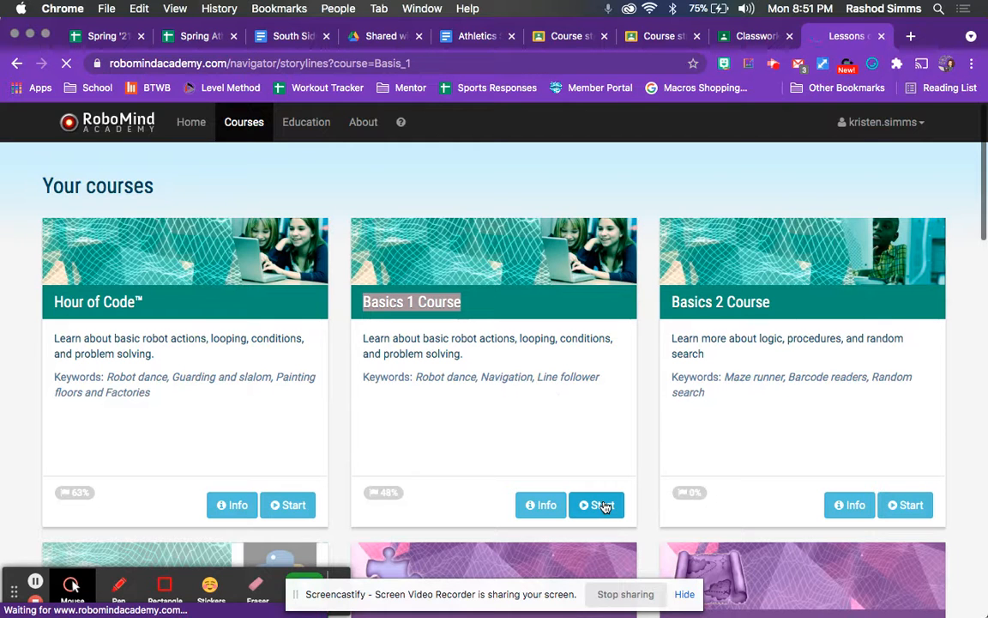
click(596, 504)
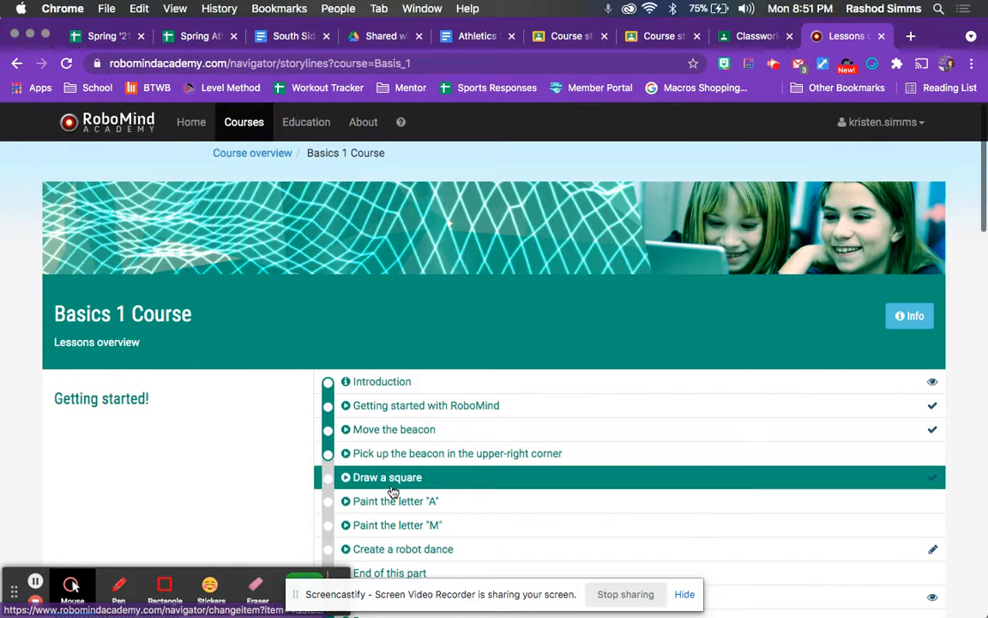
scroll(down, 3)
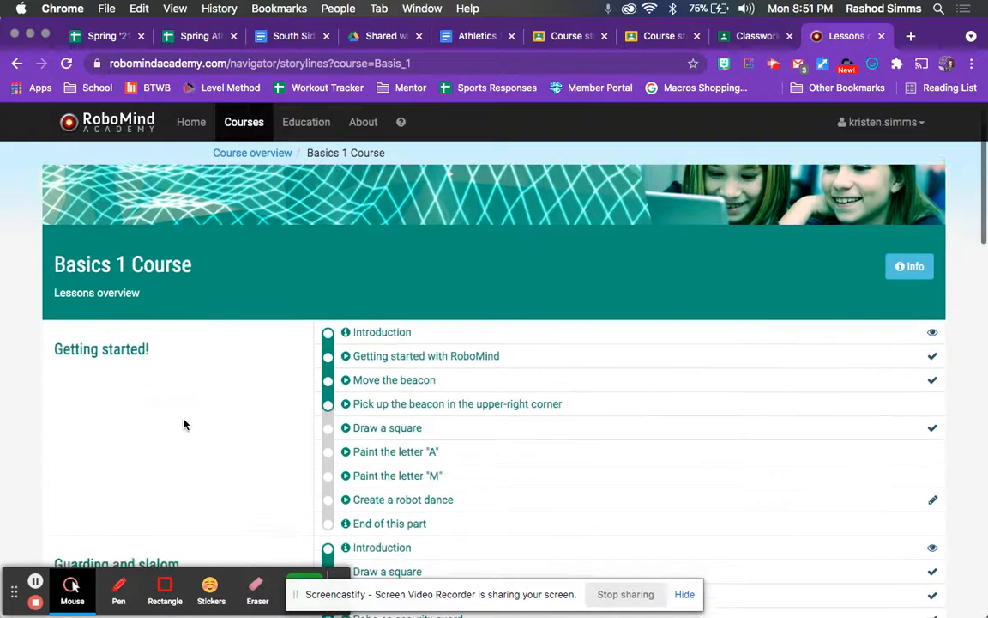
scroll(down, 3)
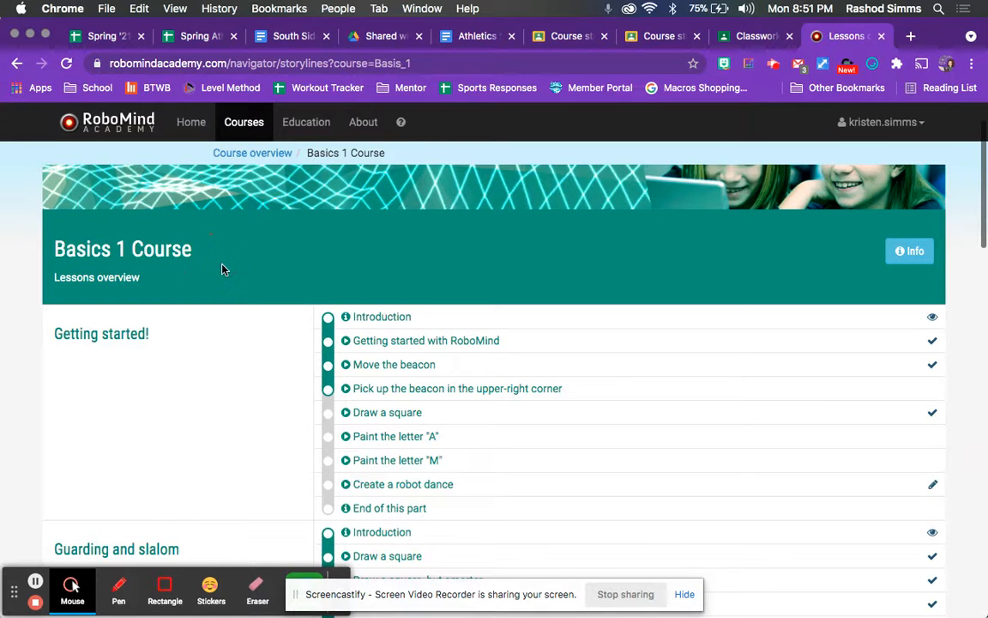
scroll(down, 3)
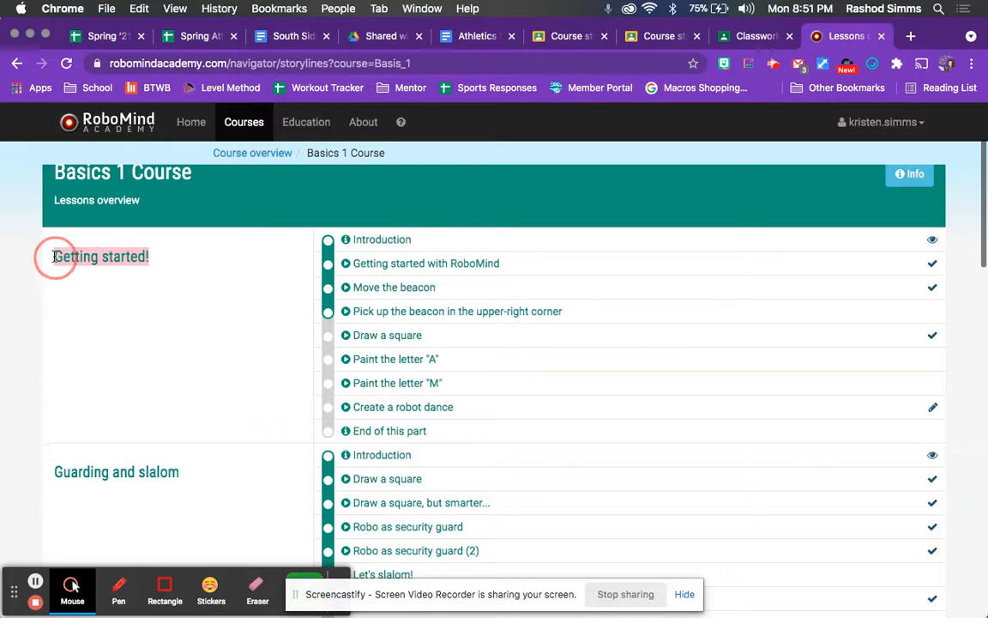
scroll(down, 3)
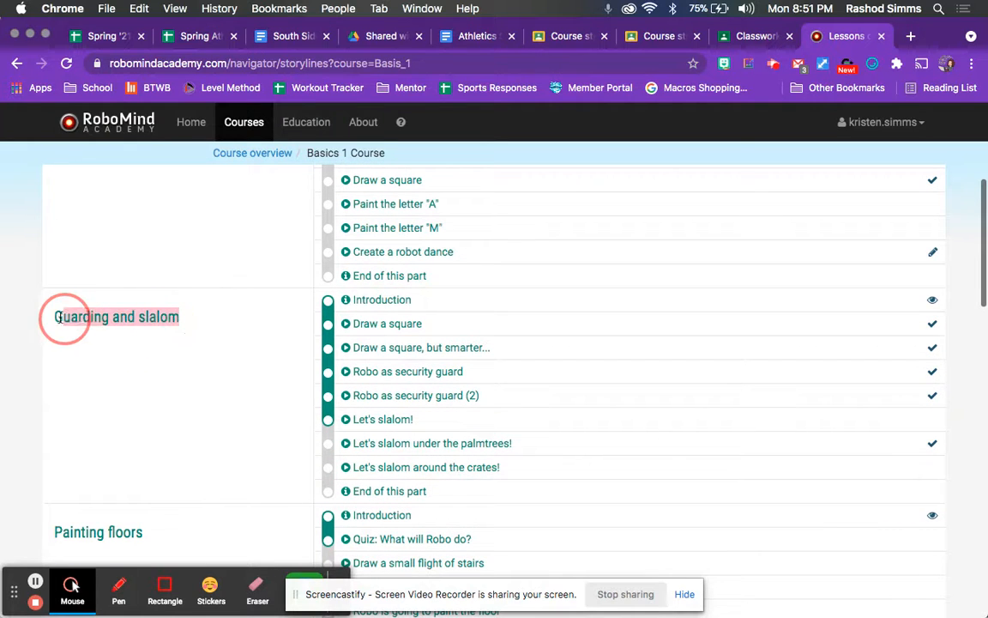
scroll(down, 3)
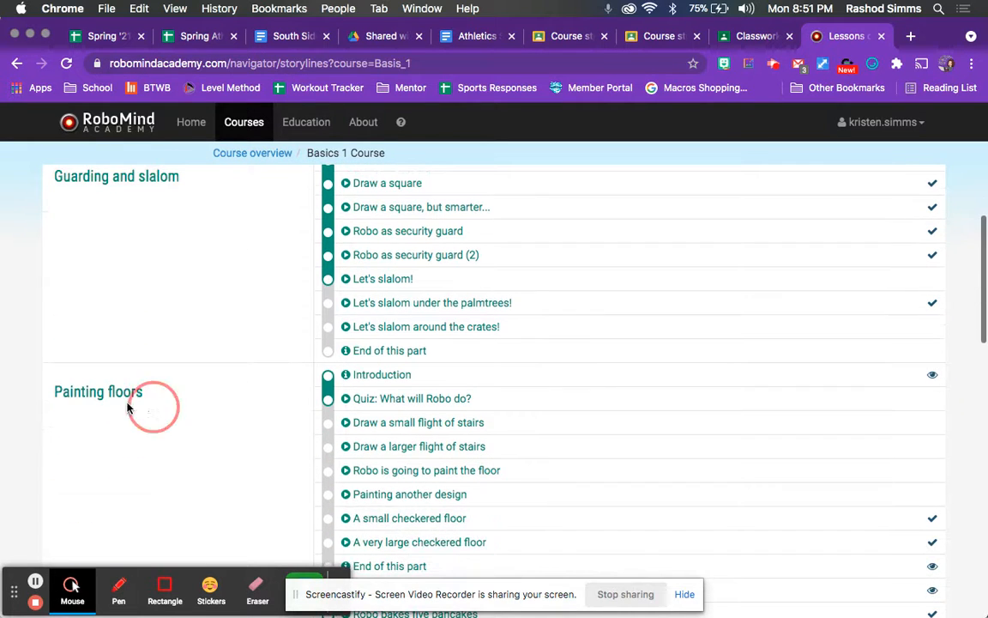
scroll(down, 3)
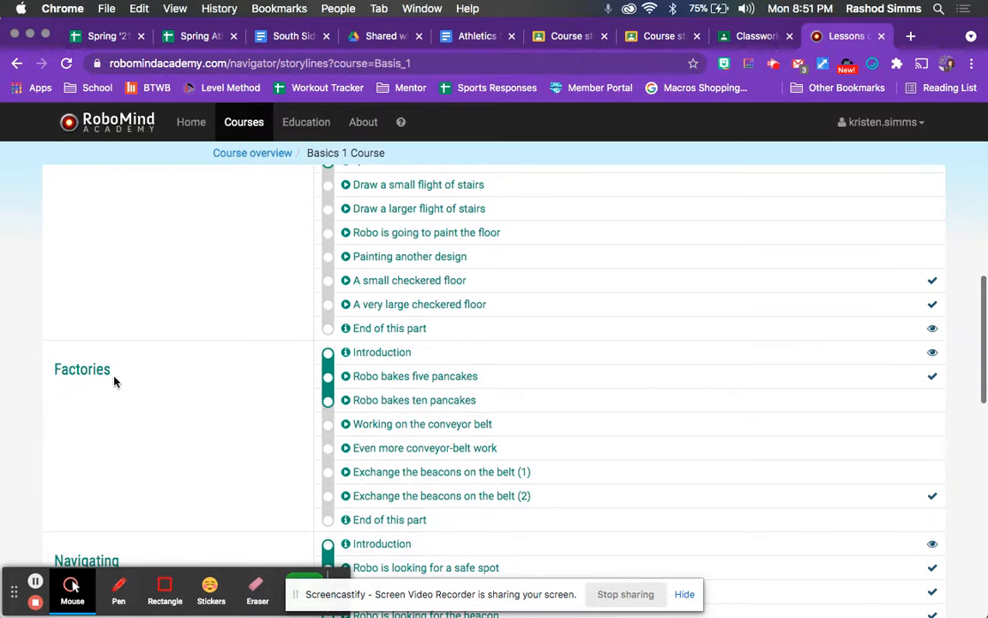
scroll(down, 3)
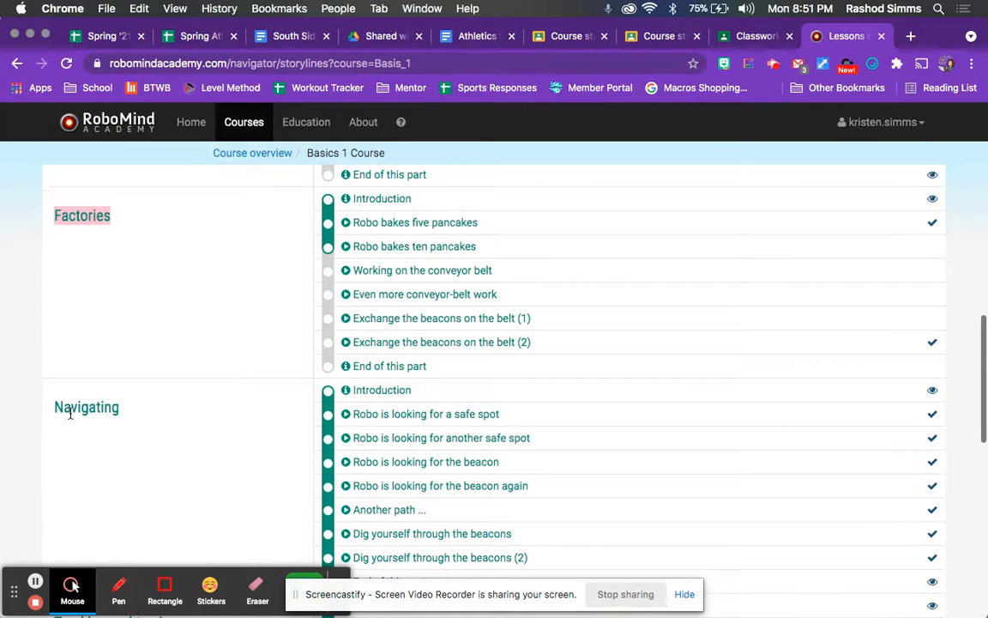
scroll(down, 3)
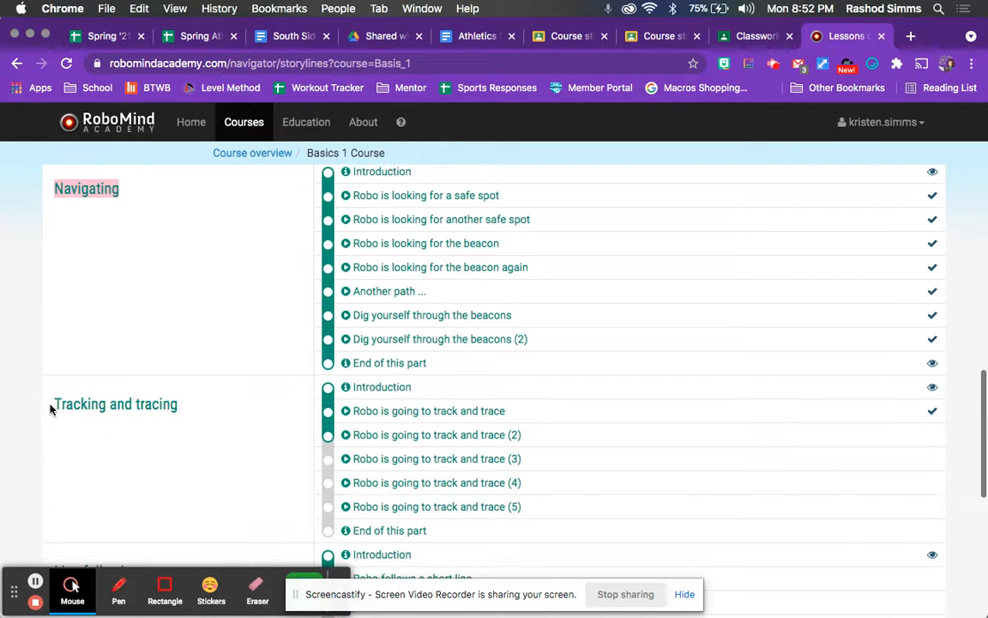
scroll(down, 3)
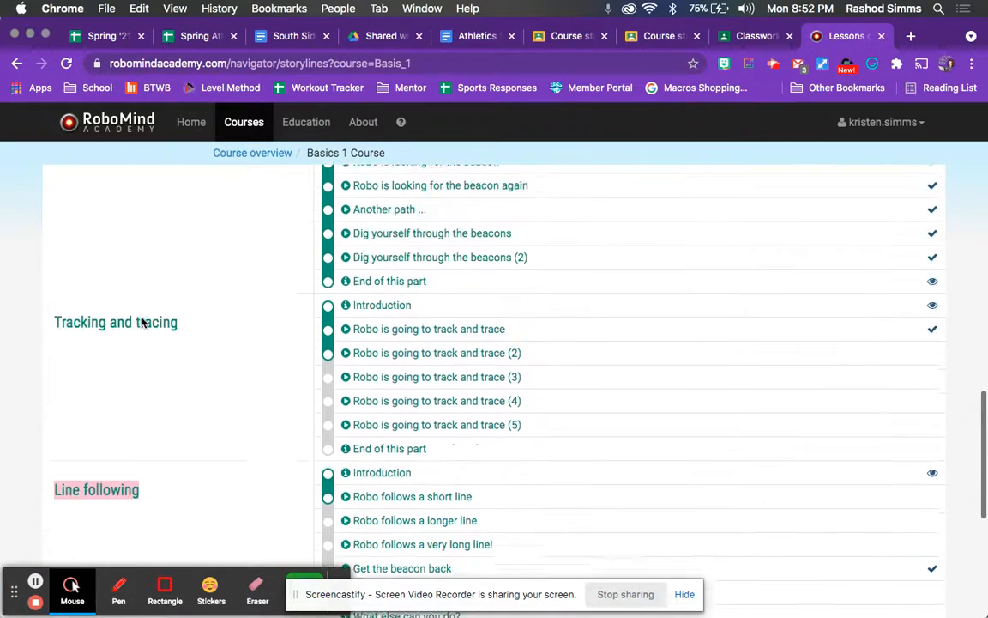
scroll(down, 3)
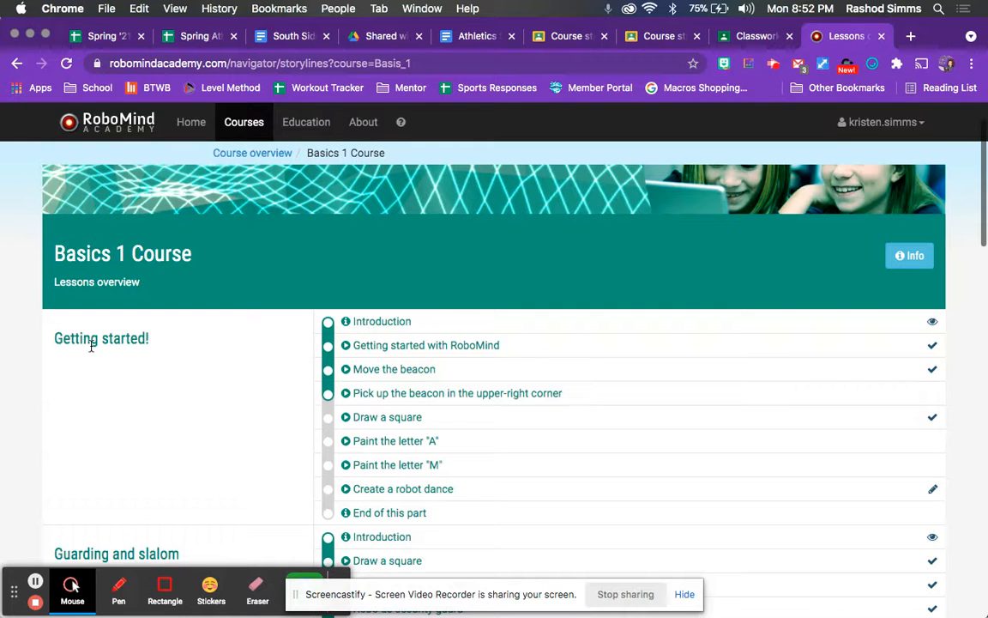
Scroll the lessons overview and launch Introduction under the Getting started! section.
double_click(101, 339)
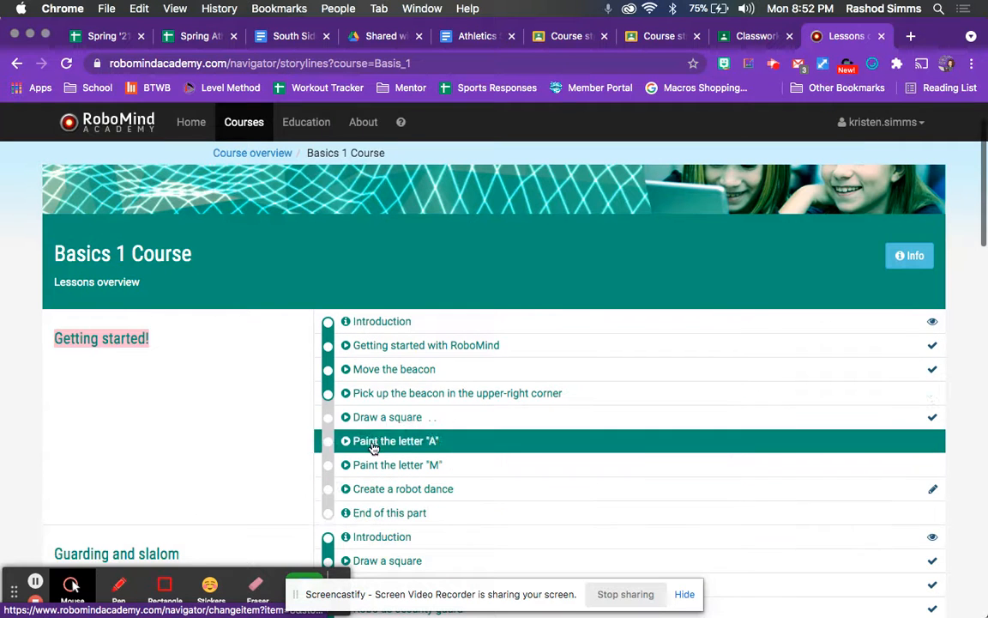
mouse_move(403, 488)
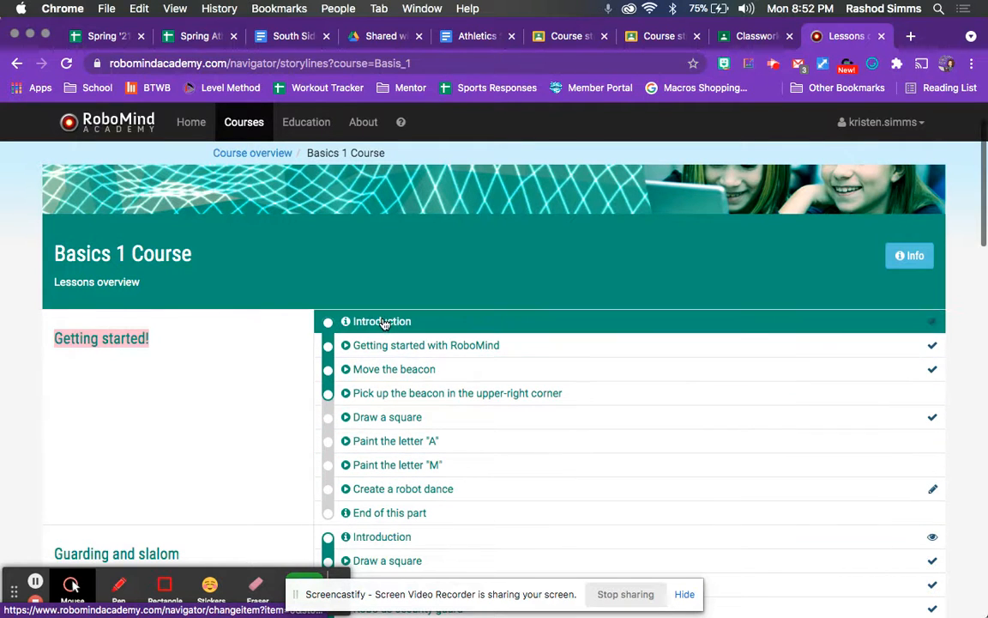
scroll(down, 3)
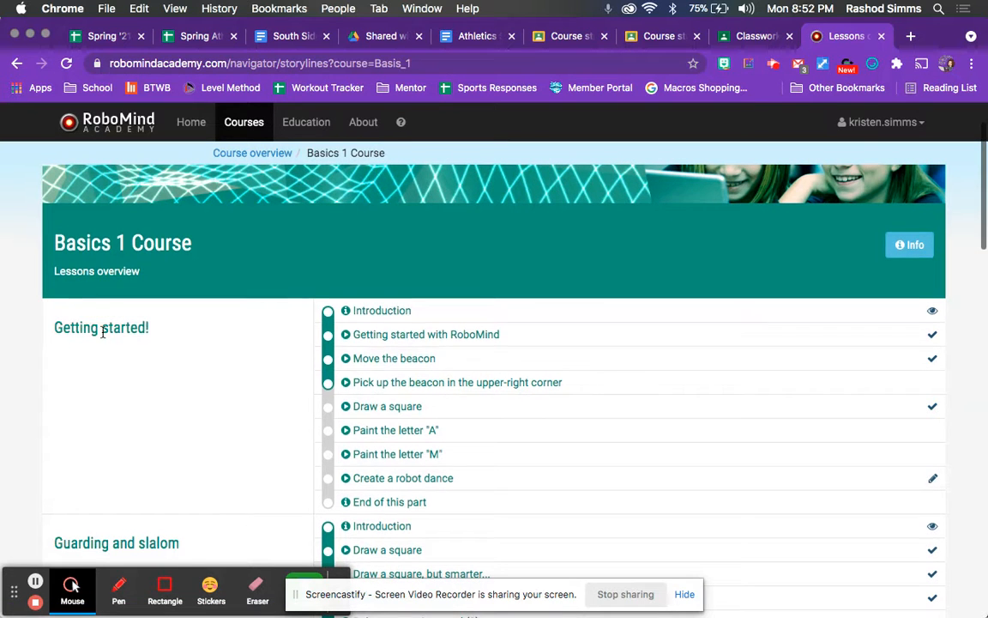
scroll(down, 3)
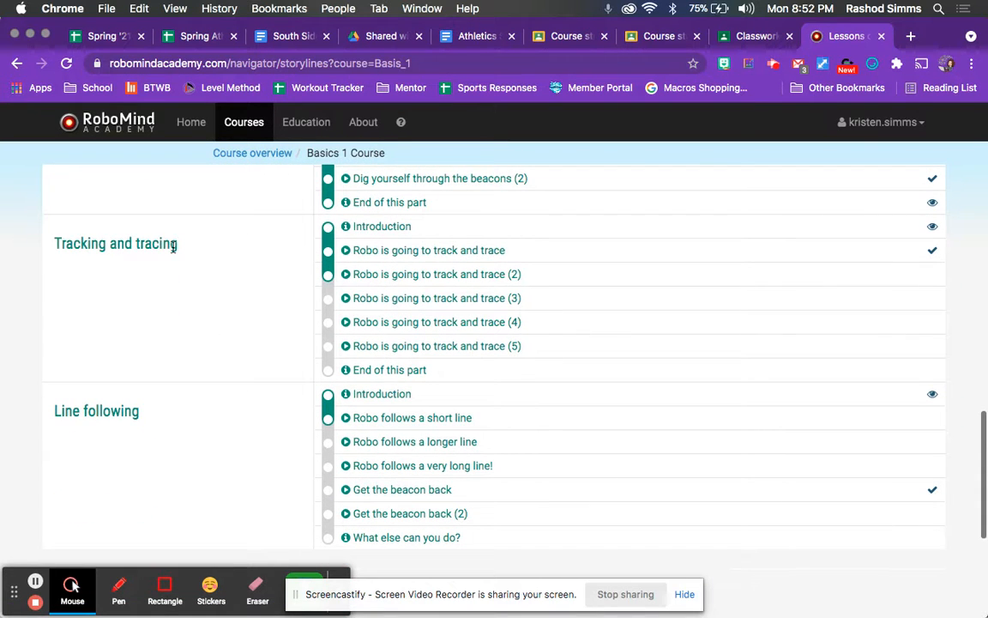
click(382, 226)
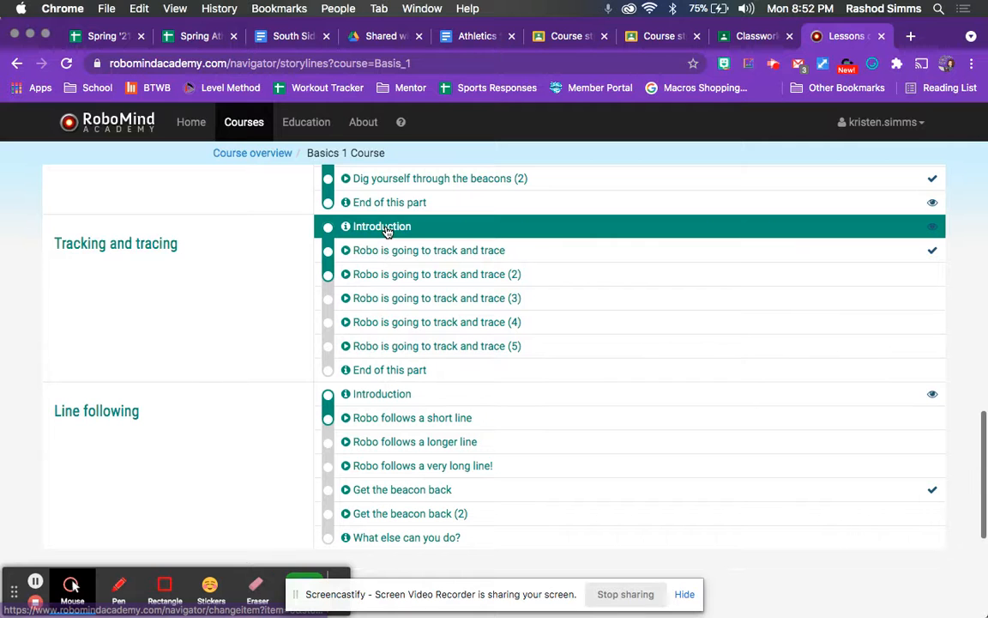
click(436, 274)
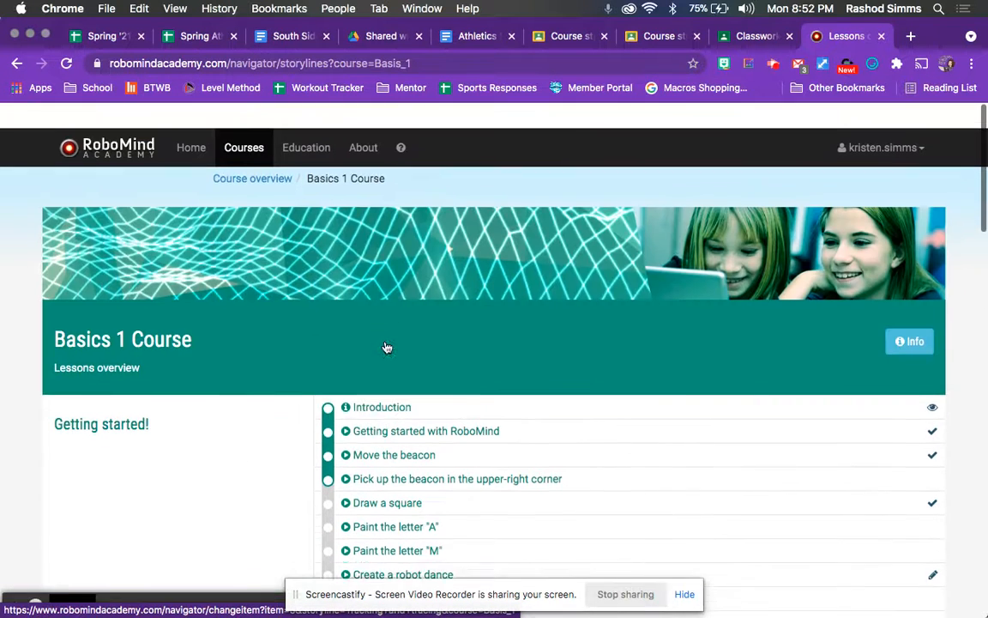
scroll(down, 3)
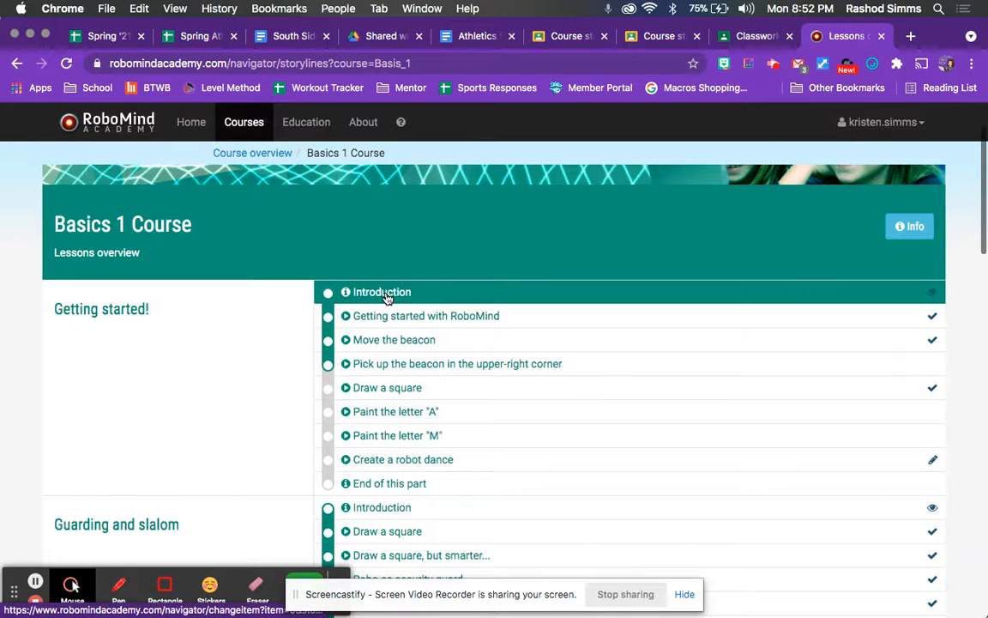
click(382, 292)
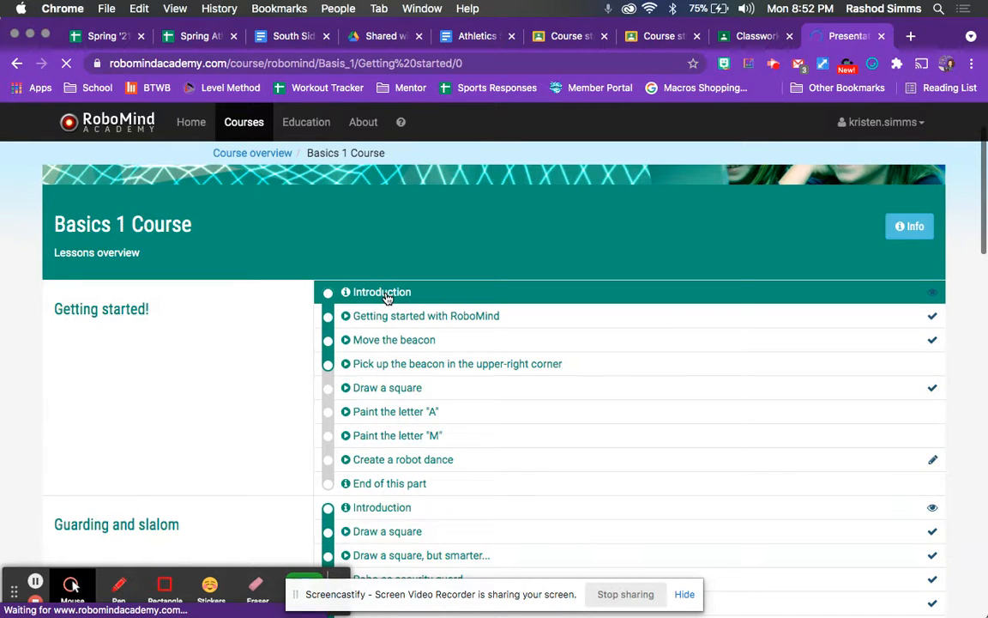
click(382, 292)
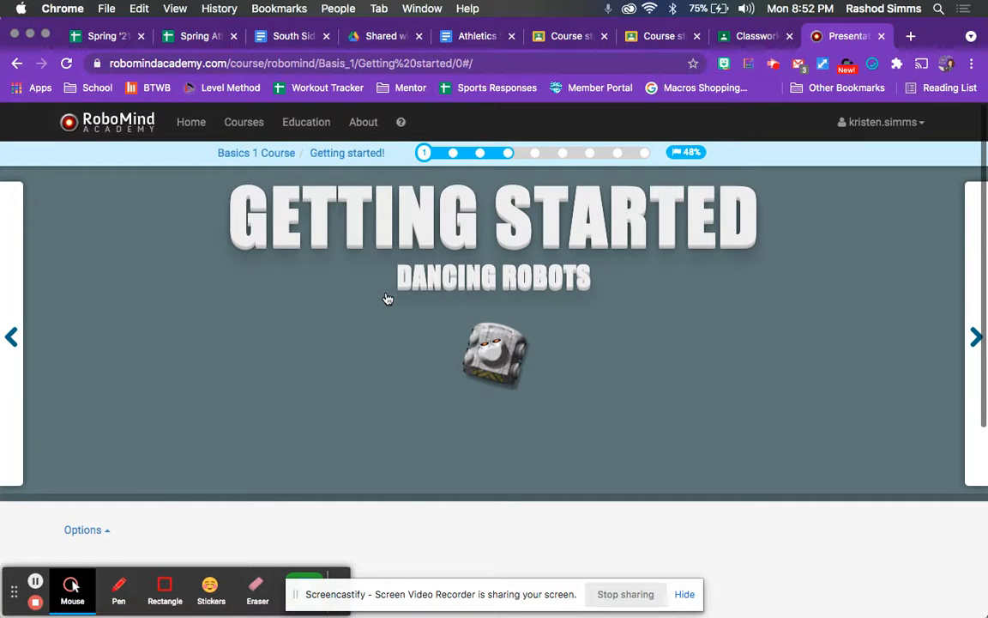
mouse_move(393, 297)
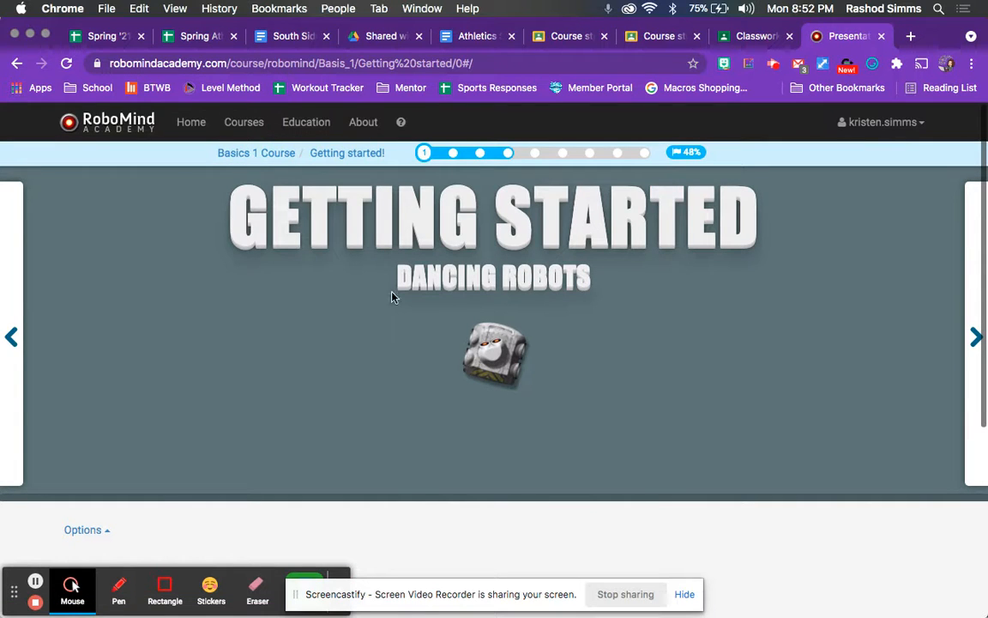
mouse_move(565, 414)
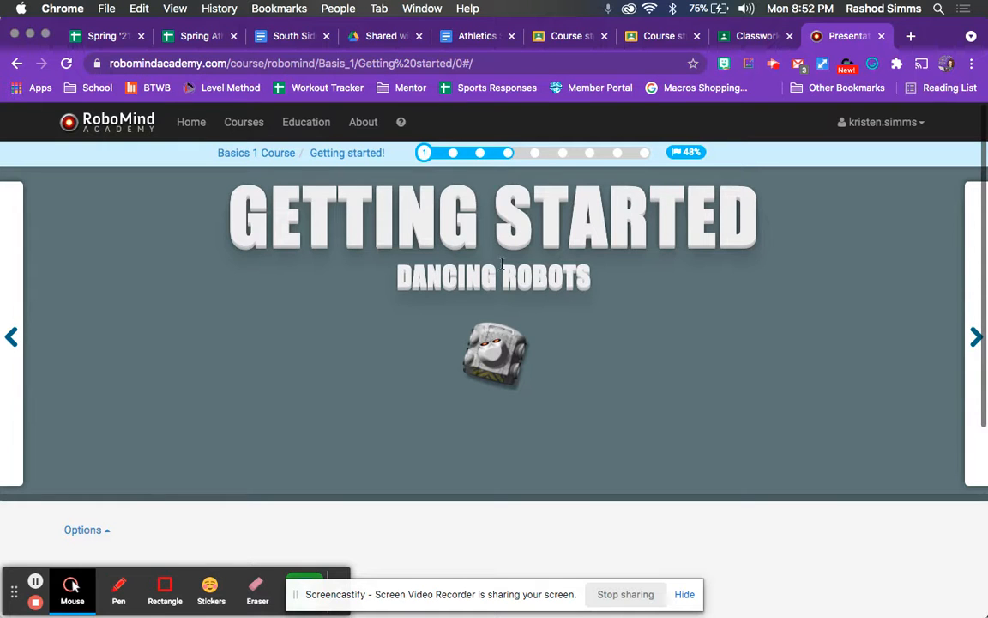
mouse_move(576, 337)
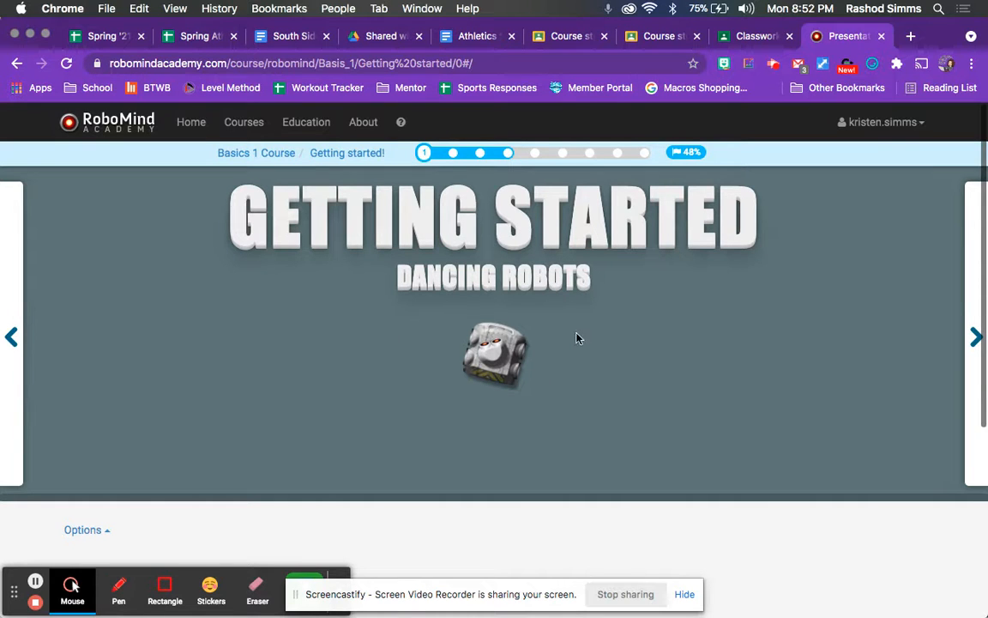
scroll(down, 3)
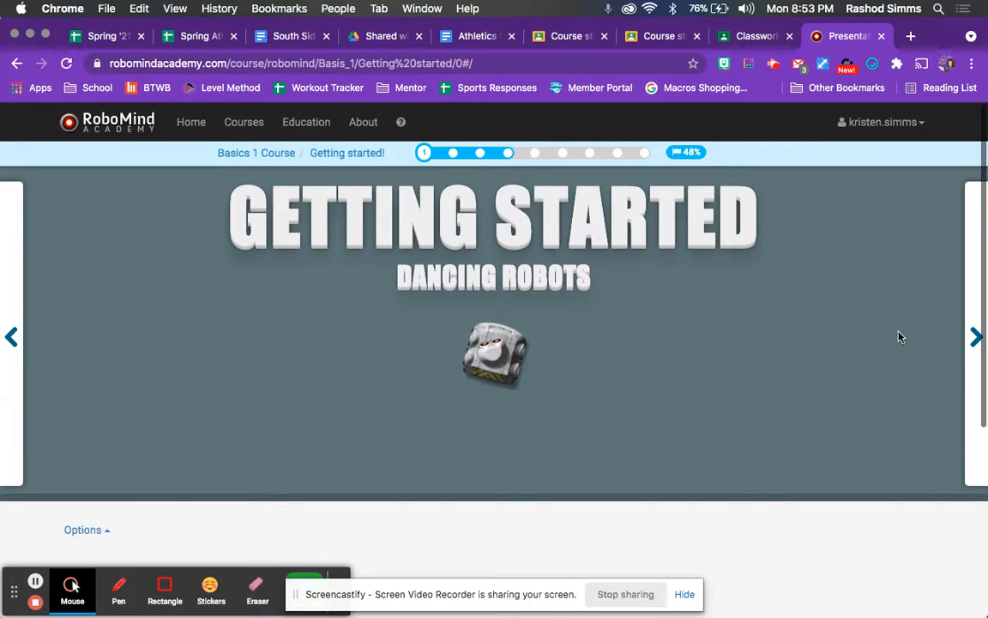
mouse_move(976, 336)
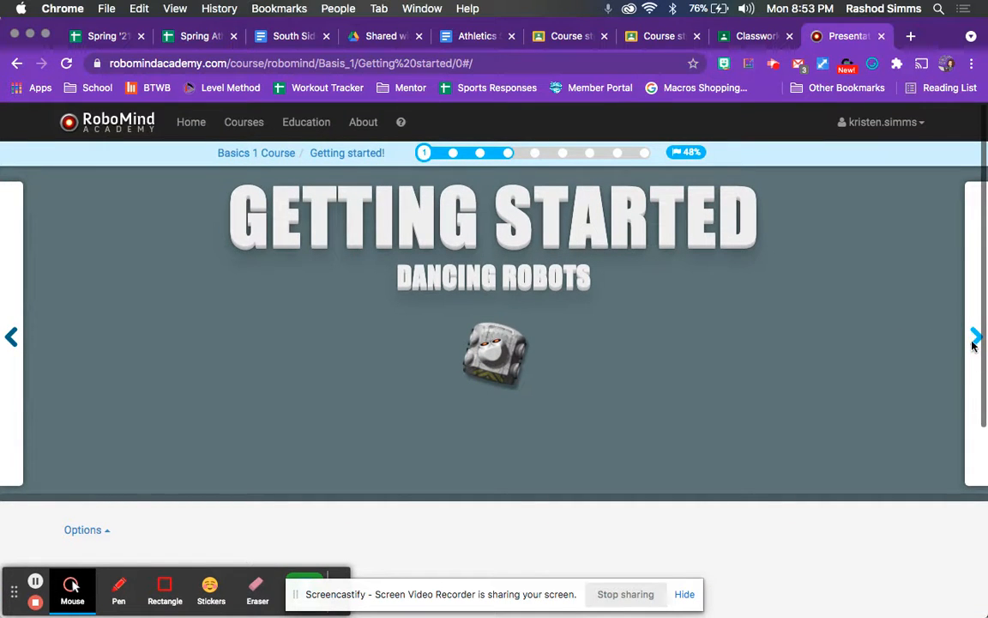
Advance through the robot introduction slides, the RoboMind Dance and Programming in 60 seconds videos.
click(976, 336)
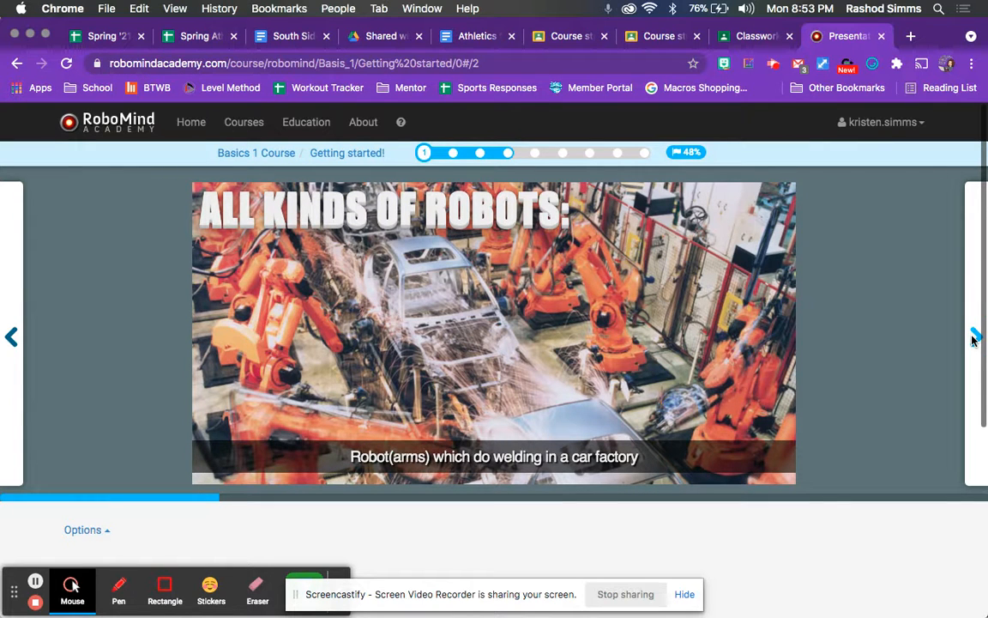
click(973, 335)
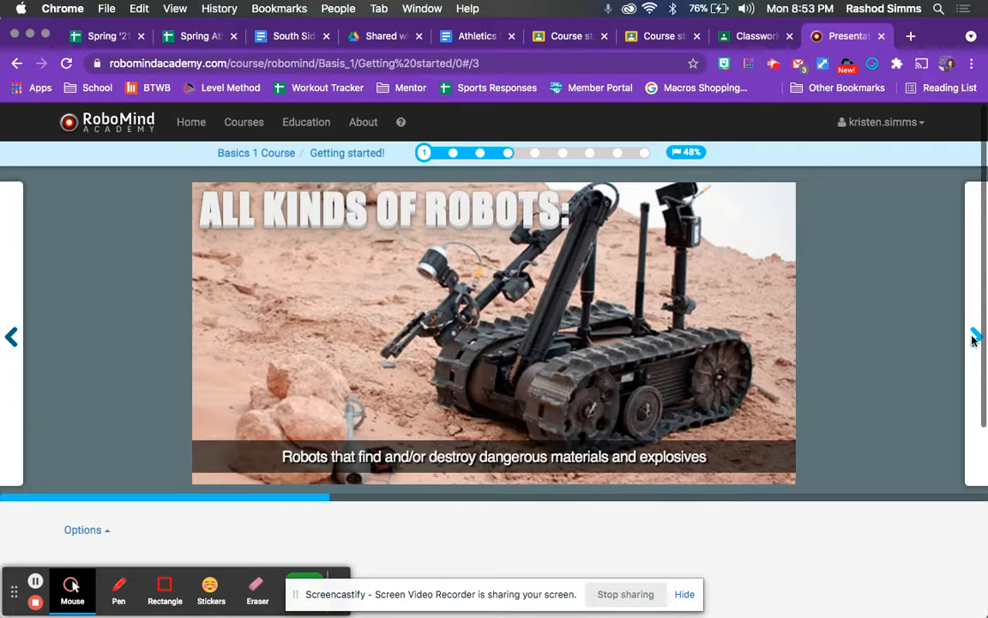
click(974, 336)
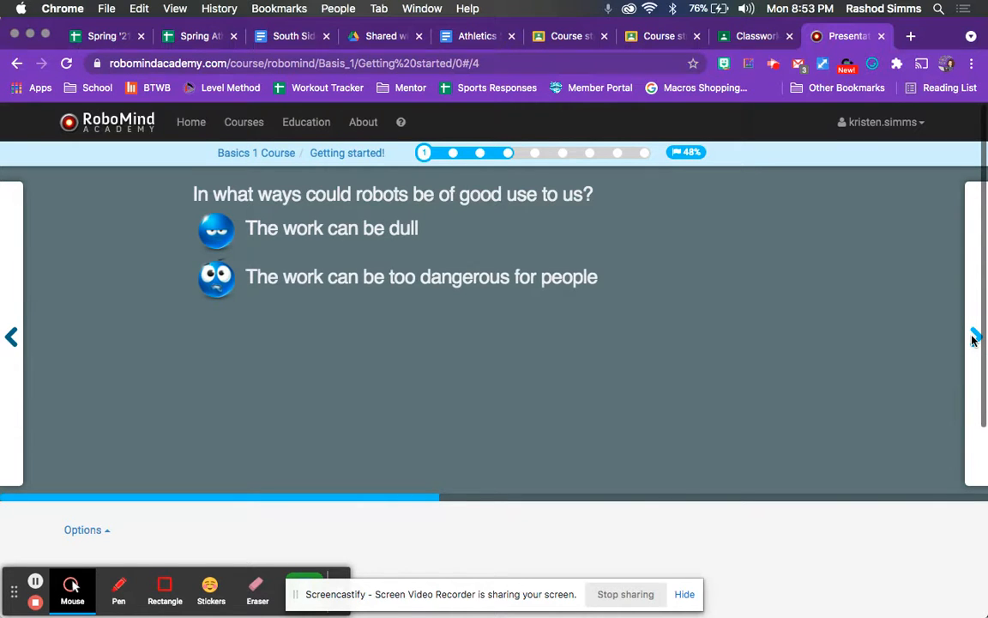
click(972, 336)
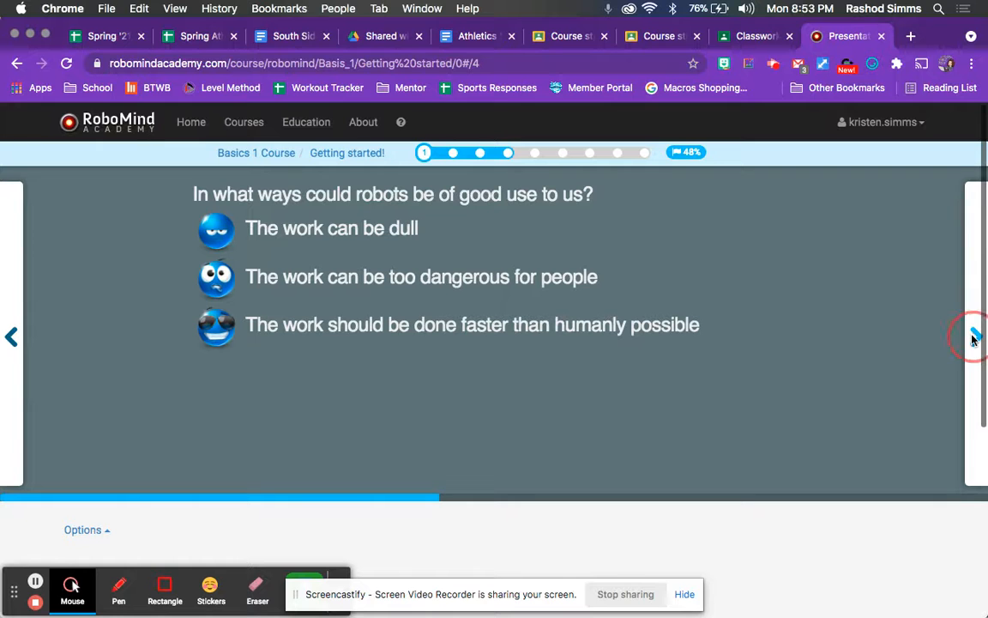
click(969, 336)
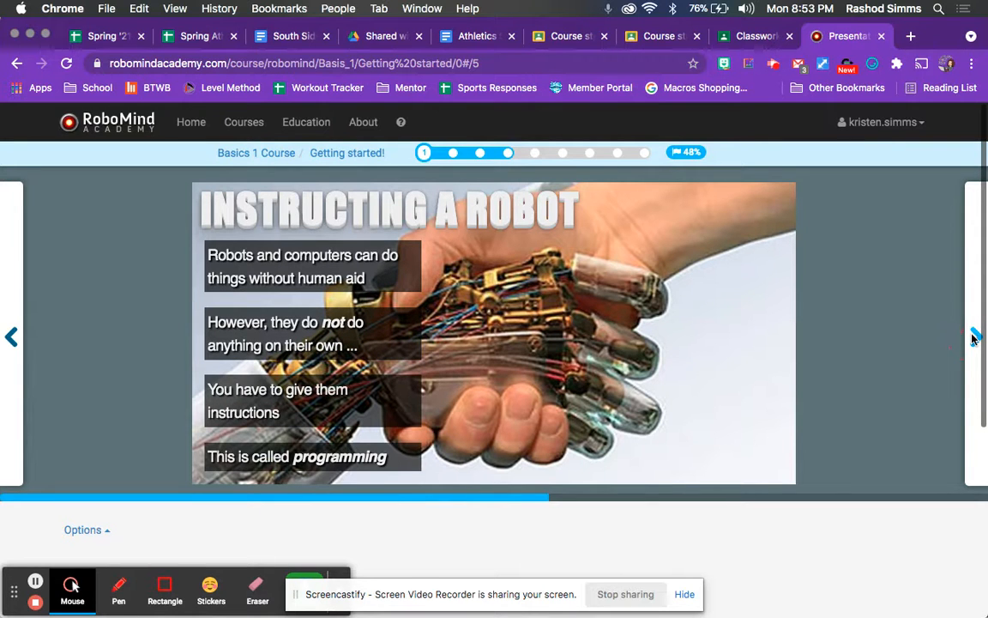
click(976, 336)
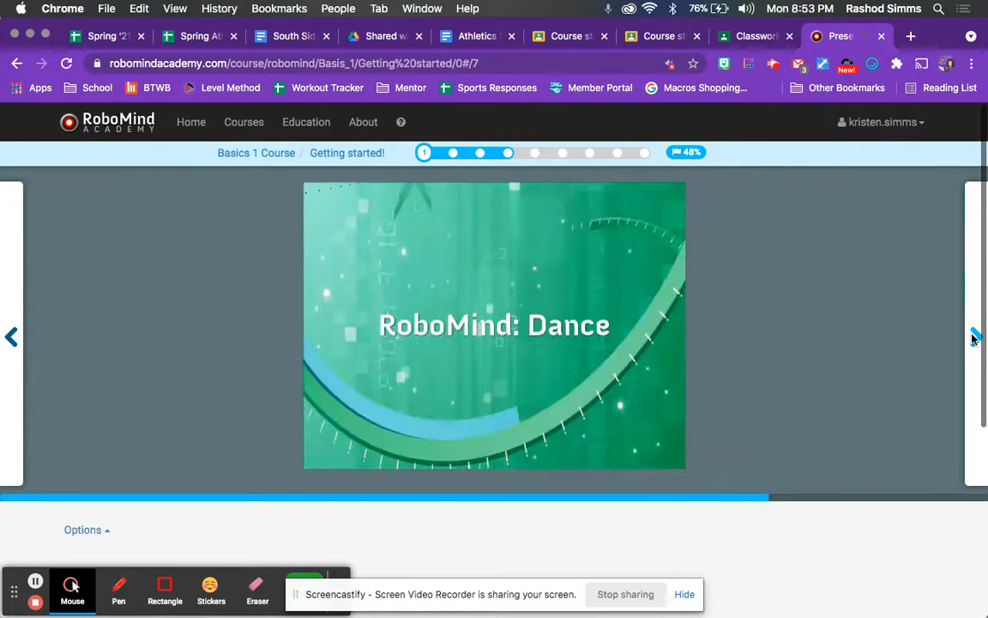
click(976, 334)
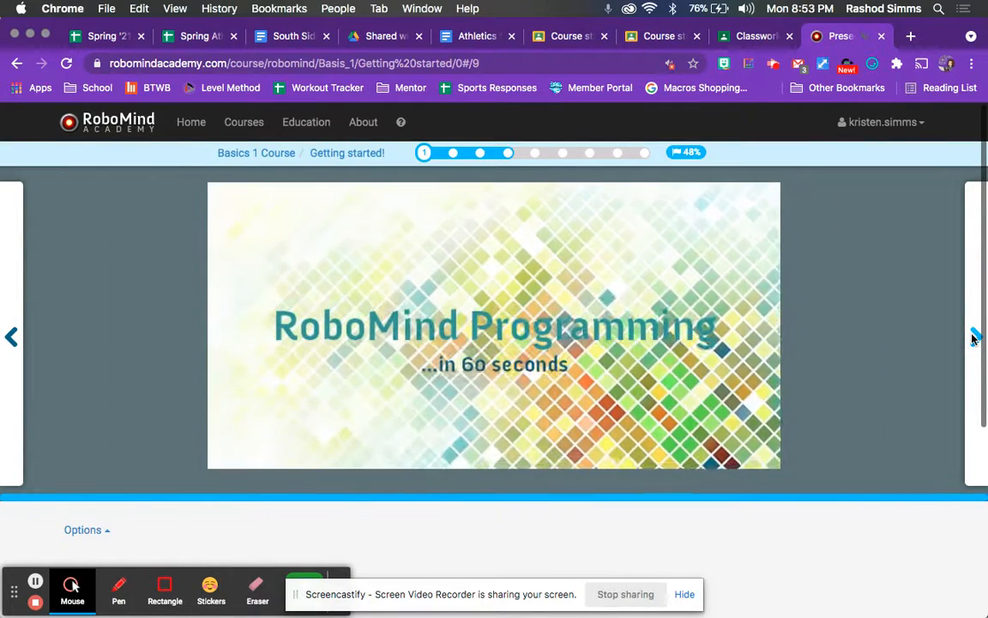
click(973, 337)
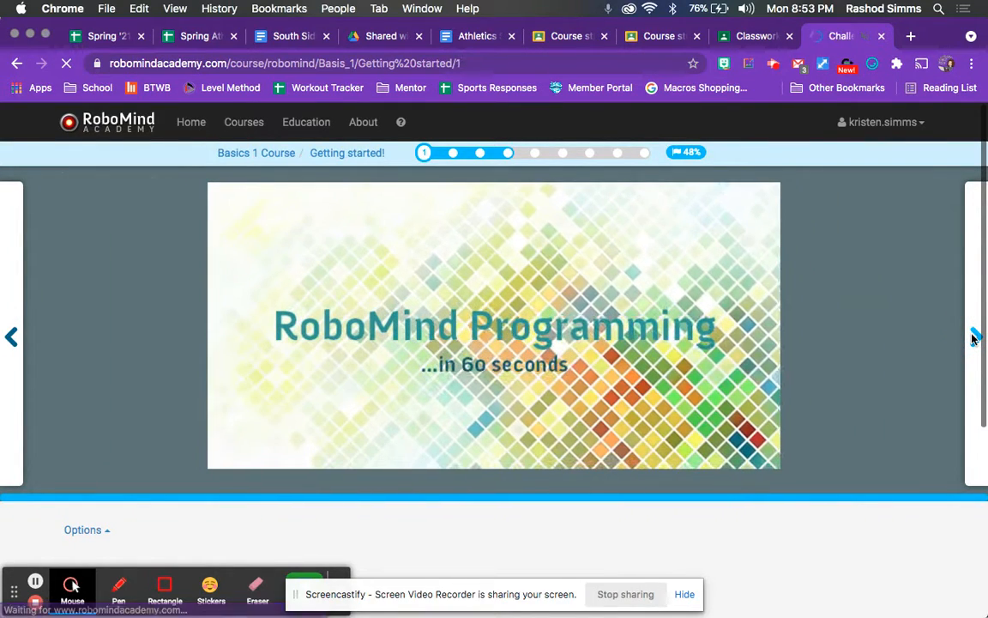
Advance past the final slide to load the pick-up-the-beacon challenge with its script editor.
click(975, 337)
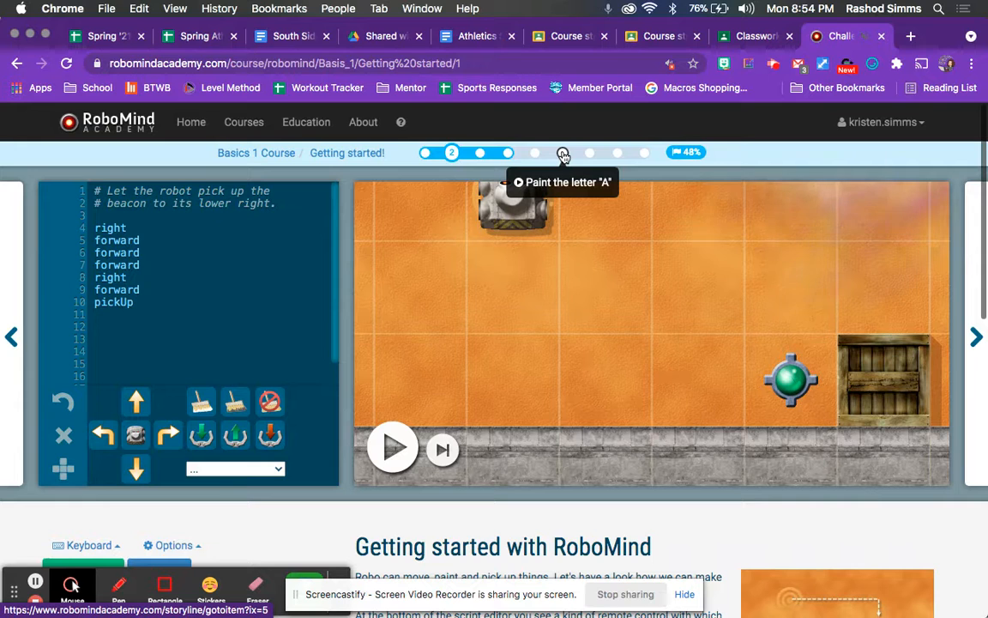
mouse_move(508, 153)
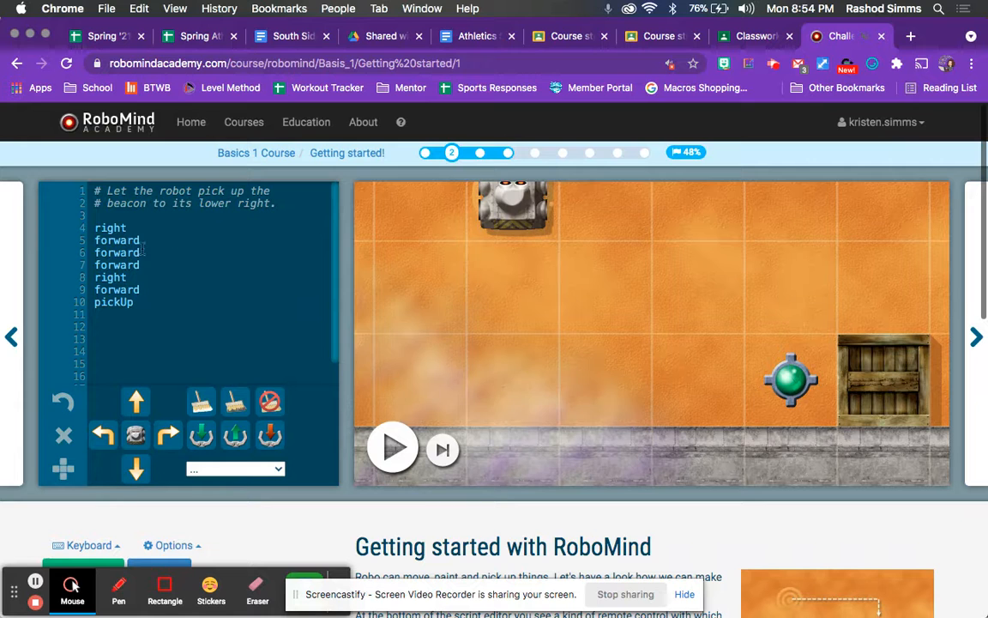
mouse_move(170, 515)
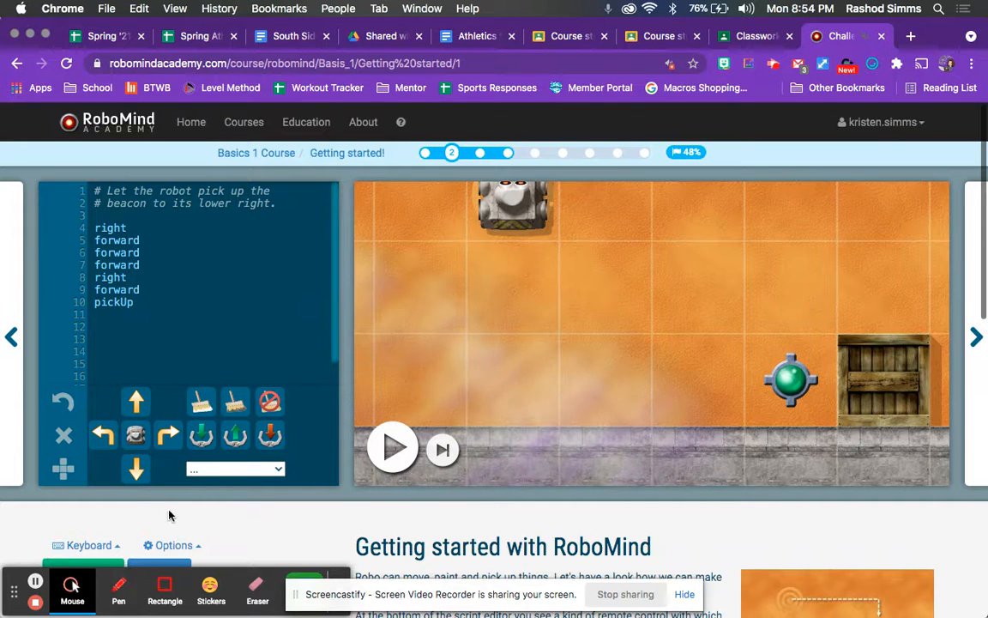
Choose Reset script from Options and delete stray typed text, leaving two comment lines.
click(172, 544)
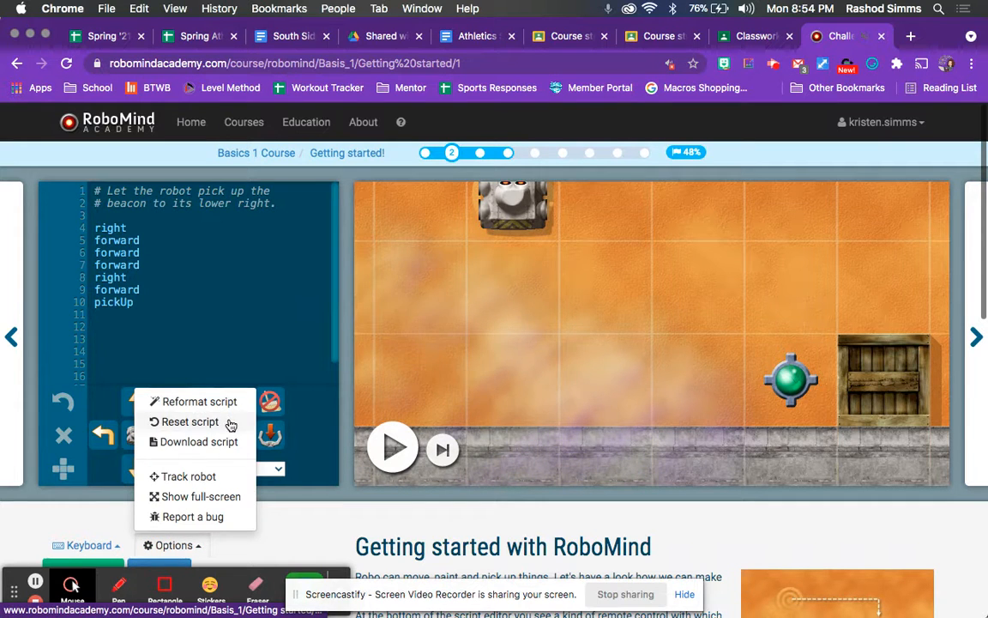
click(189, 422)
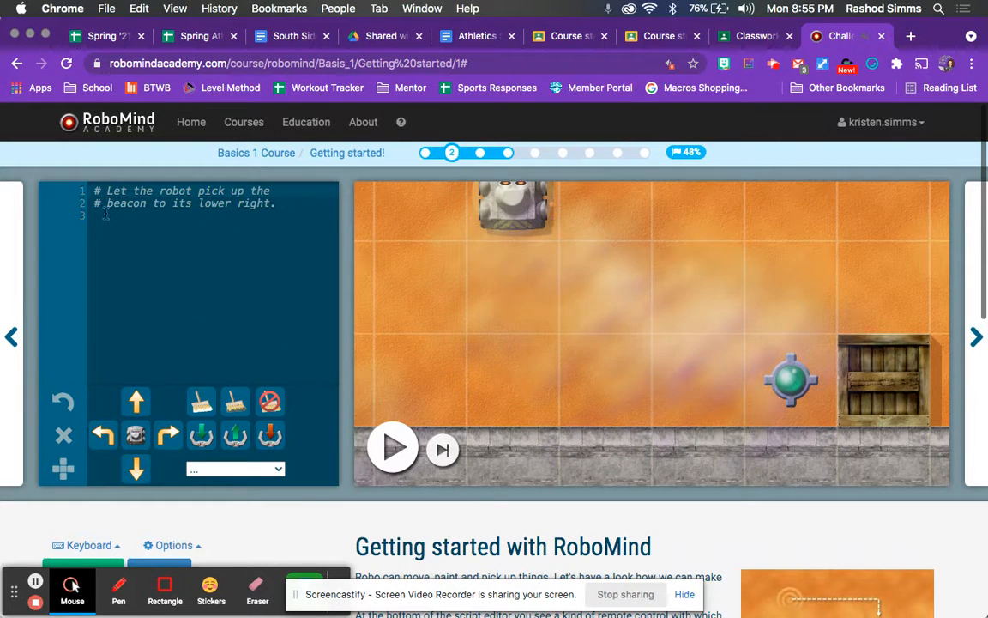
text(lkafjsldkjf)
text(askldjfal;skjdf)
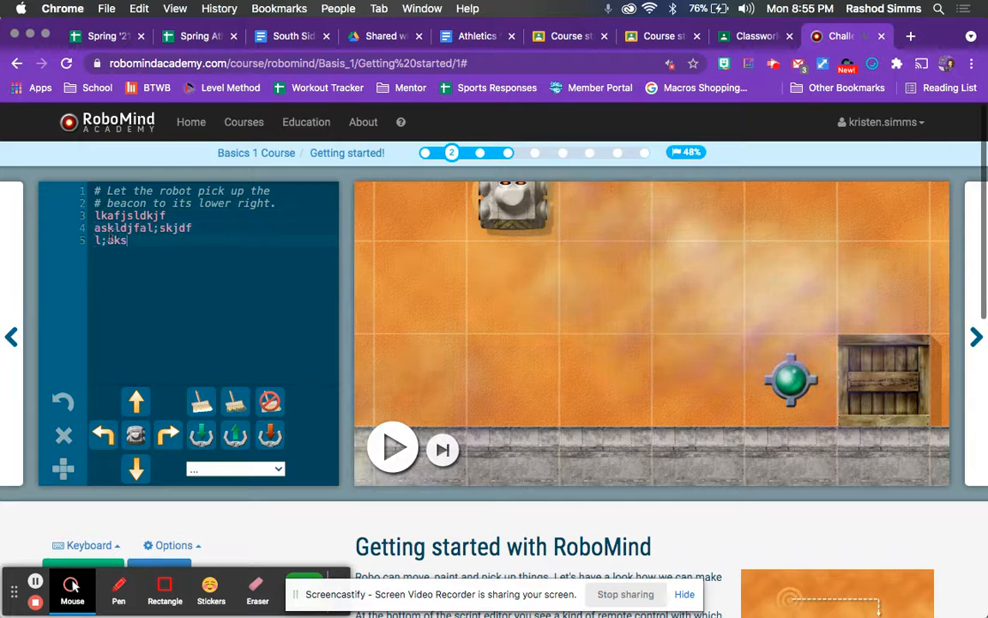
text(aksdjf)
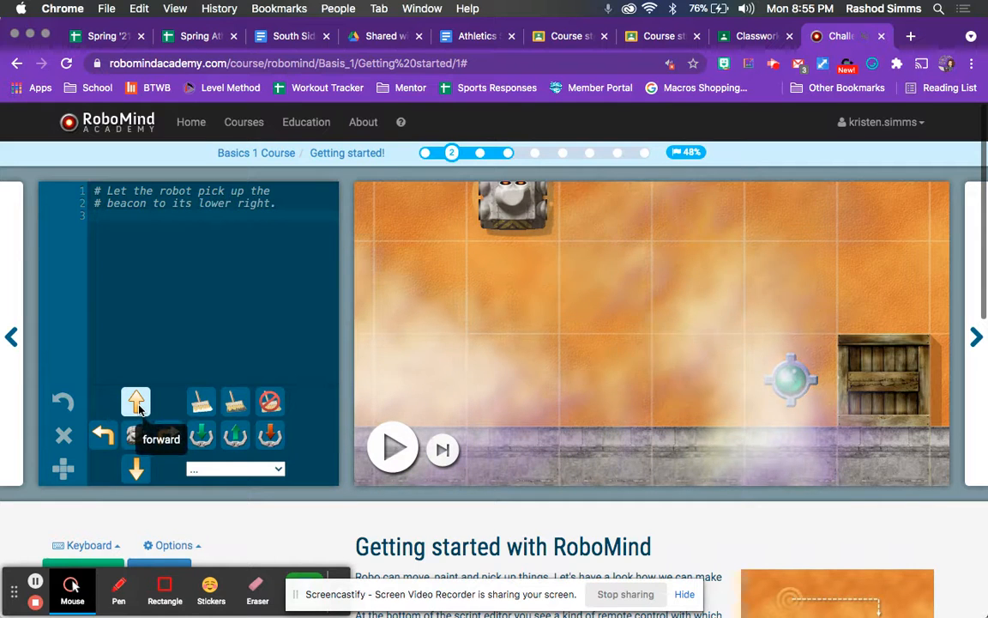
Insert forward, backward, right, left, pickUp, paintWhite, paintBlack and stopPainting from the remote pad.
click(135, 401)
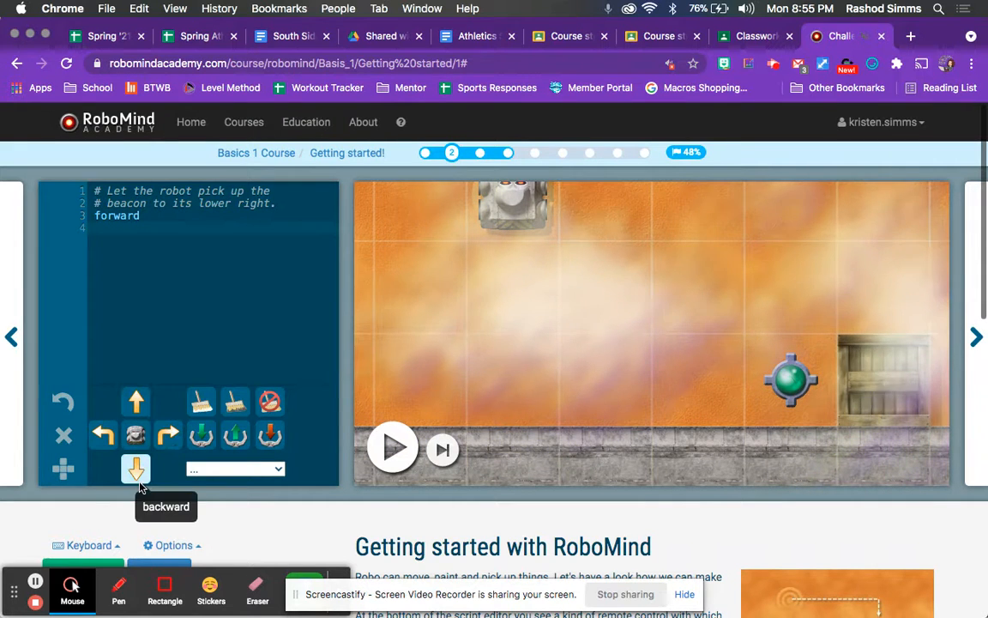
click(168, 435)
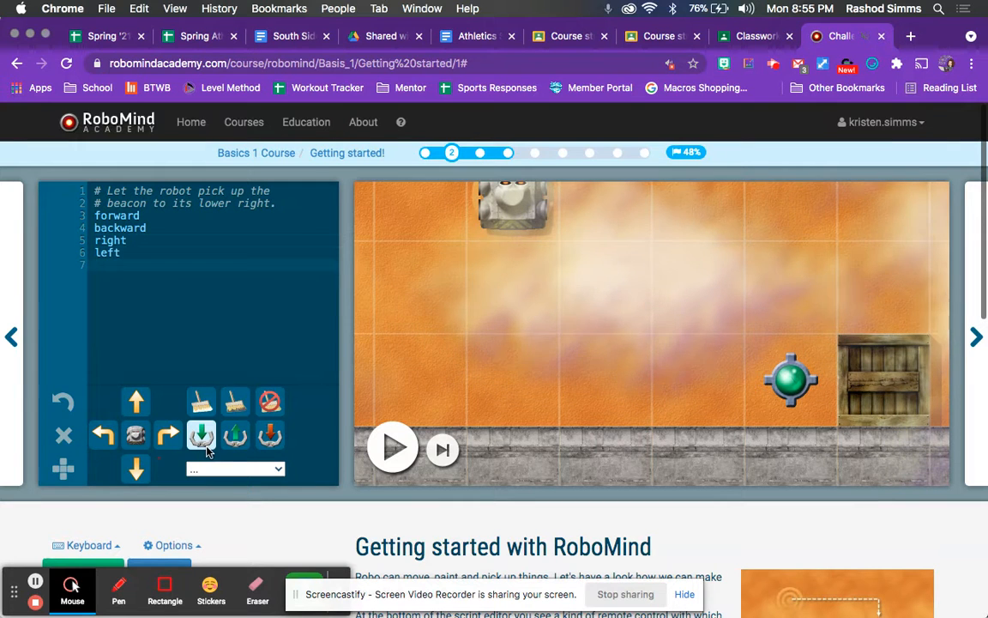
click(202, 435)
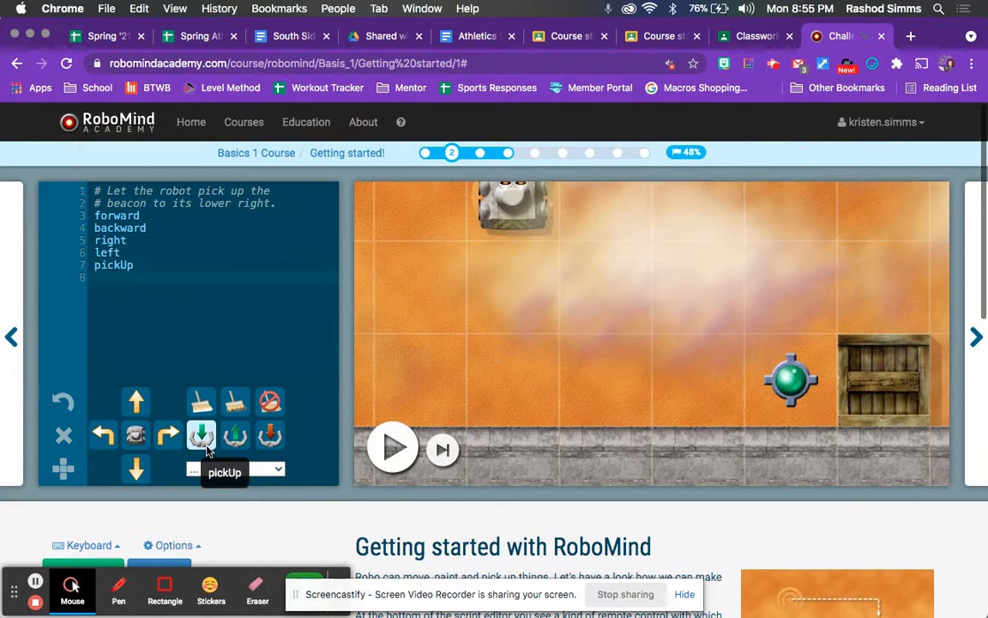
click(202, 401)
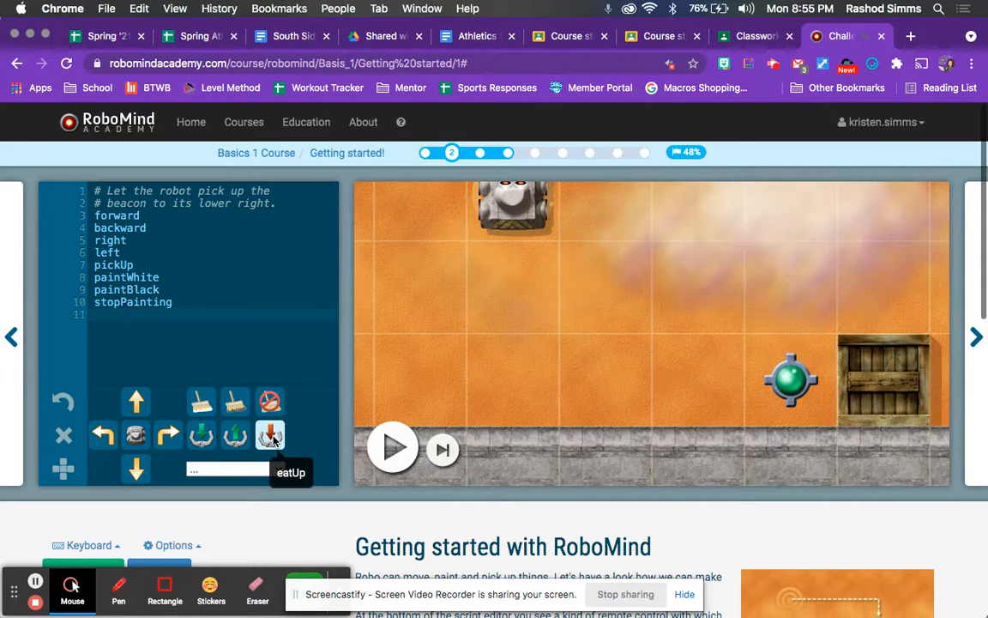
click(228, 471)
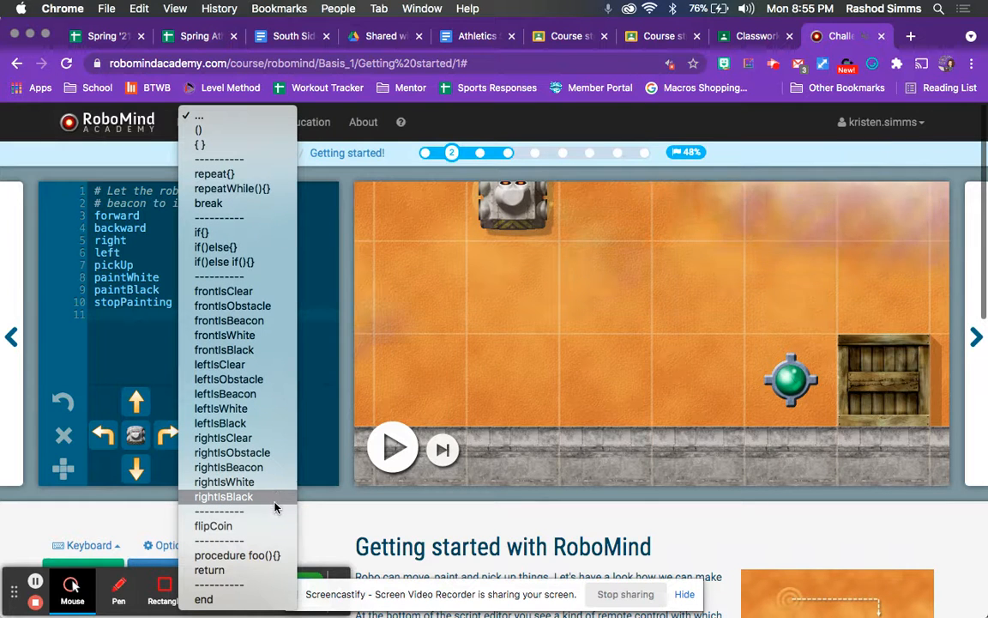
mouse_move(229, 467)
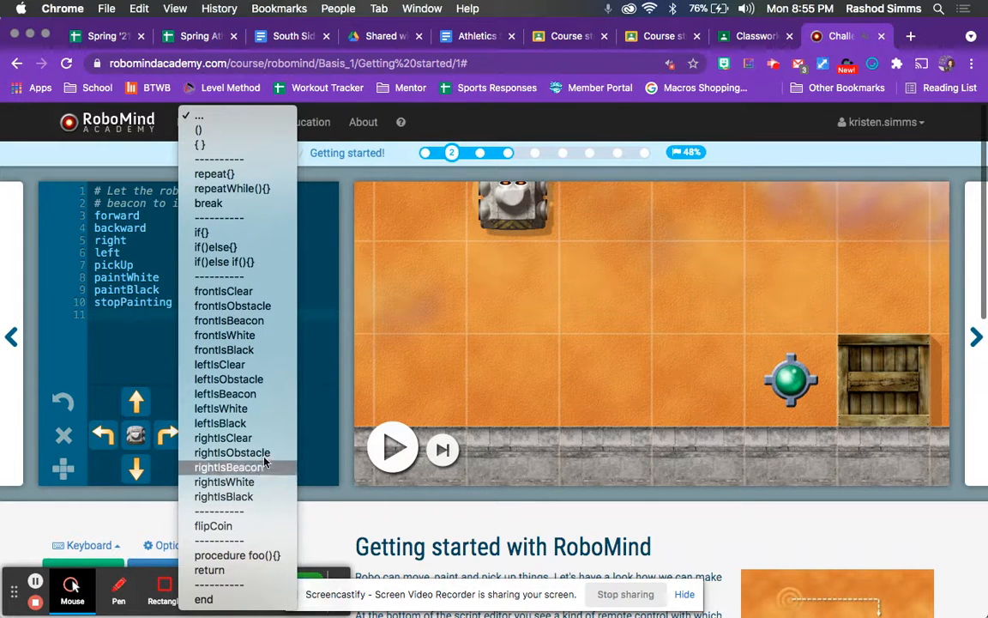
click(229, 466)
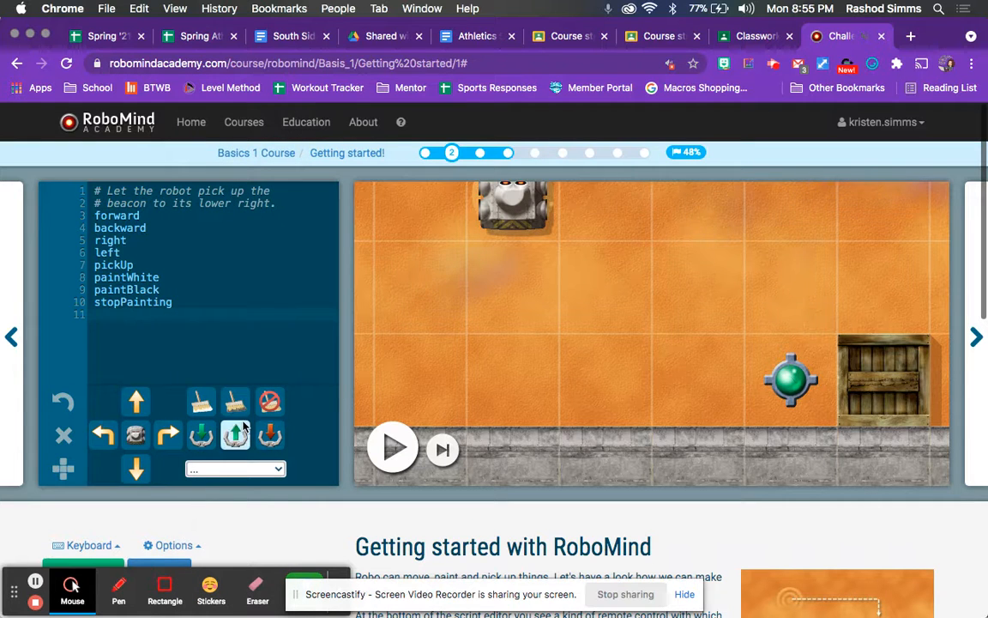
click(235, 433)
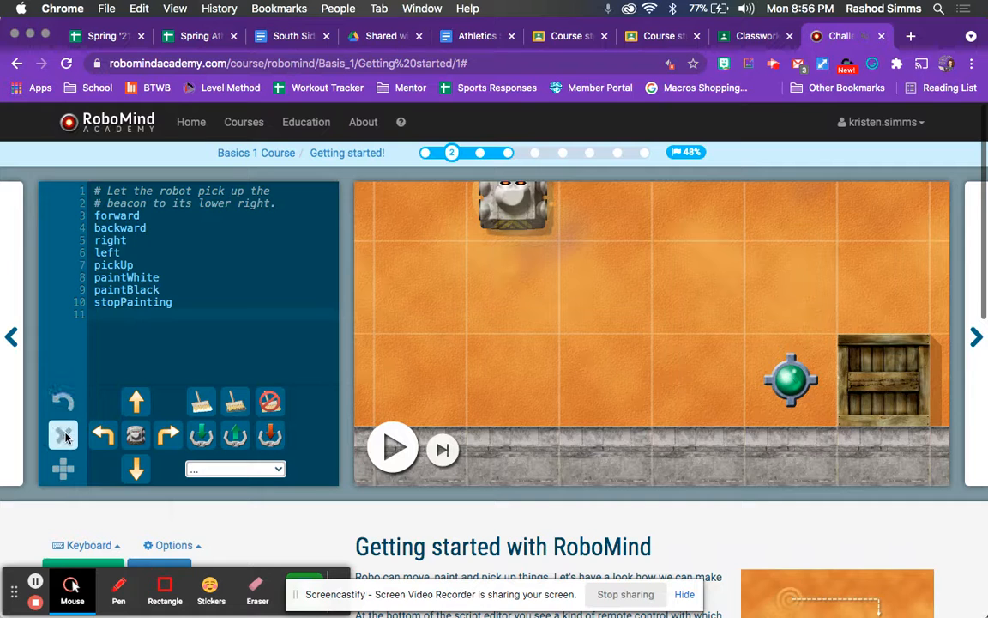
Erase all eight commands with the remote pad's X button, keeping the comments.
click(62, 435)
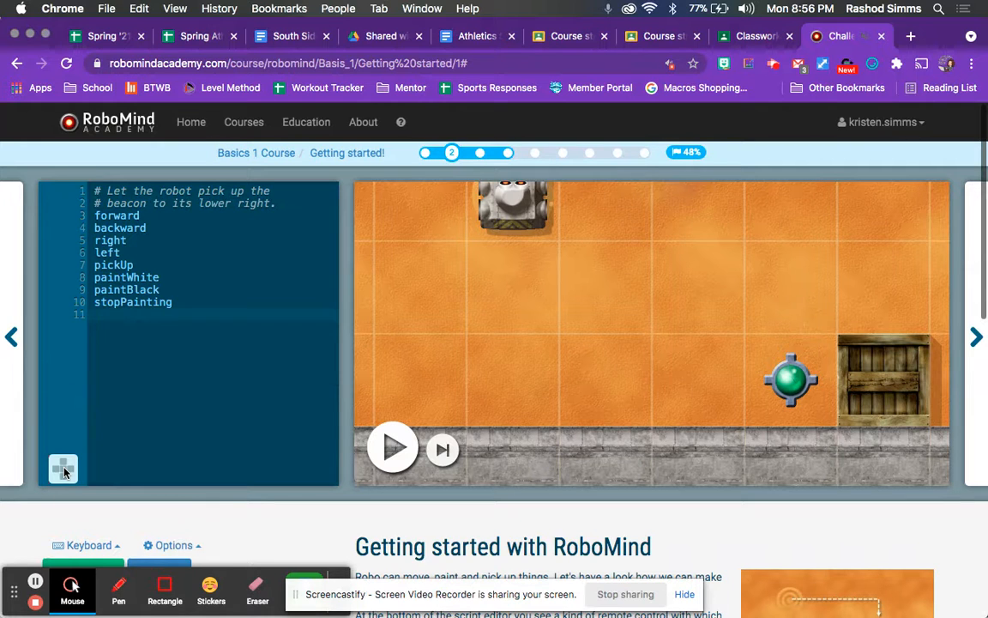
click(64, 469)
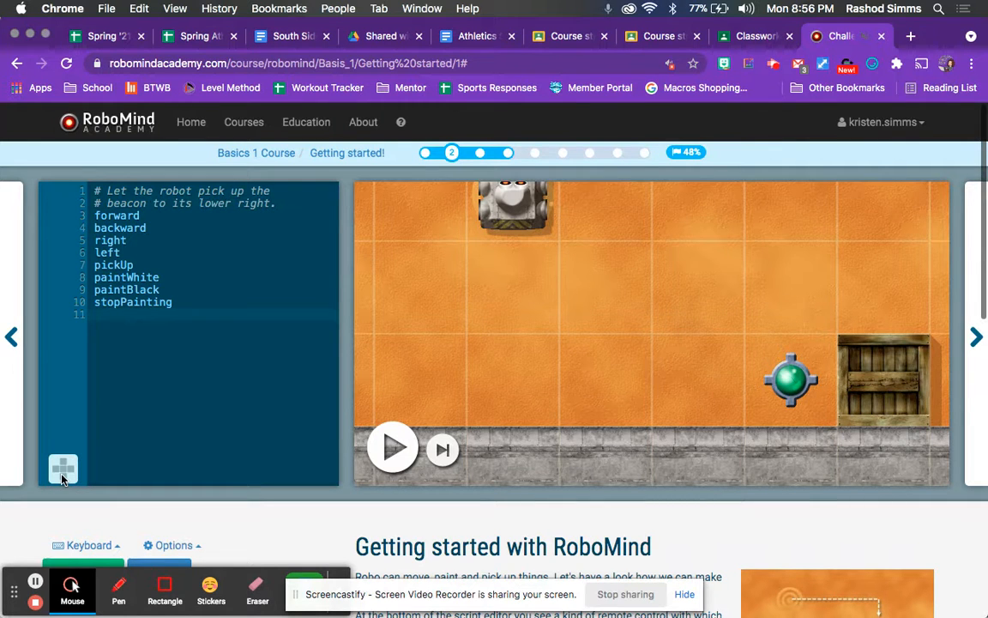
click(63, 470)
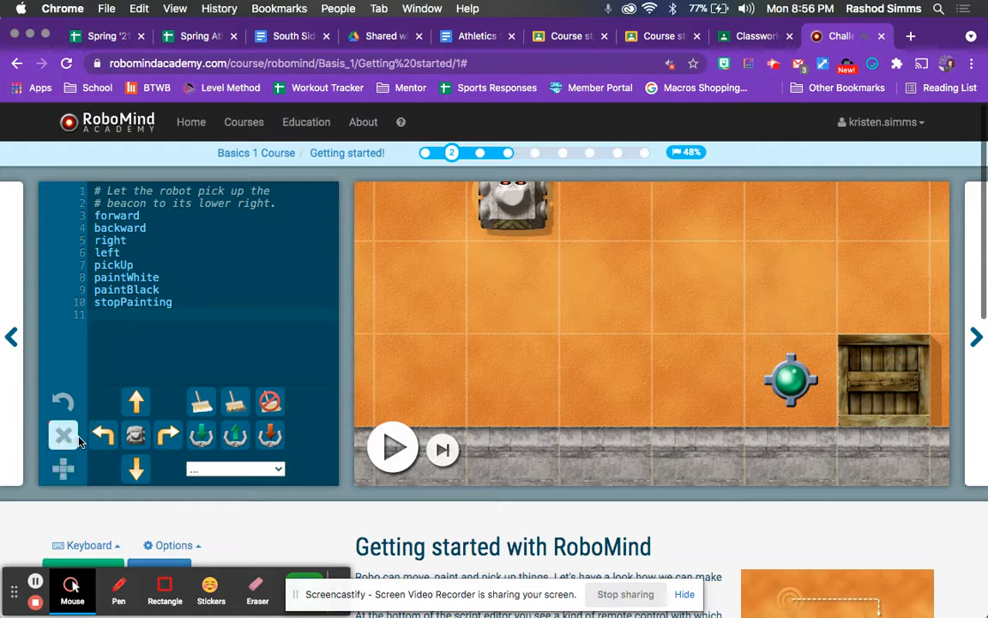
click(62, 435)
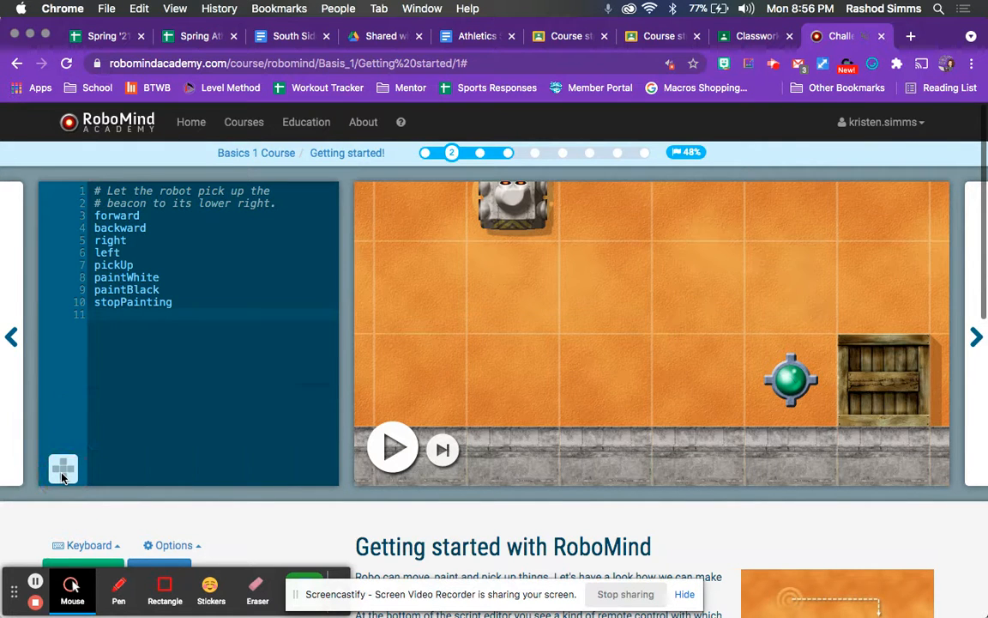
click(63, 468)
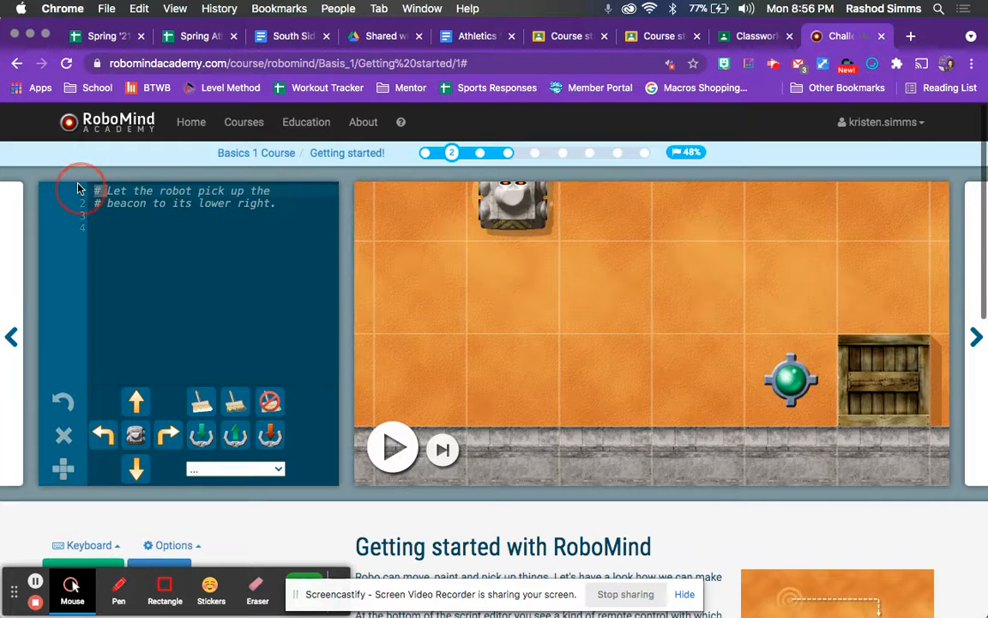
drag(103, 191, 287, 190)
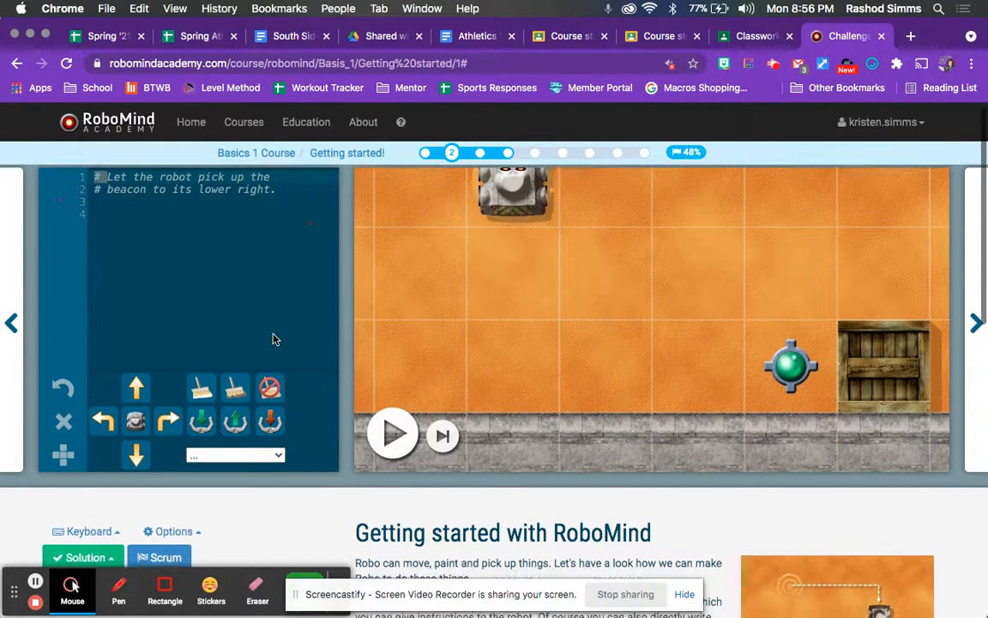
scroll(down, 3)
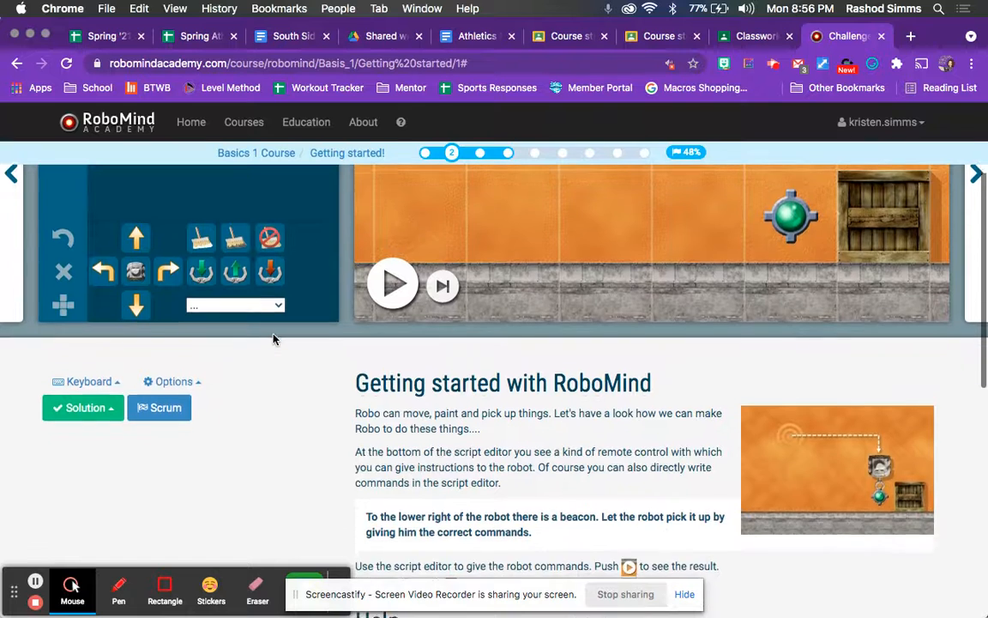
scroll(down, 3)
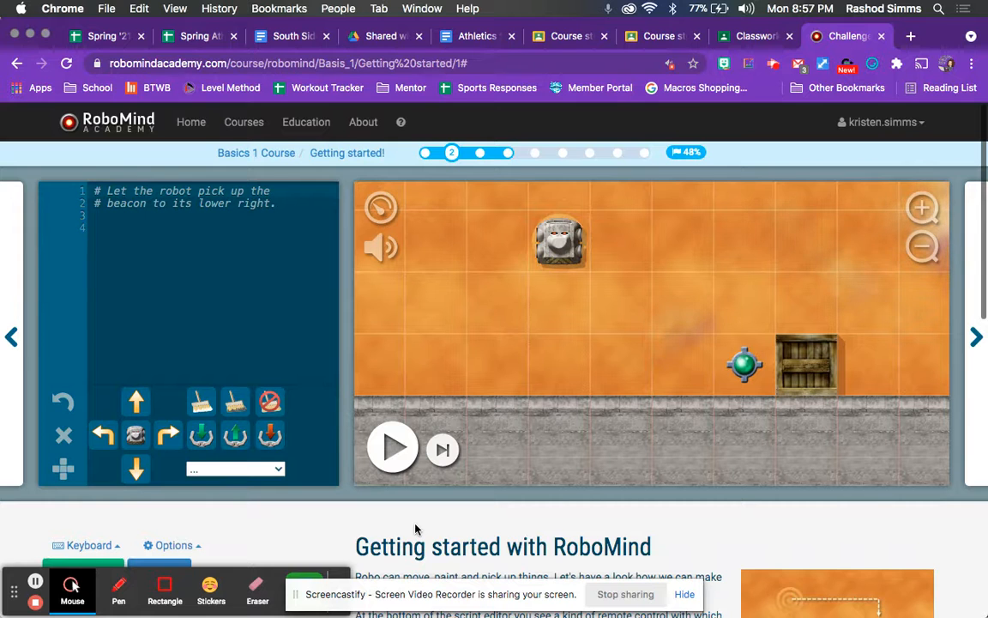
scroll(down, 3)
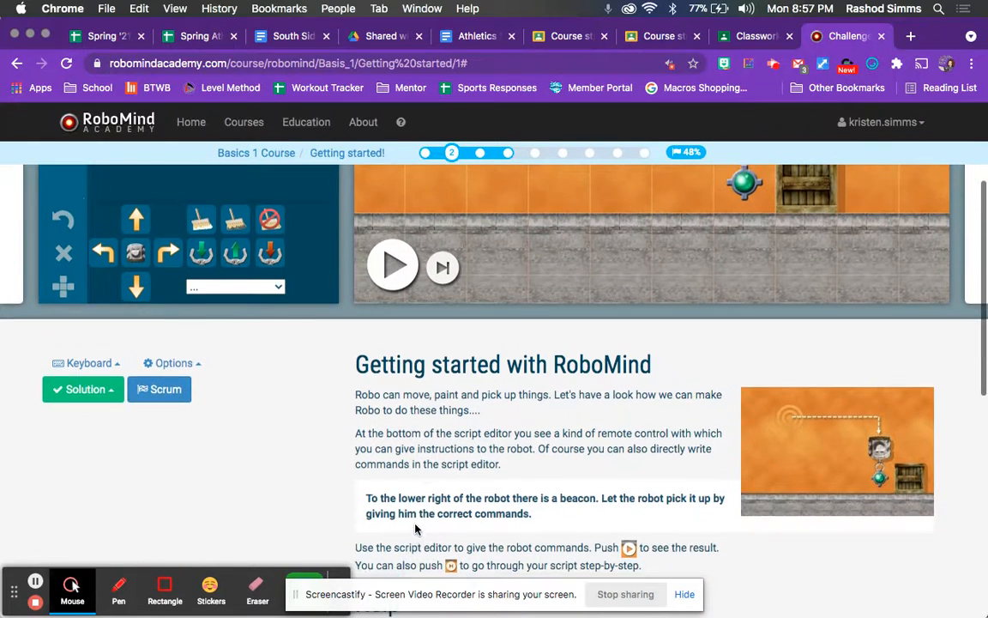
scroll(down, 3)
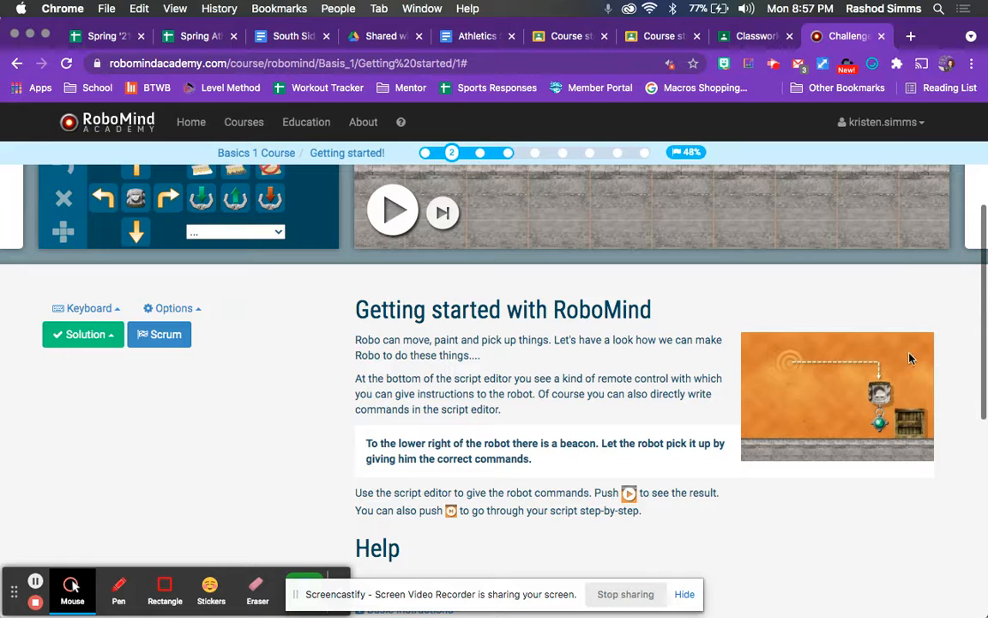
mouse_move(892, 431)
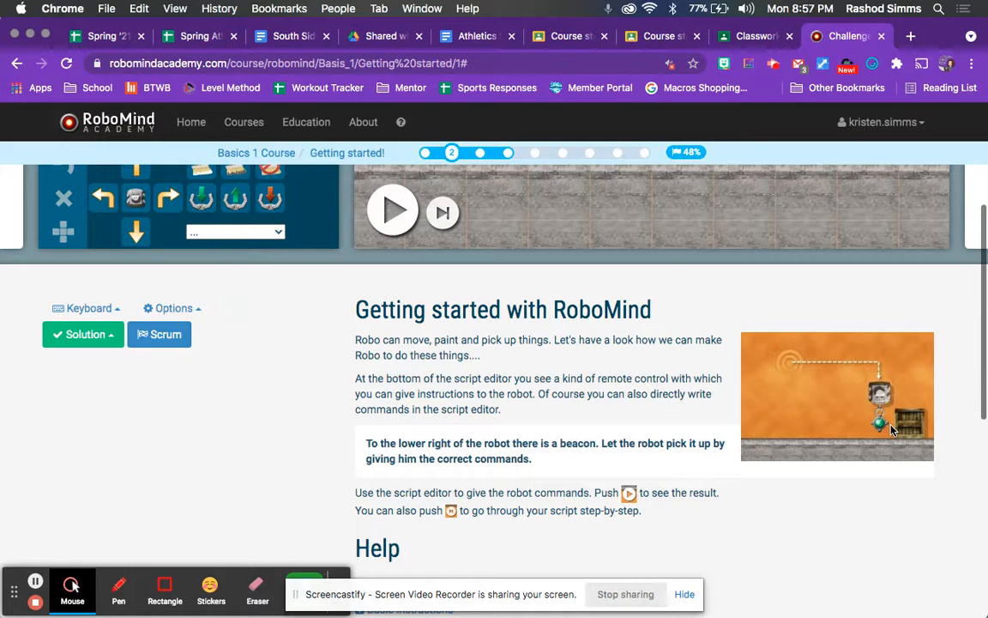
scroll(down, 3)
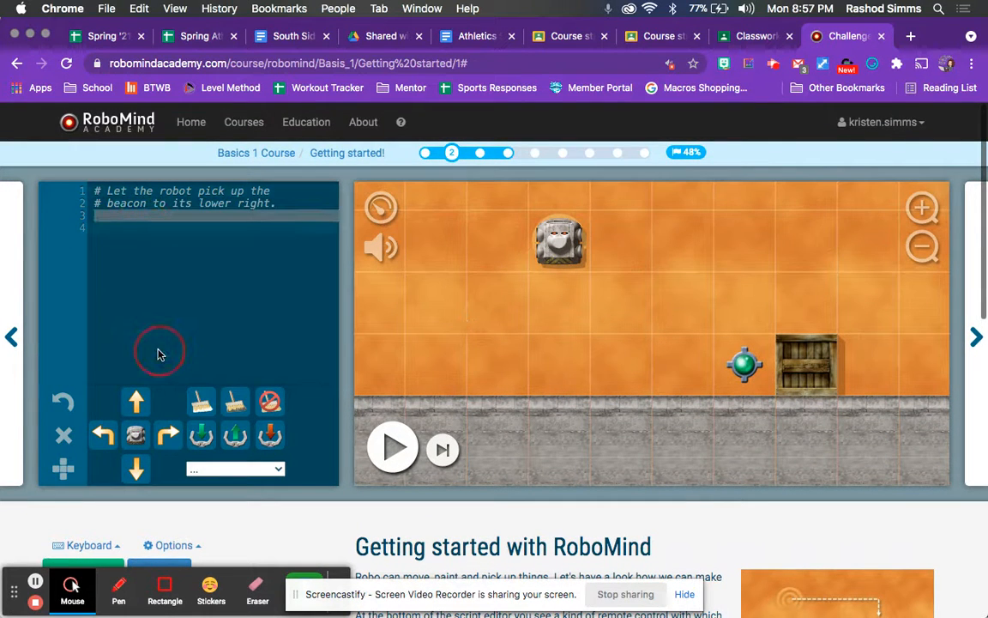
scroll(down, 3)
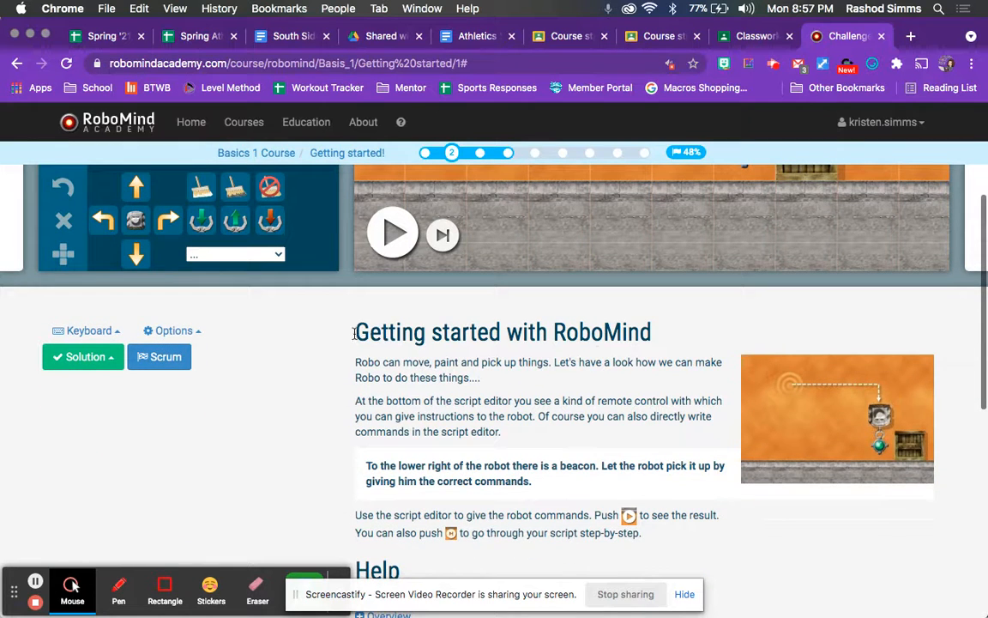
scroll(down, 3)
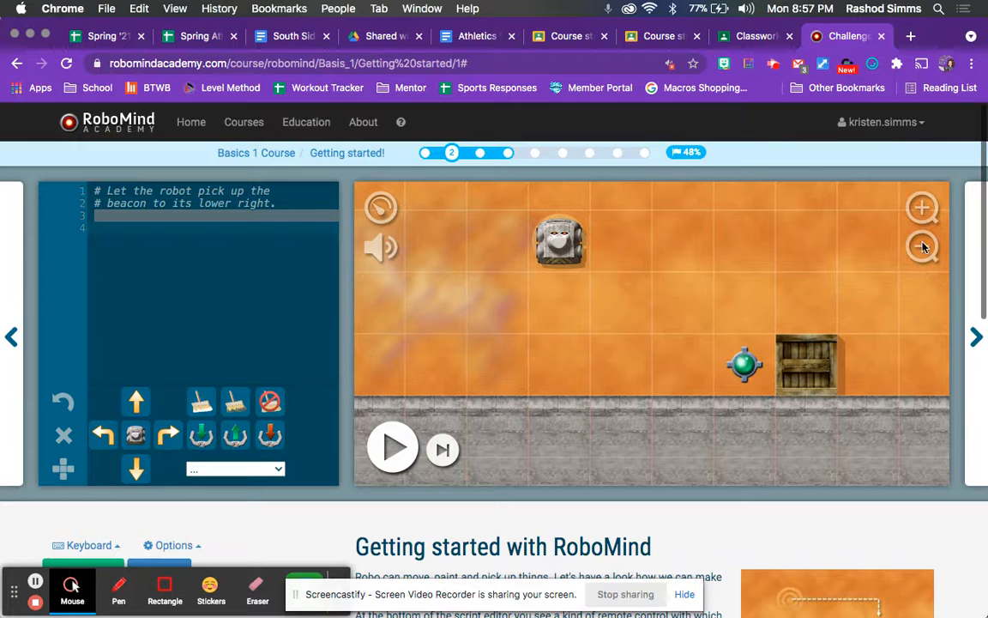
click(921, 248)
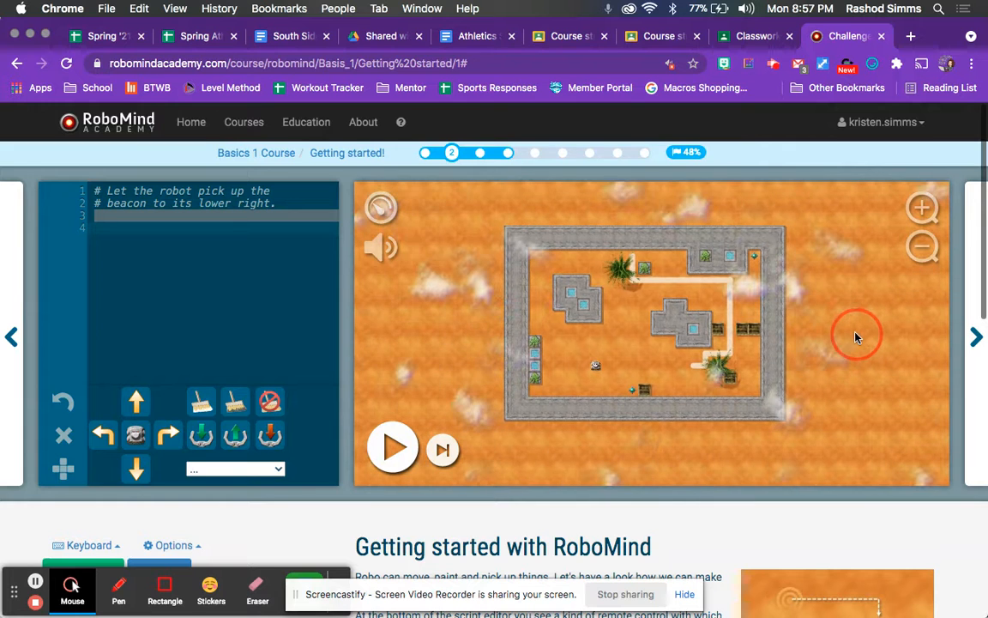
mouse_move(815, 282)
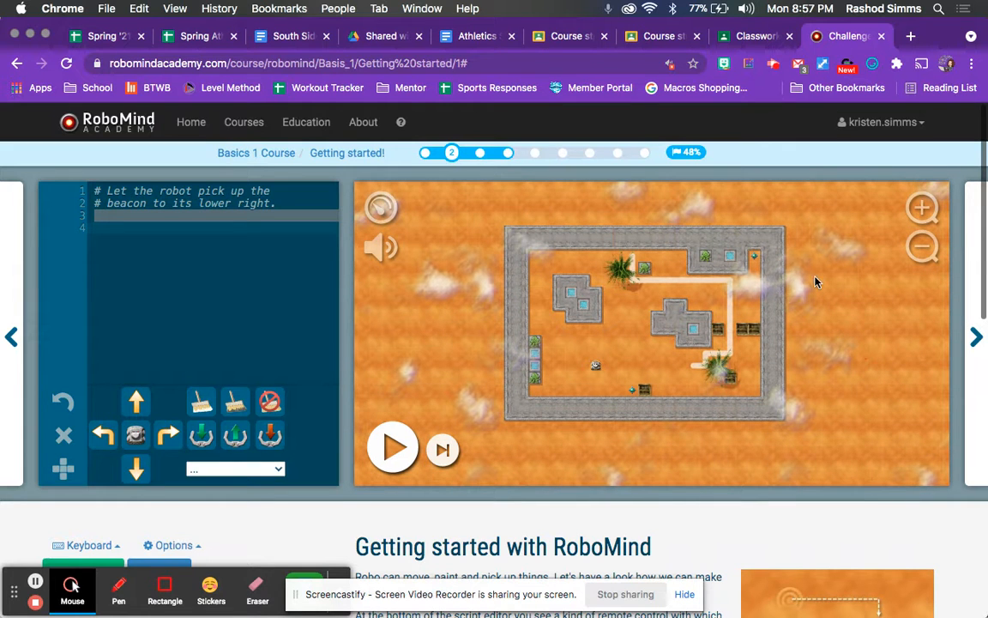
click(922, 208)
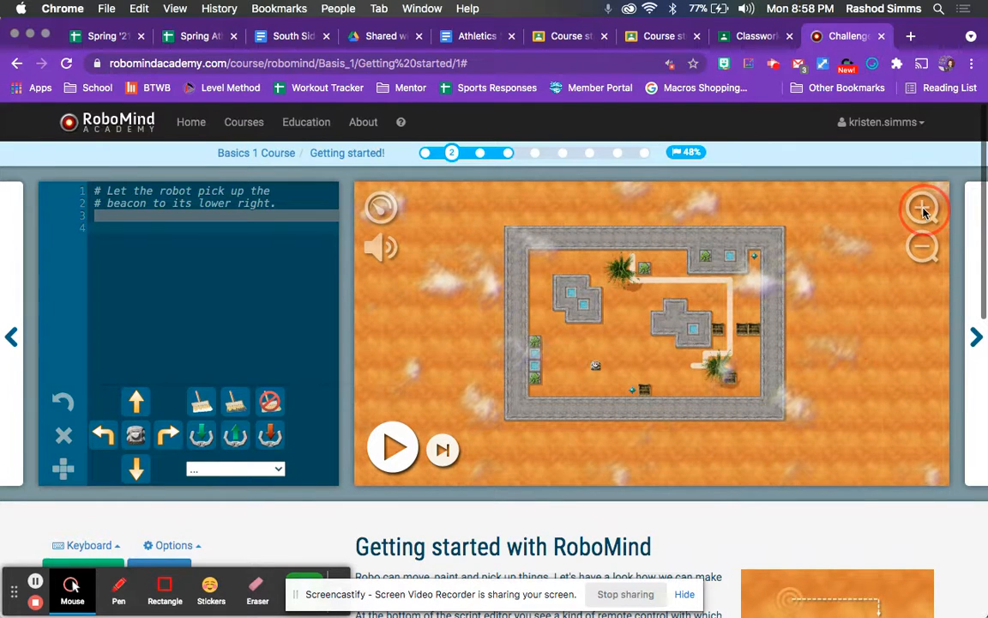
click(922, 208)
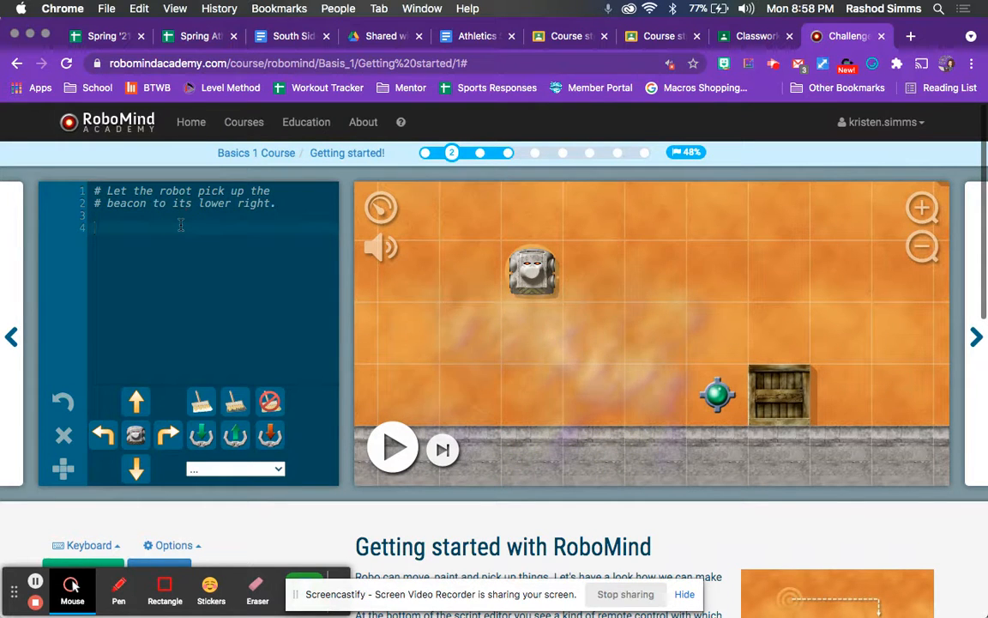
Type right, forward three times, right, forward and pickup on separate lines.
text(right)
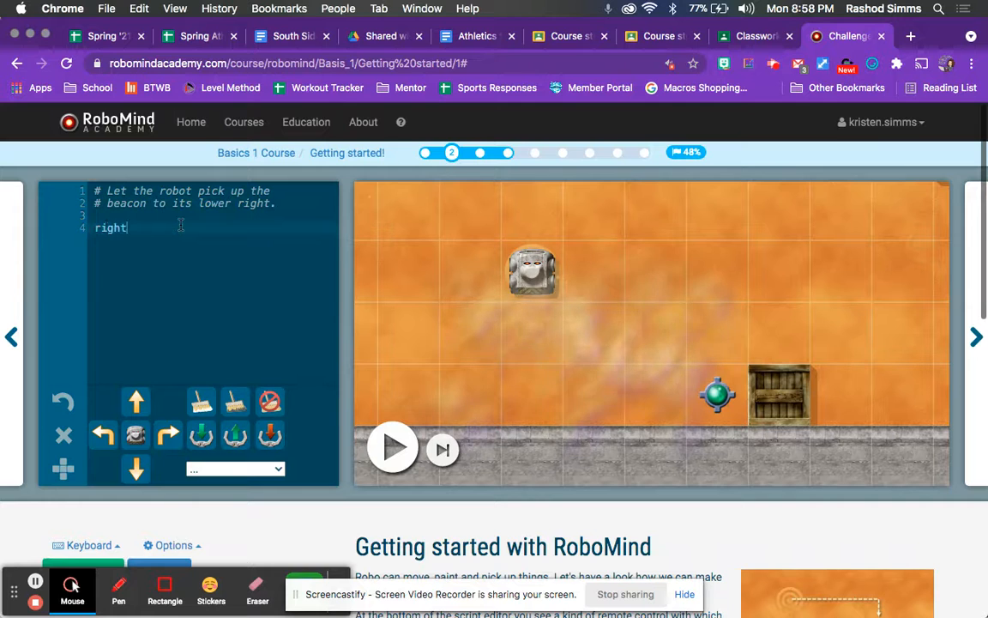
text(forward)
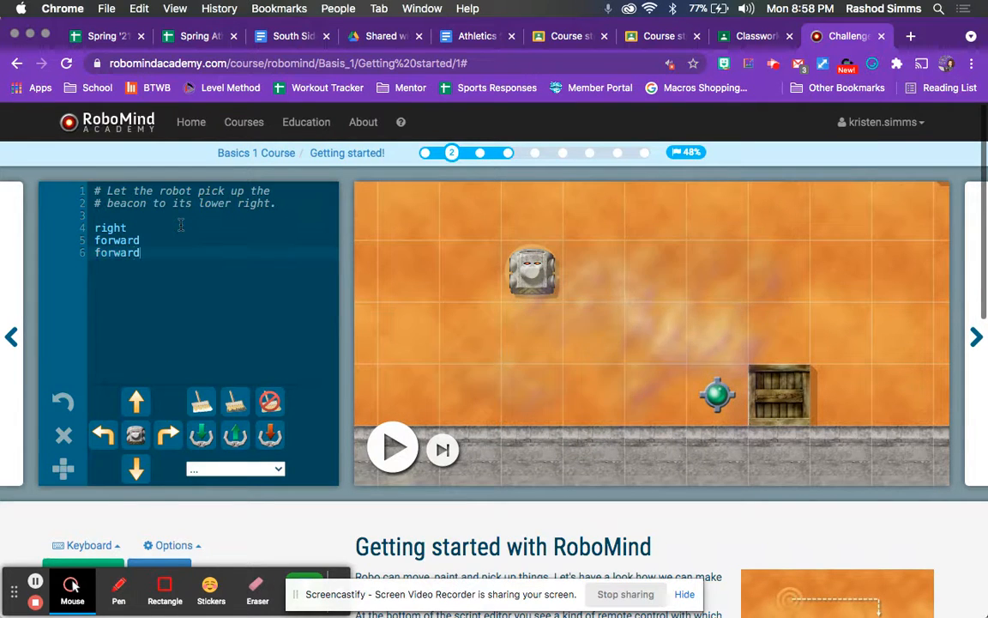
text(forard)
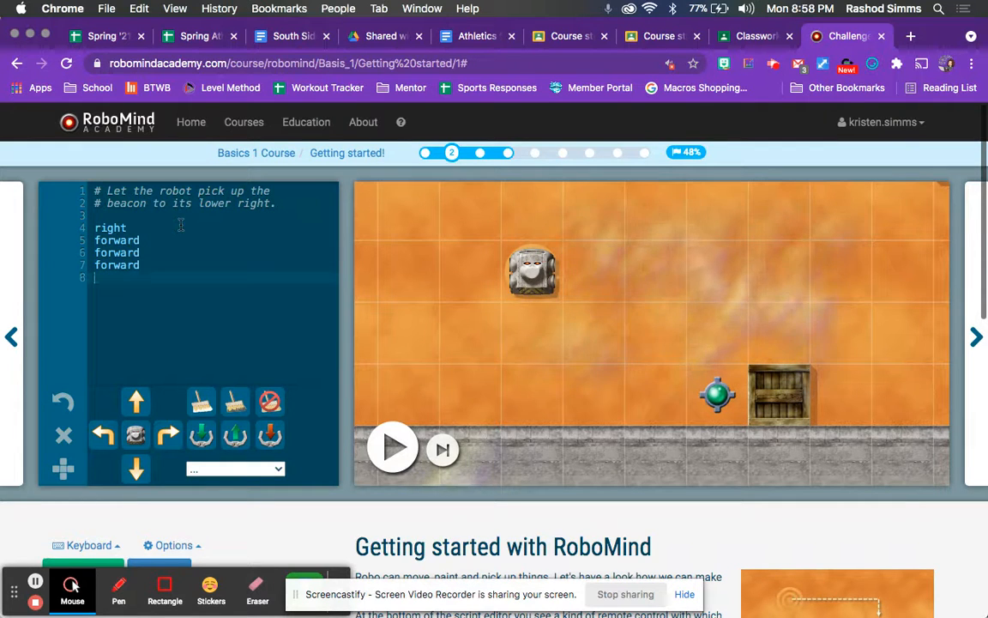
text(right)
text(pic)
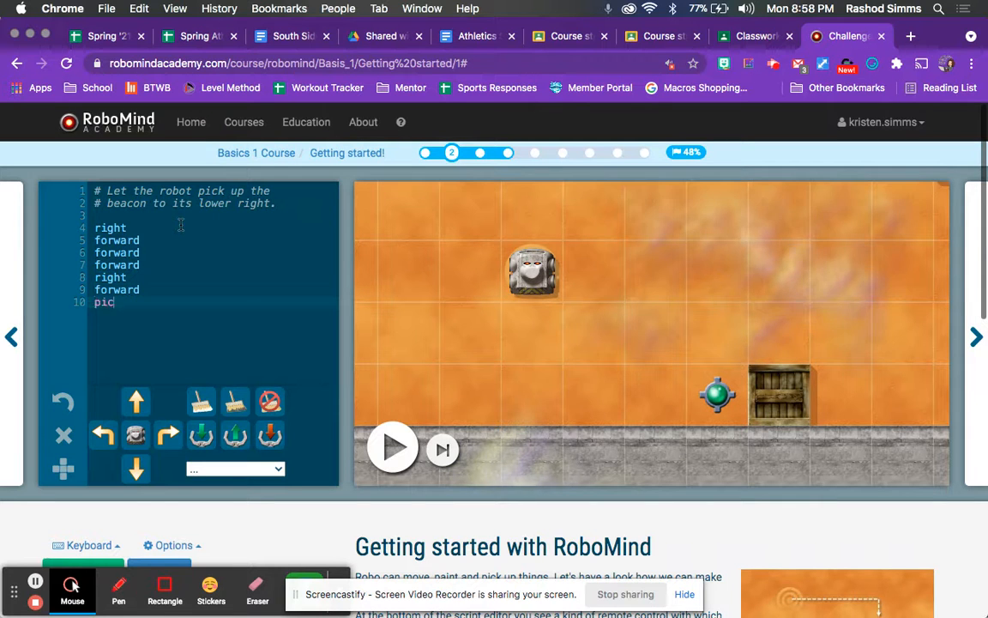
text(kup)
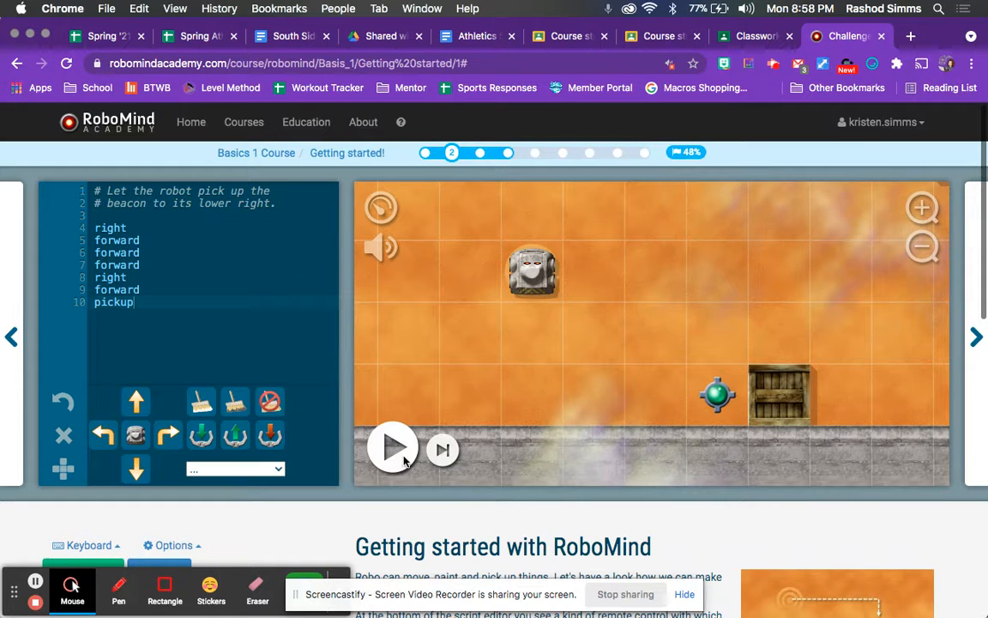
Run the beacon script twice so the robot picks up the beacon and shows 'That's the way!'.
click(393, 448)
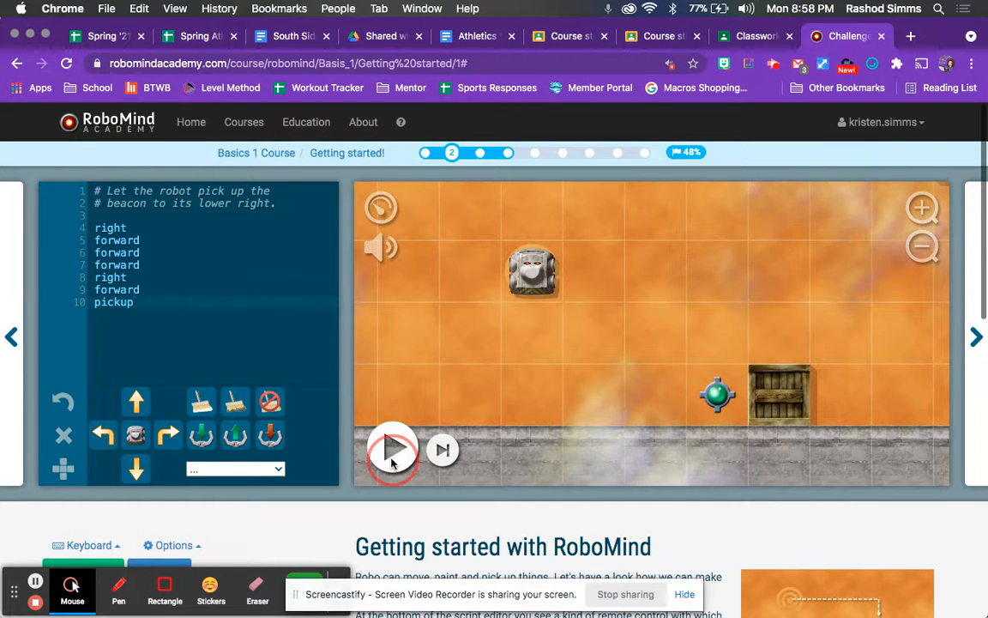
click(393, 450)
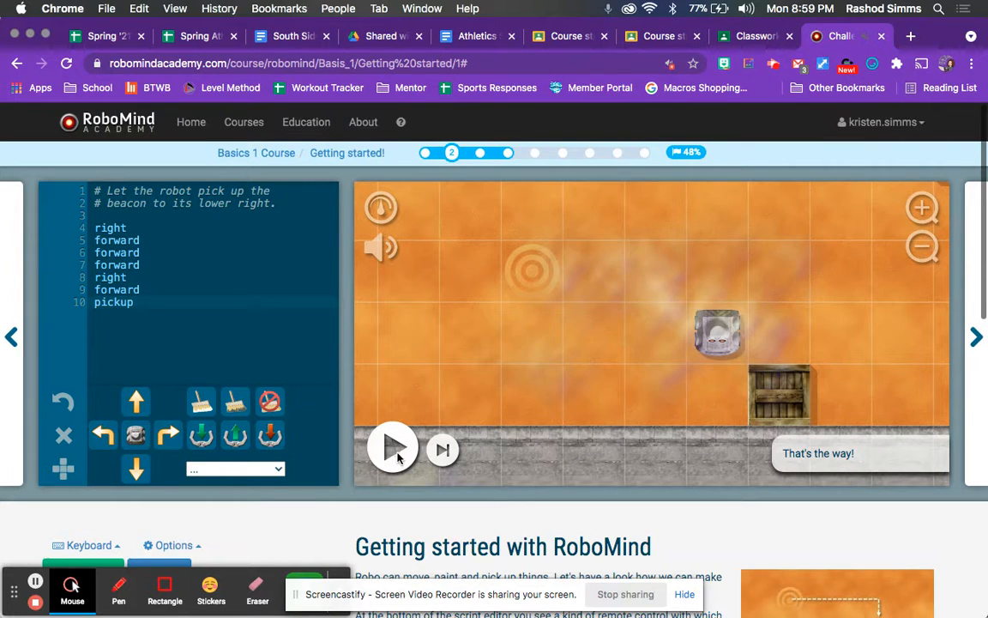
click(393, 448)
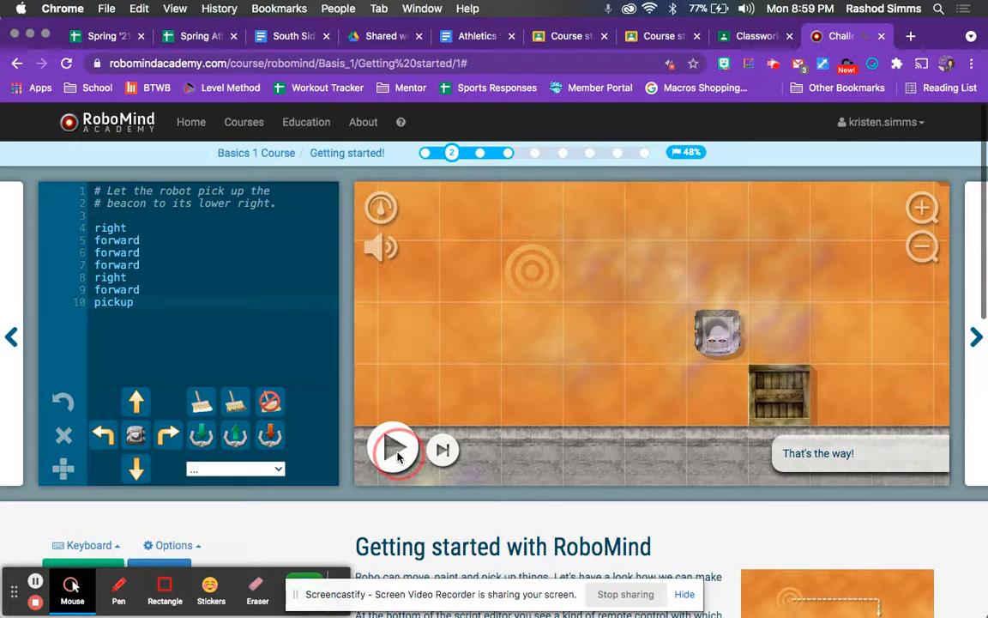
click(393, 447)
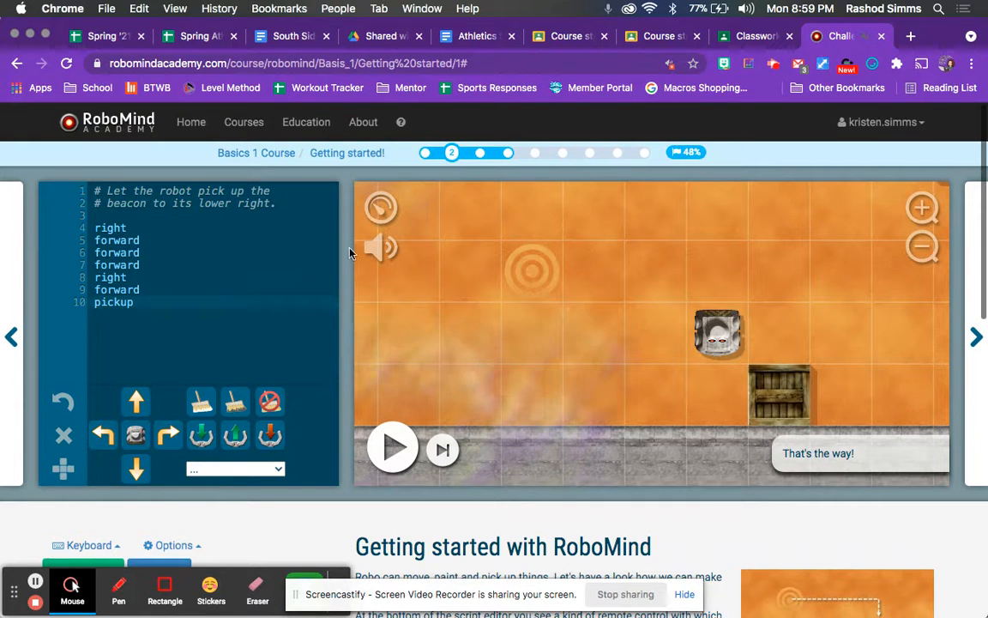
click(393, 446)
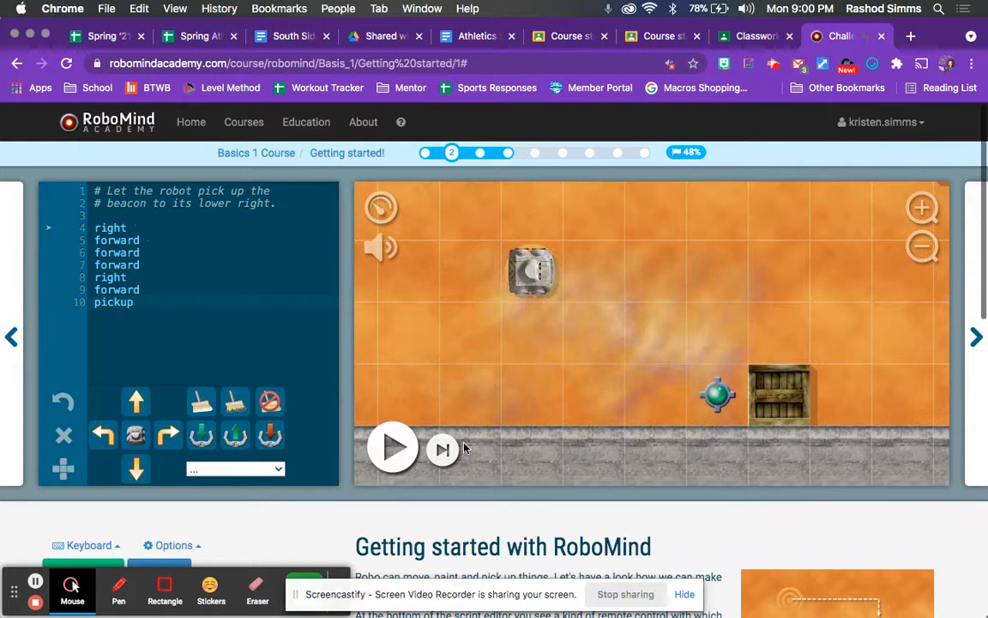
click(393, 447)
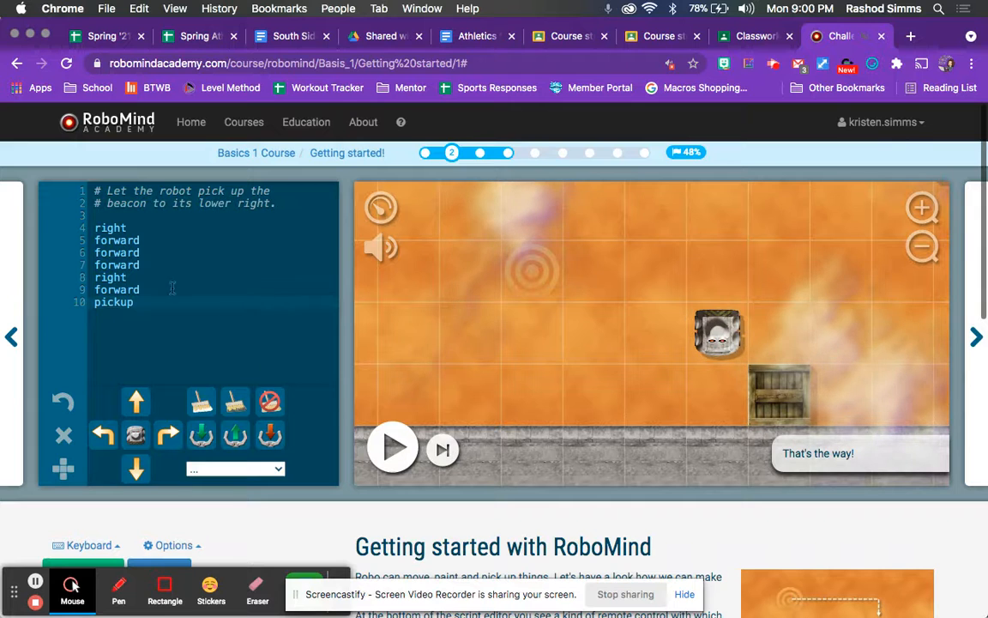
Change line 8's turn from right to left and step the script forward one command.
text(left)
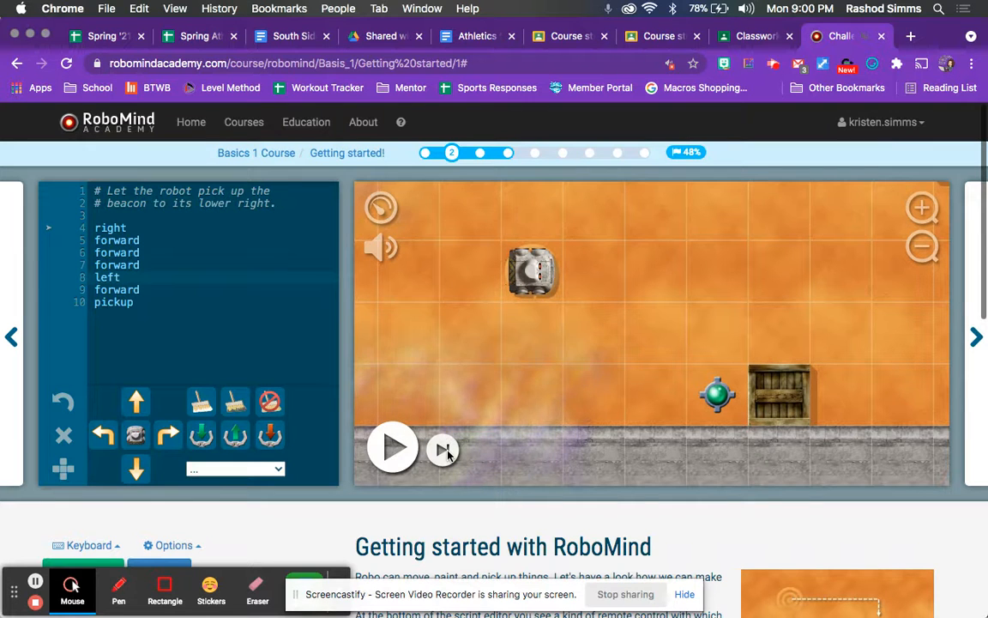
click(393, 447)
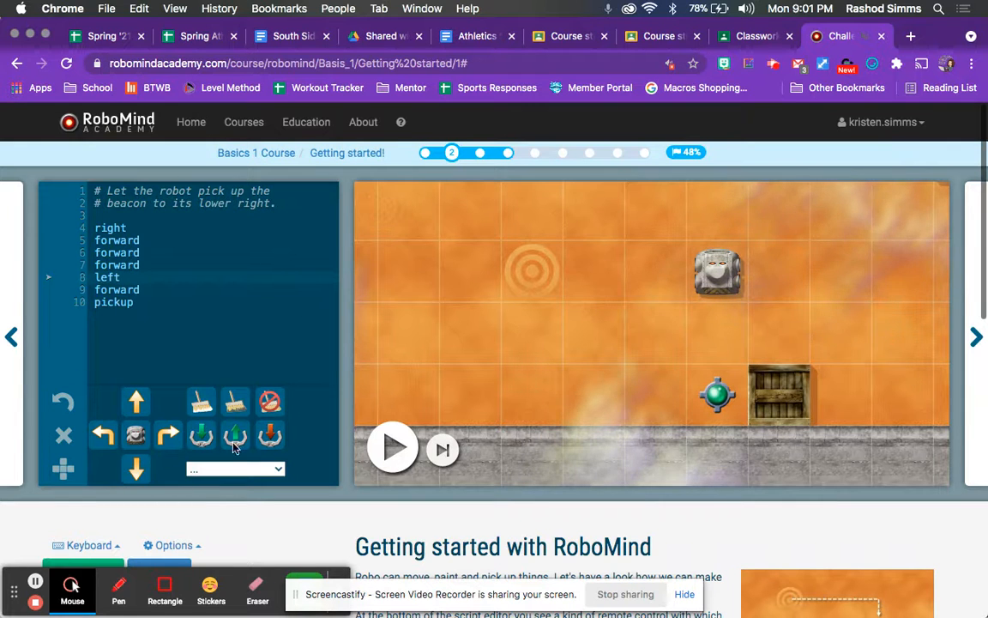
mouse_move(717, 345)
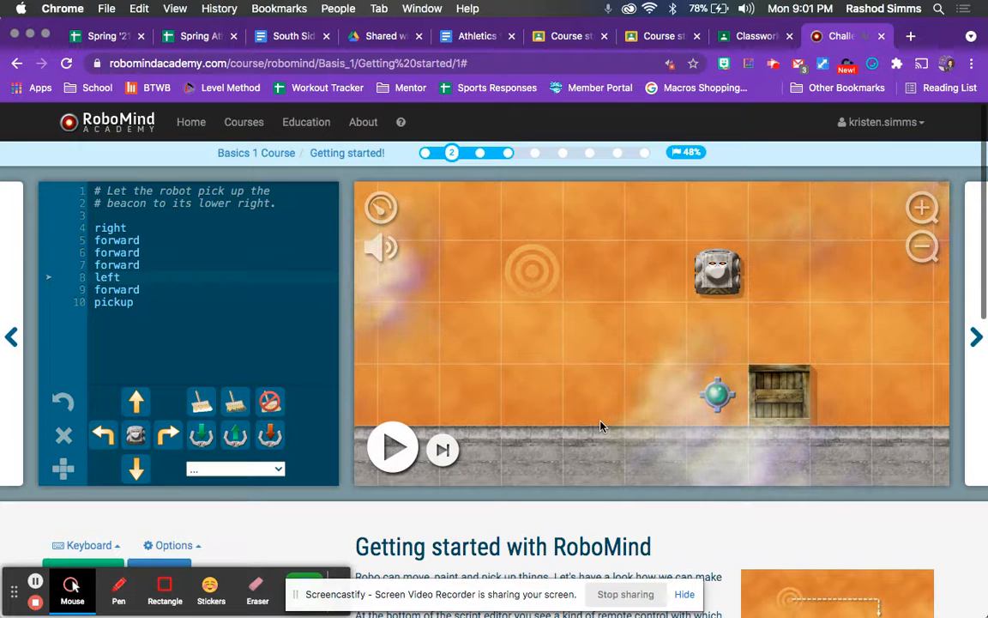
Scroll down to reread the beacon task instructions.
scroll(down, 3)
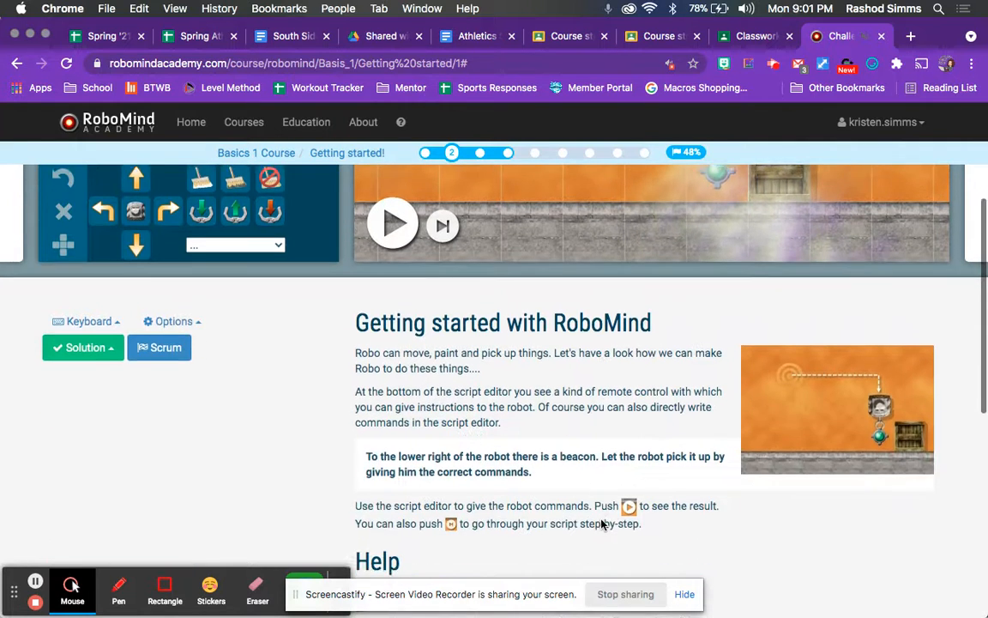
scroll(down, 3)
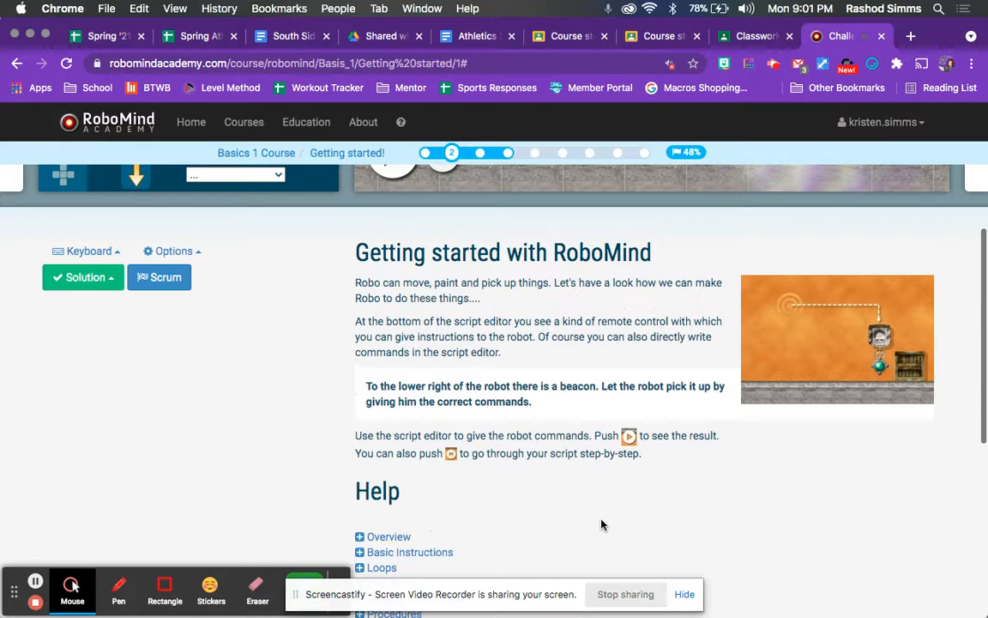
mouse_move(845, 343)
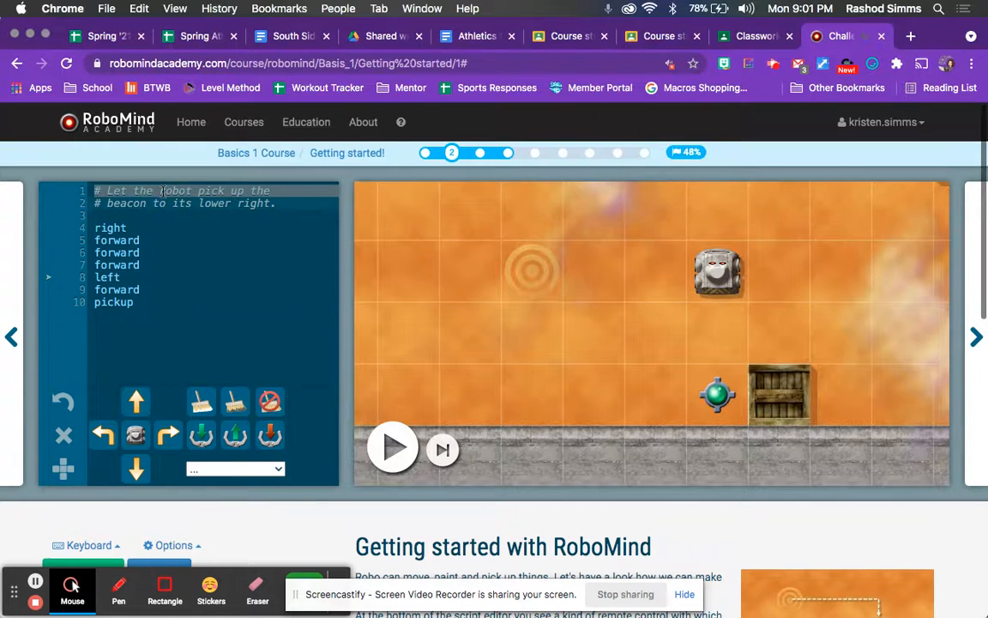
scroll(down, 3)
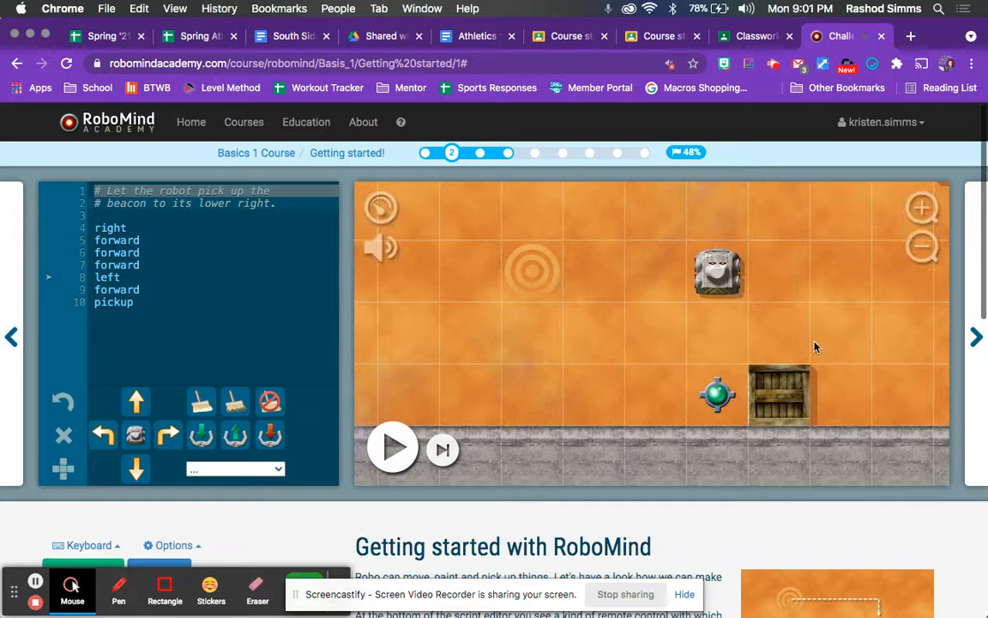
mouse_move(485, 376)
text(right)
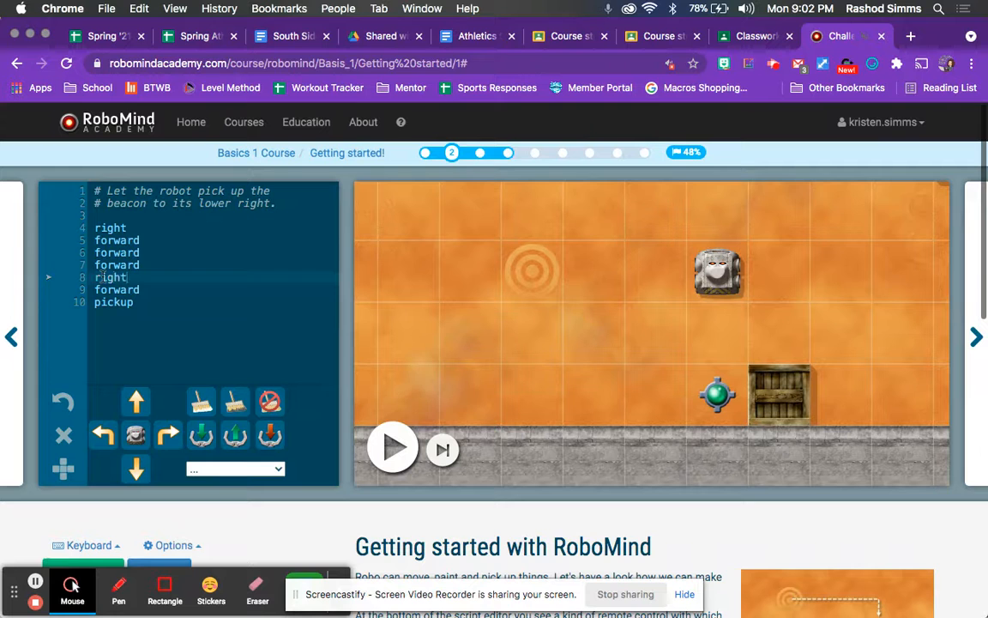
Stop and rerun the script until 'Job well done!' appears, then advance to Move the beacon.
click(393, 447)
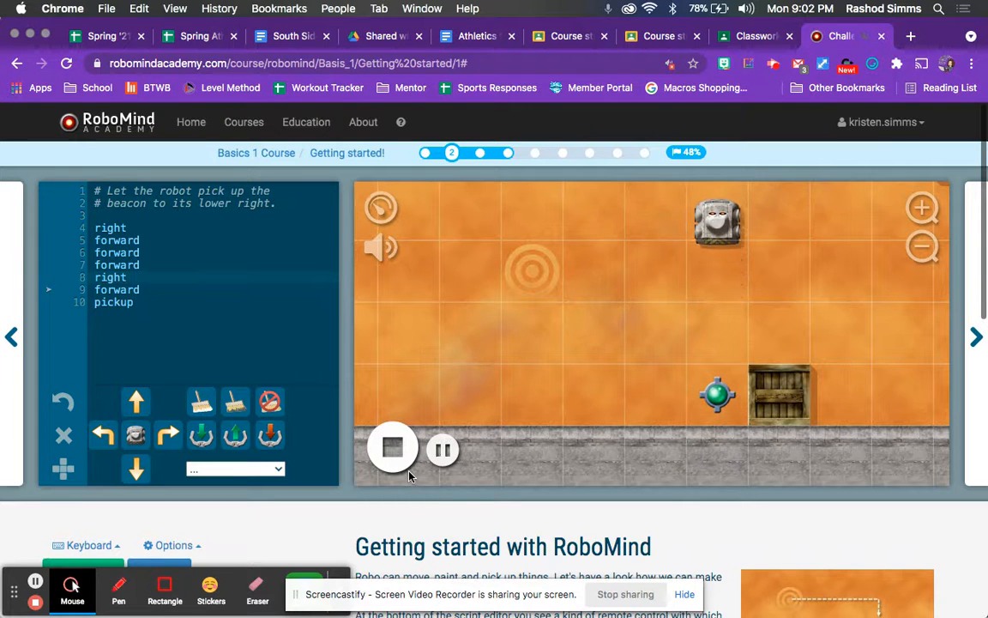
click(392, 448)
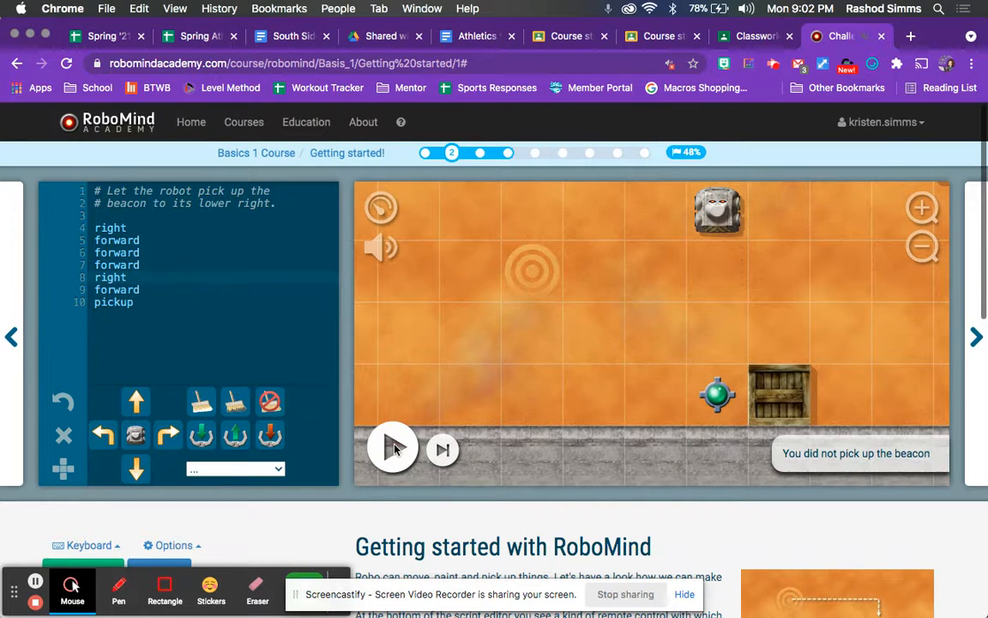
click(393, 447)
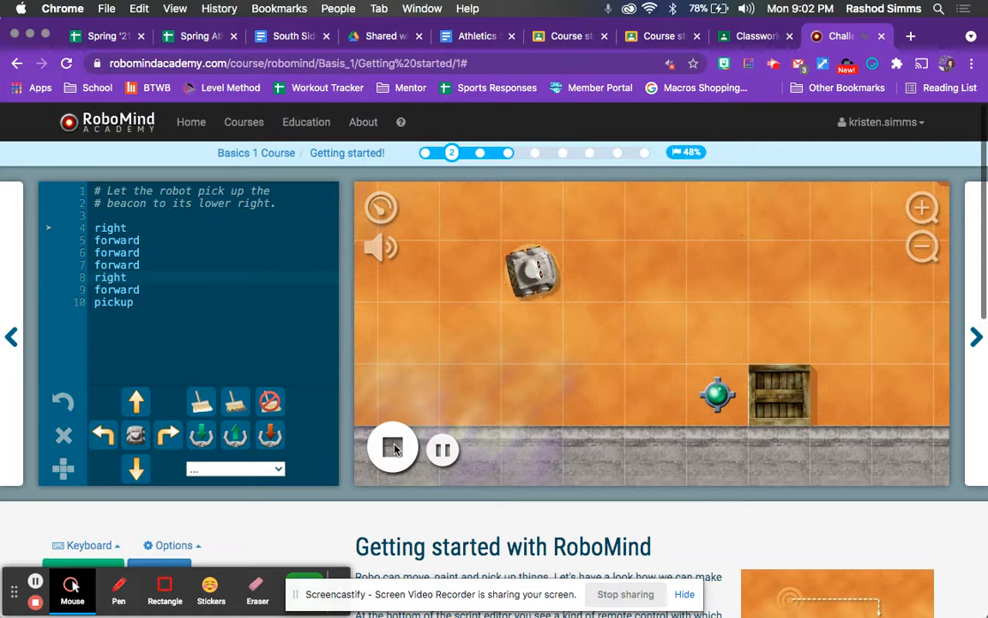
click(393, 448)
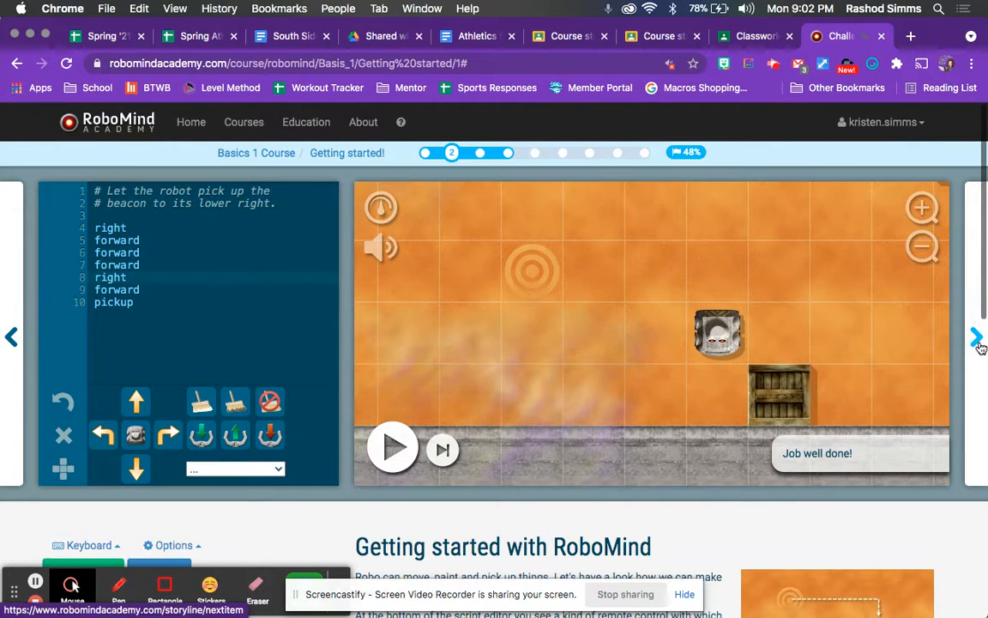
click(977, 337)
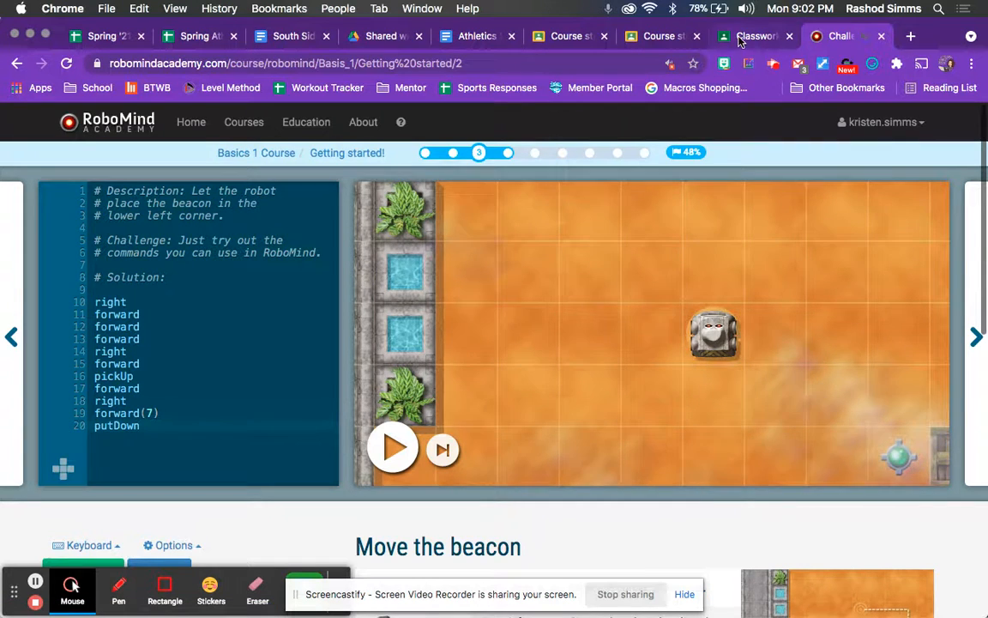
Open the archived Robotics T2 2020-21 class and its RoboMind Section Submission Sheet (Student Version).
click(755, 36)
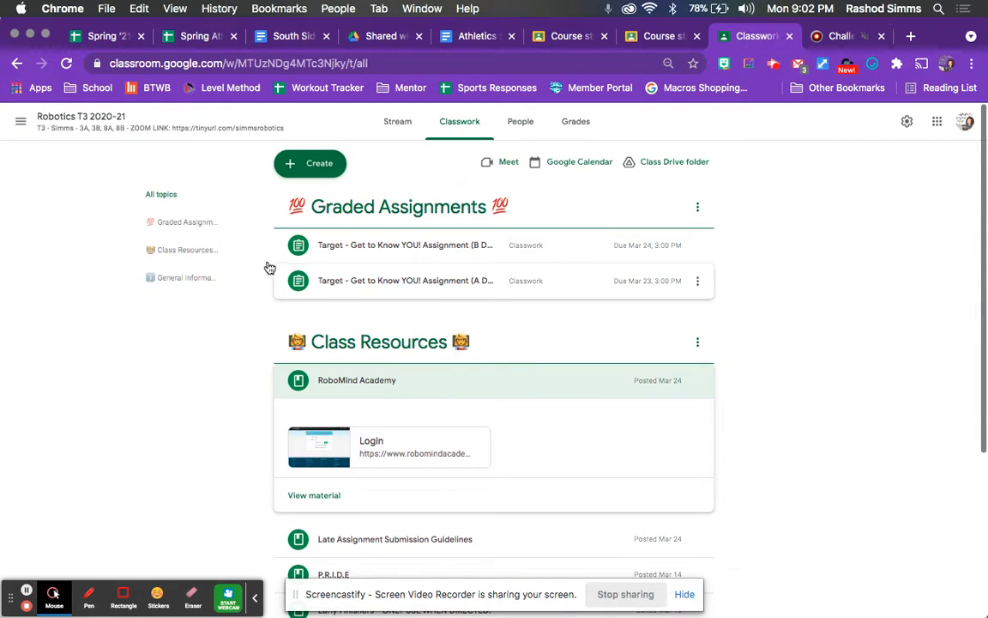
click(21, 121)
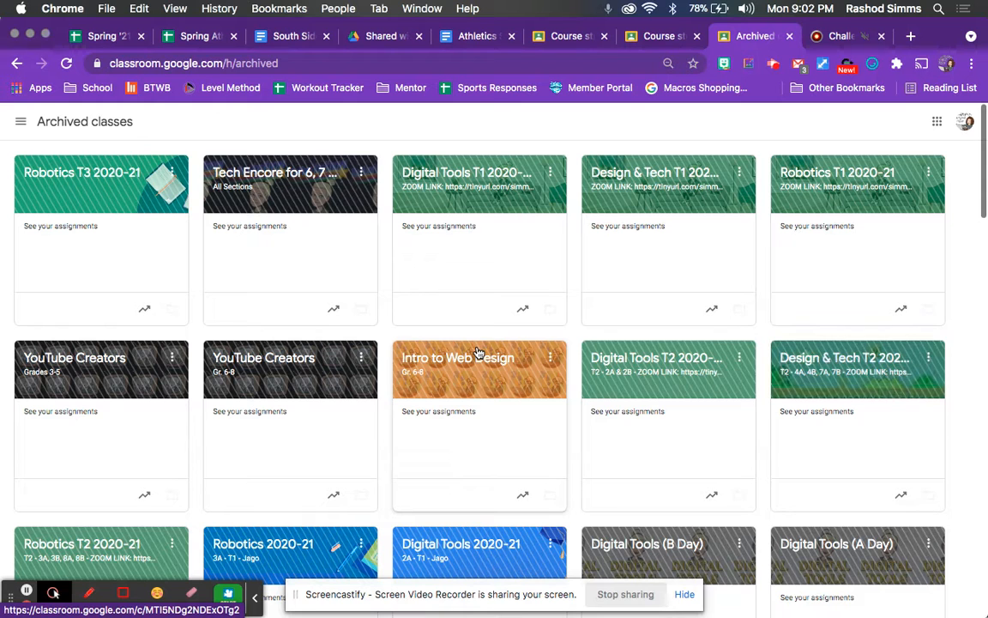
click(458, 358)
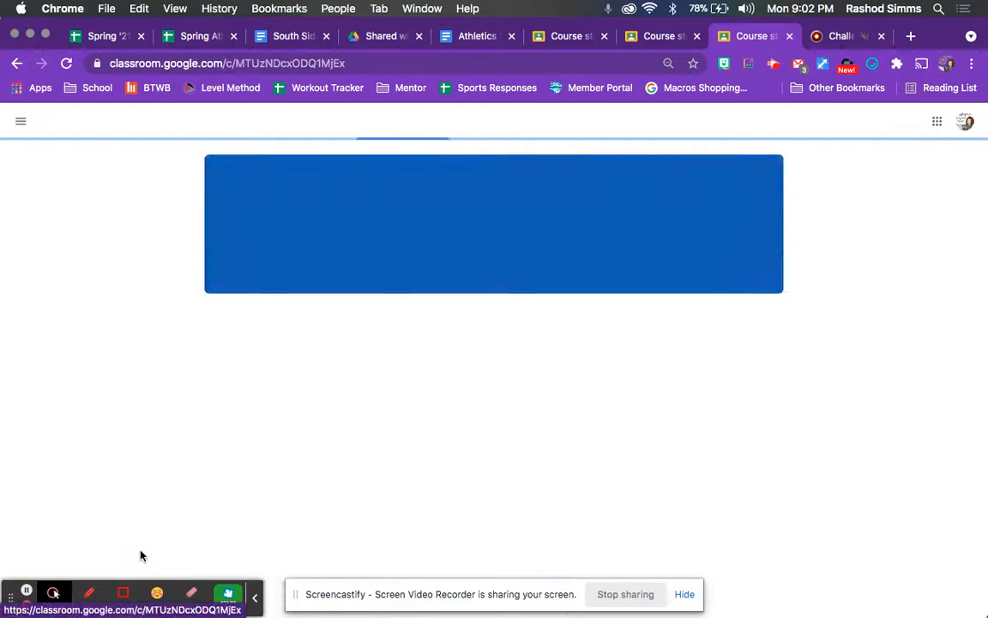
click(459, 121)
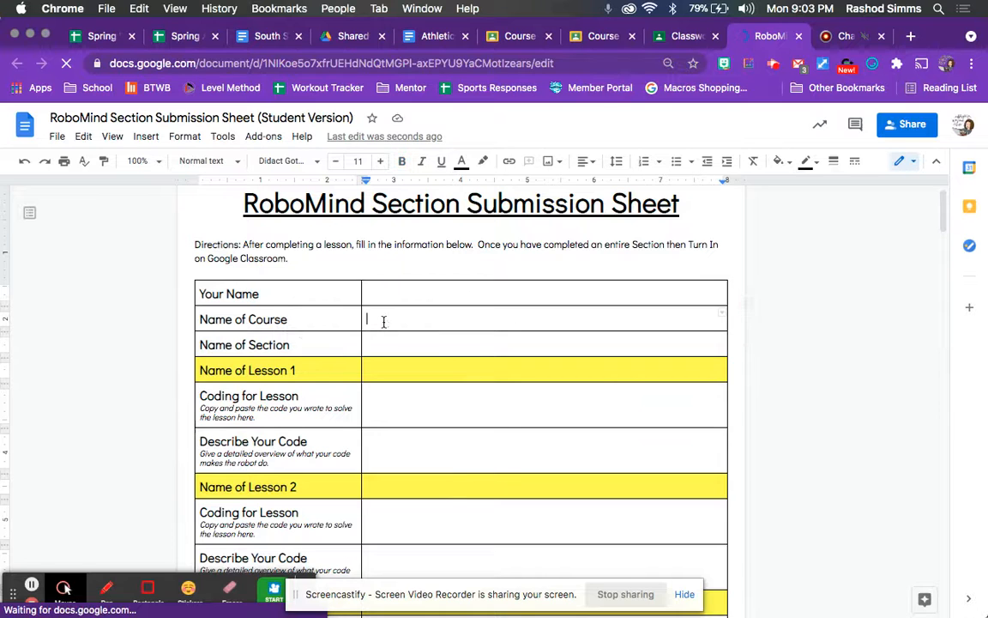
Enter 'Basics 1' as the course name and select the Name of Lesson 1 cell.
text(Basics 1 Course)
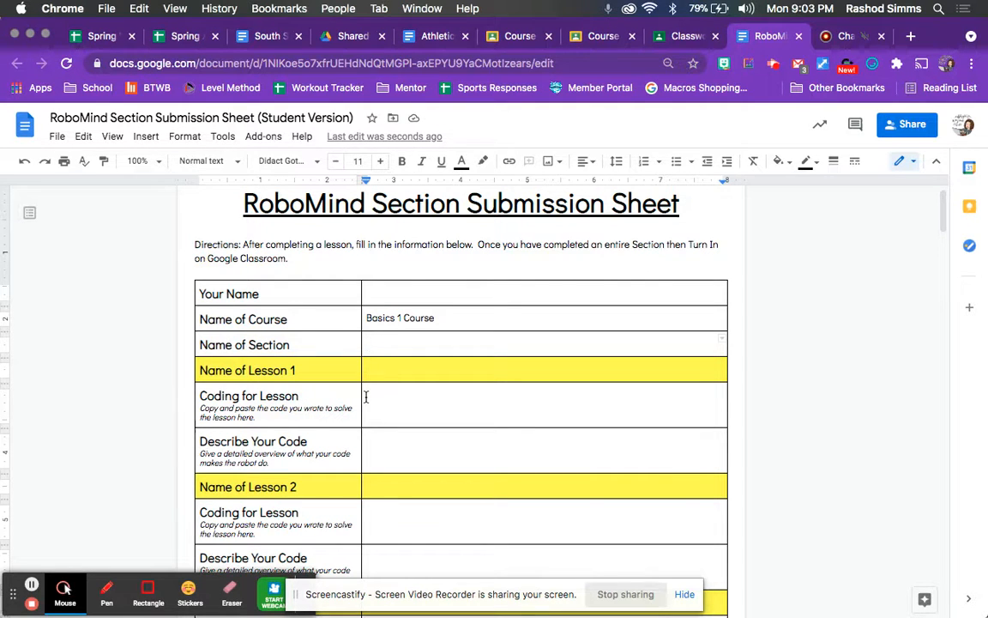
scroll(down, 3)
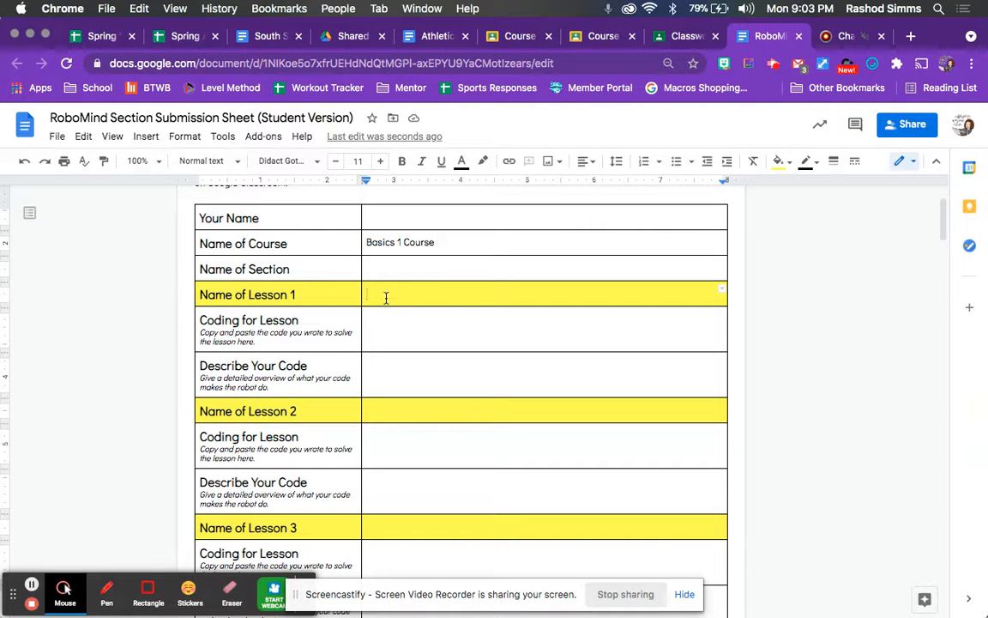
click(418, 329)
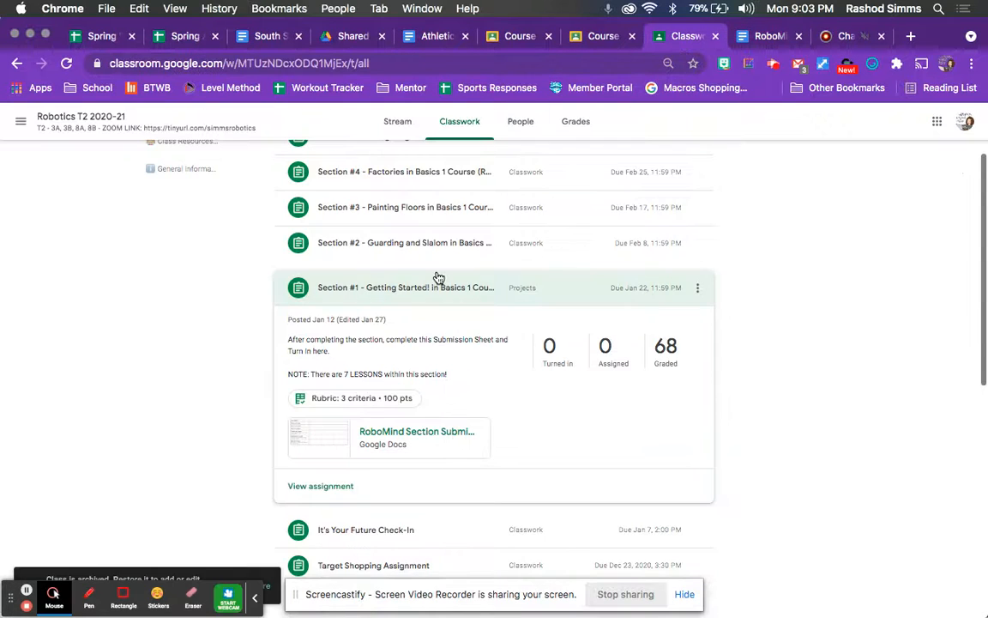
Scroll to Class Resources and open EXAMPLE - RoboMind Section Submission Sheet.
scroll(down, 3)
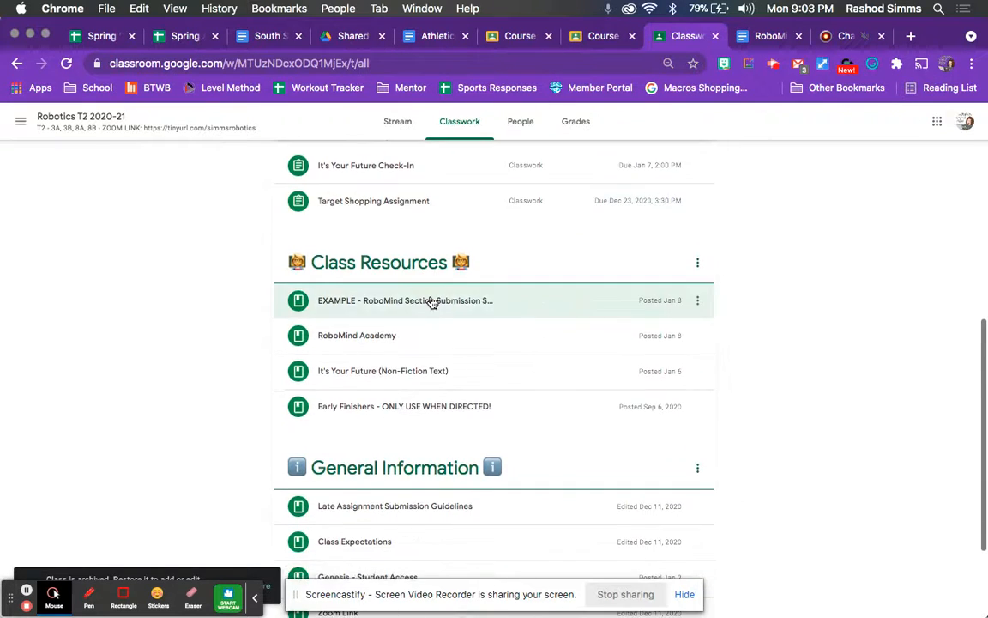
click(405, 300)
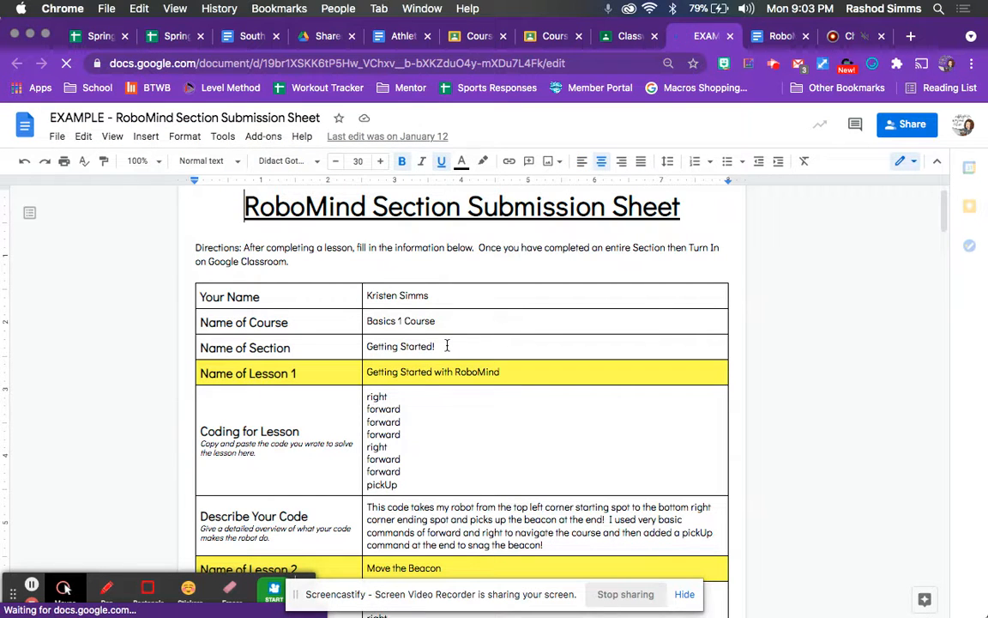
Compare the example sheet's Lesson 1 code with the RoboMind lesson and student sheet.
scroll(down, 3)
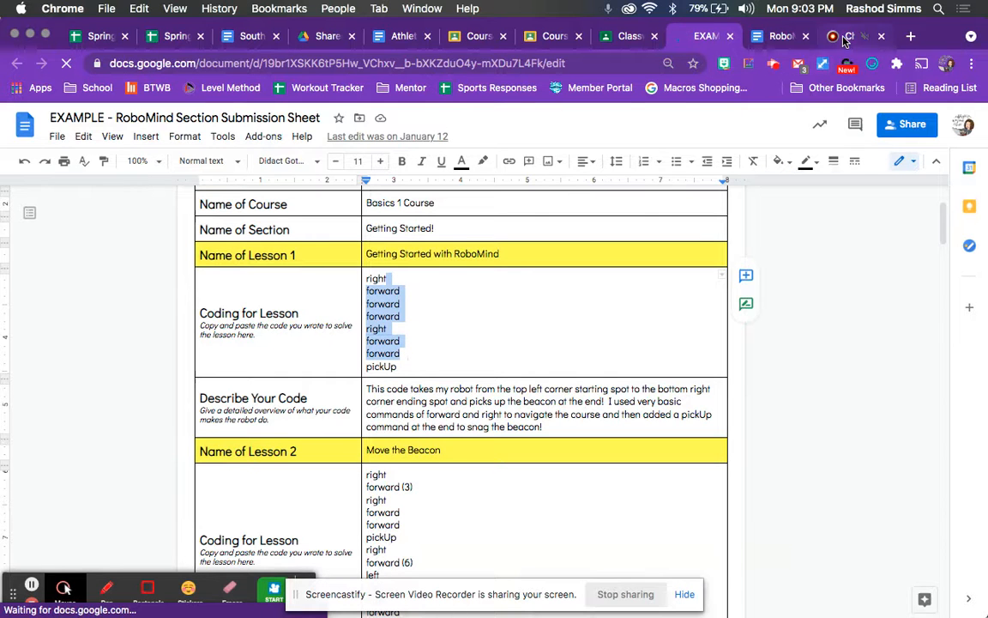
click(850, 36)
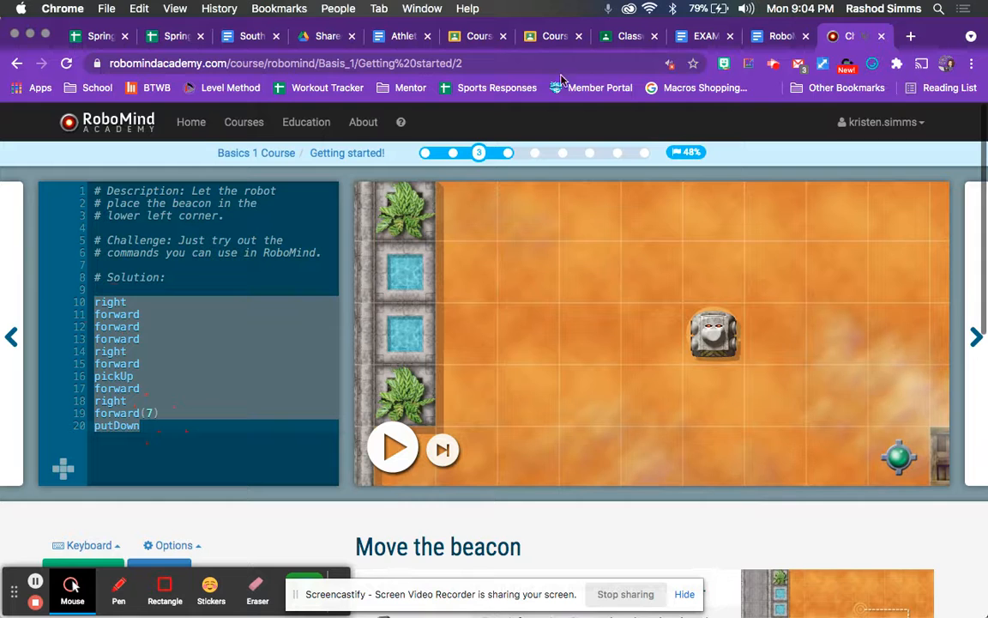
click(850, 36)
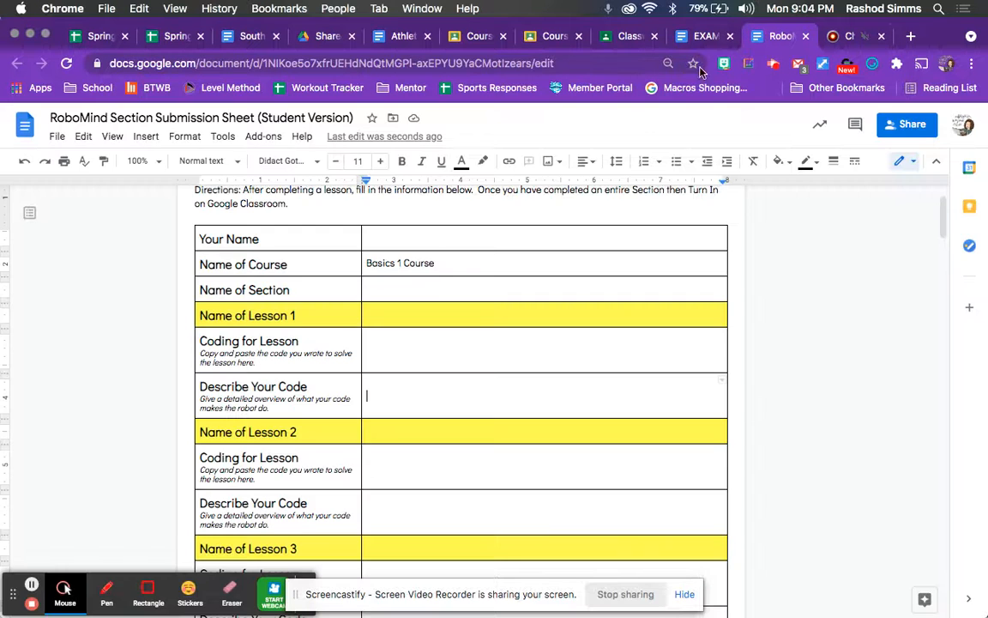
click(703, 36)
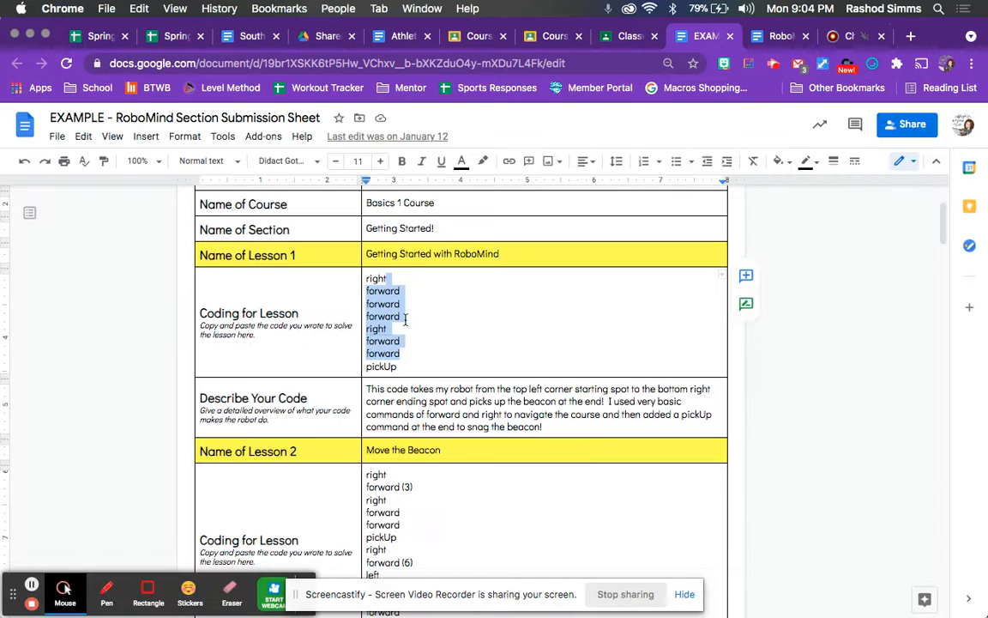
click(408, 401)
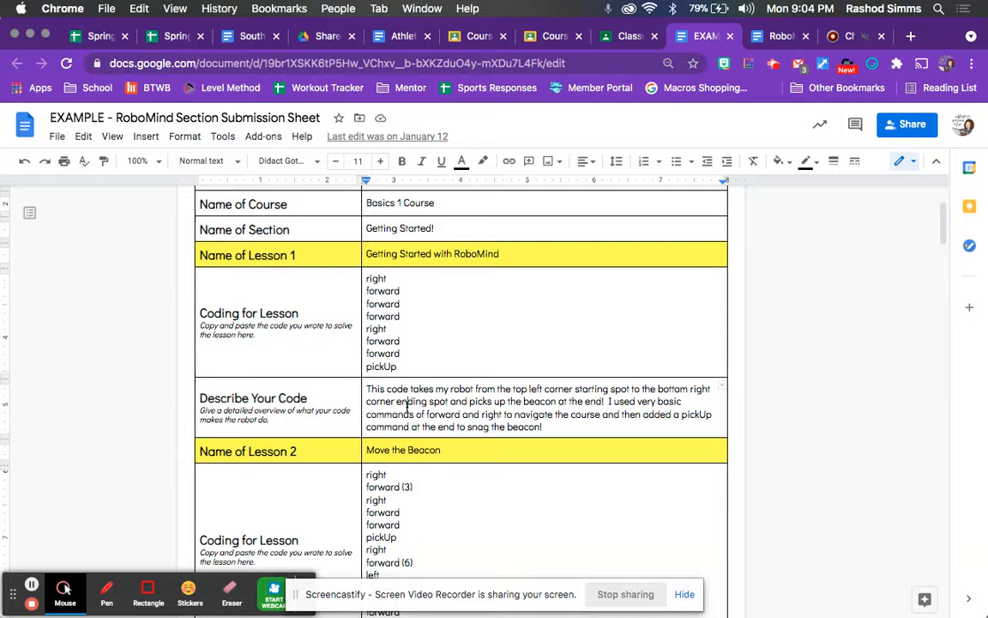
double_click(412, 401)
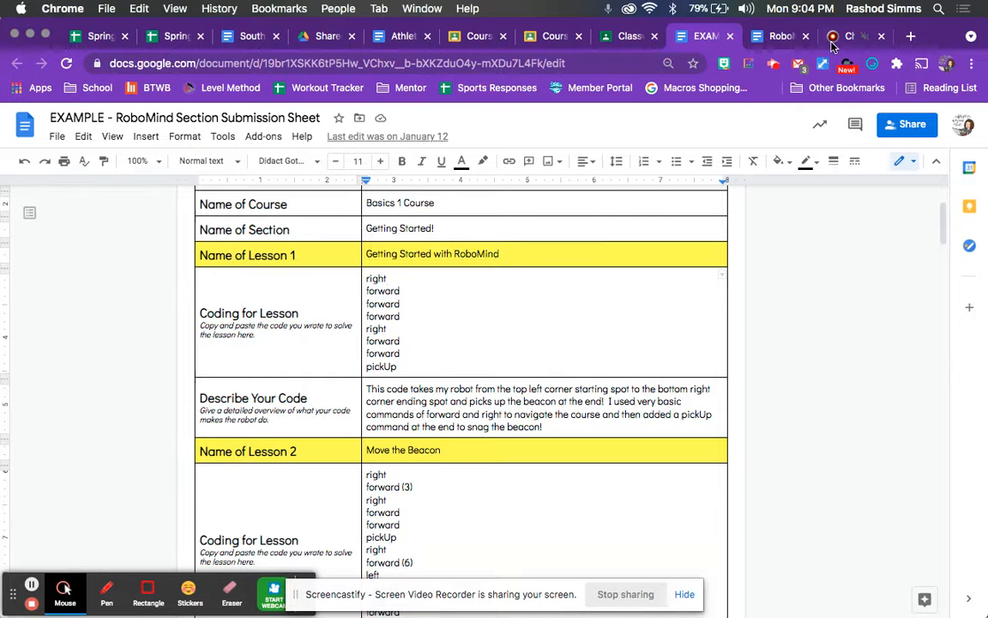
click(849, 36)
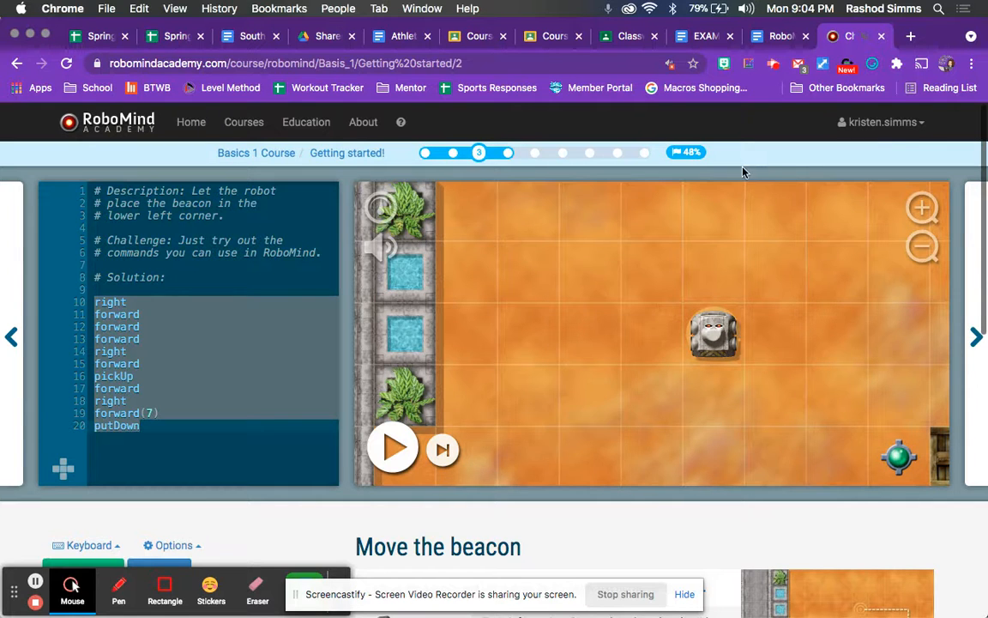
Bring the EXAMPLE submission sheet back on screen.
click(704, 37)
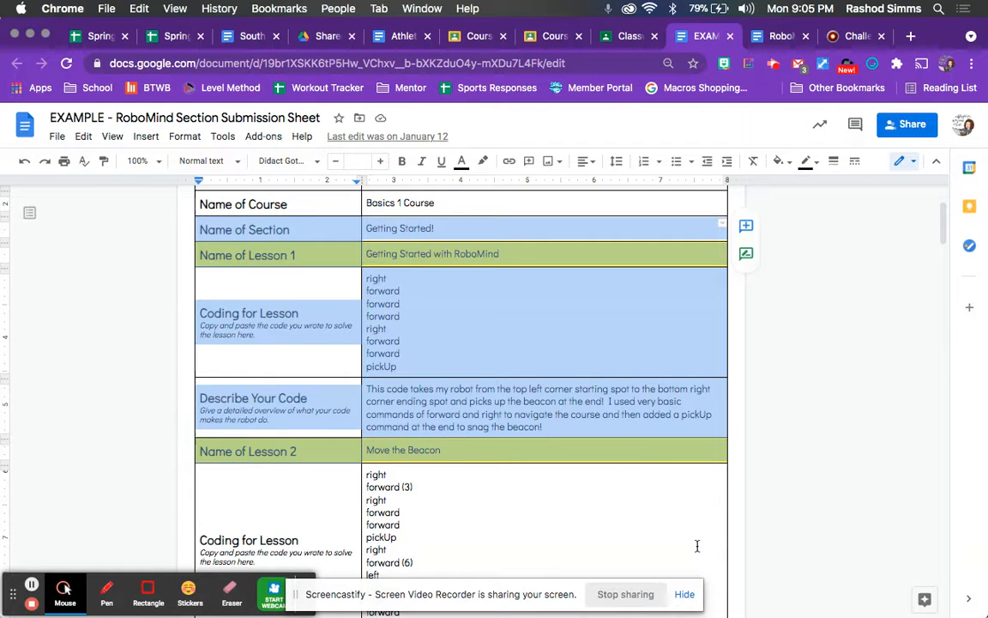
mouse_move(685, 476)
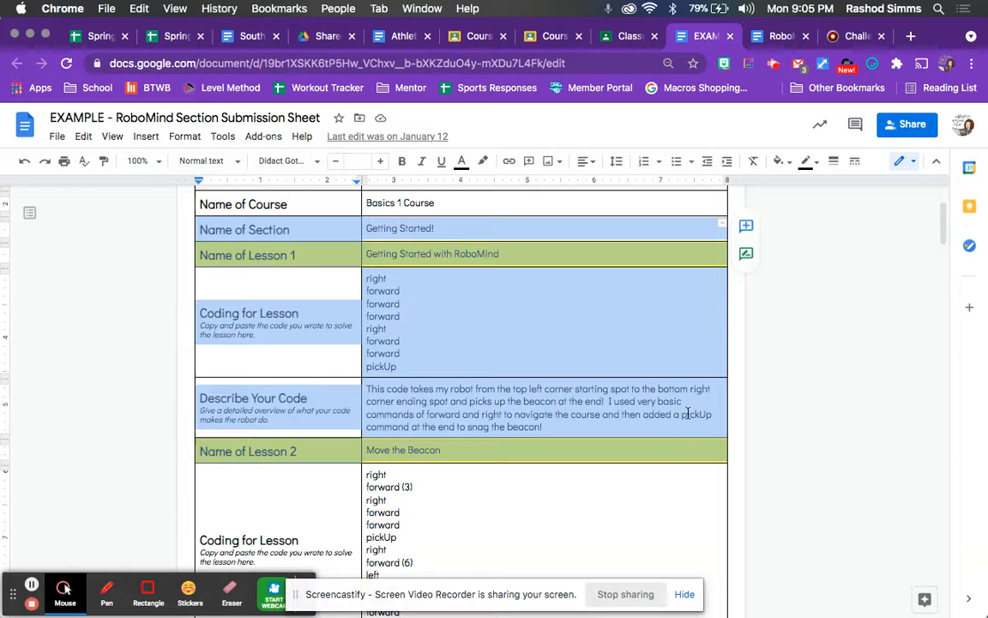
mouse_move(703, 368)
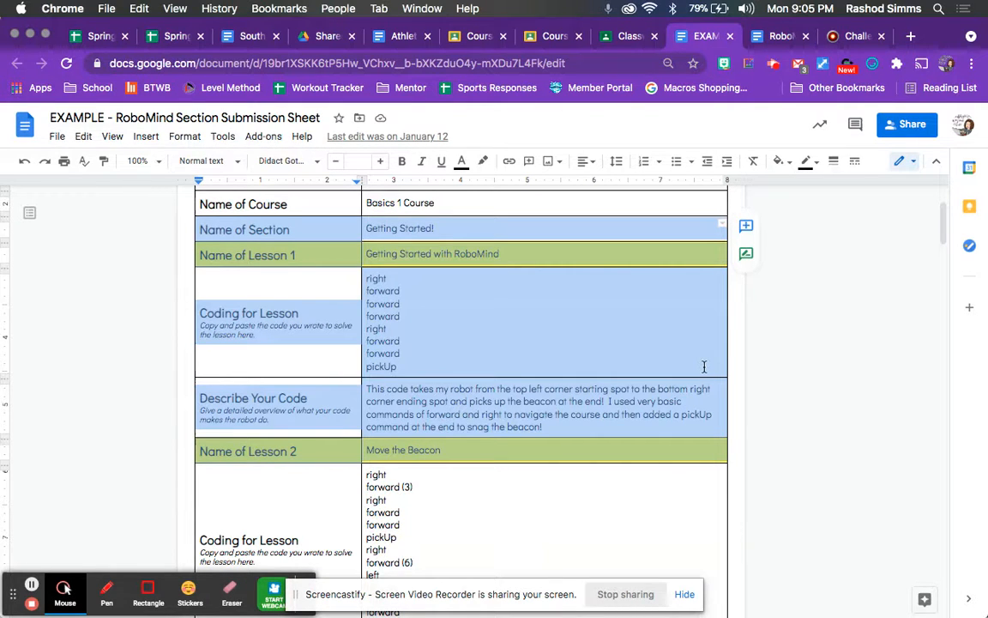
mouse_move(725, 264)
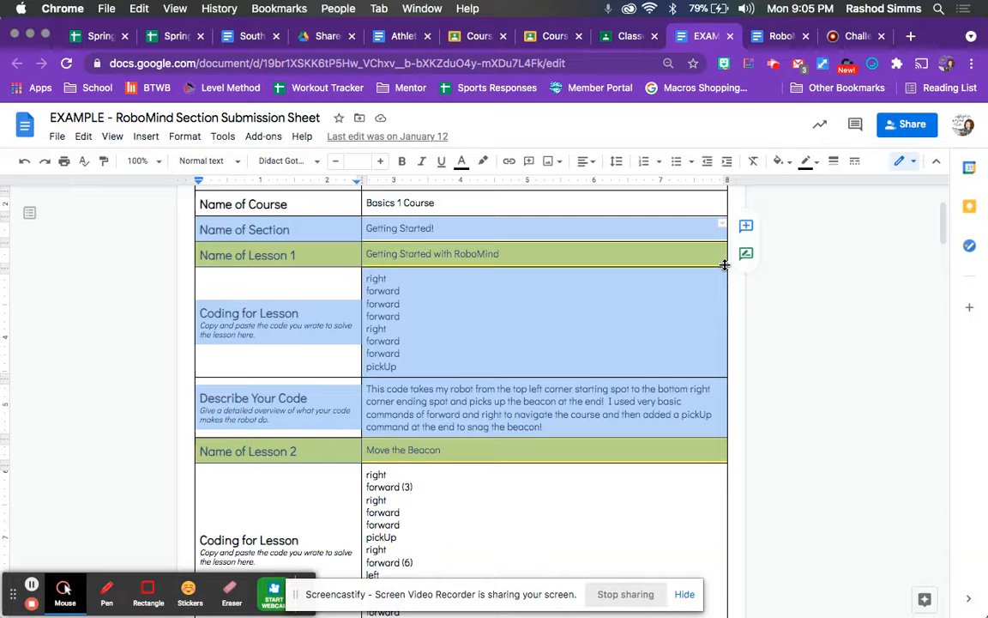
mouse_move(741, 195)
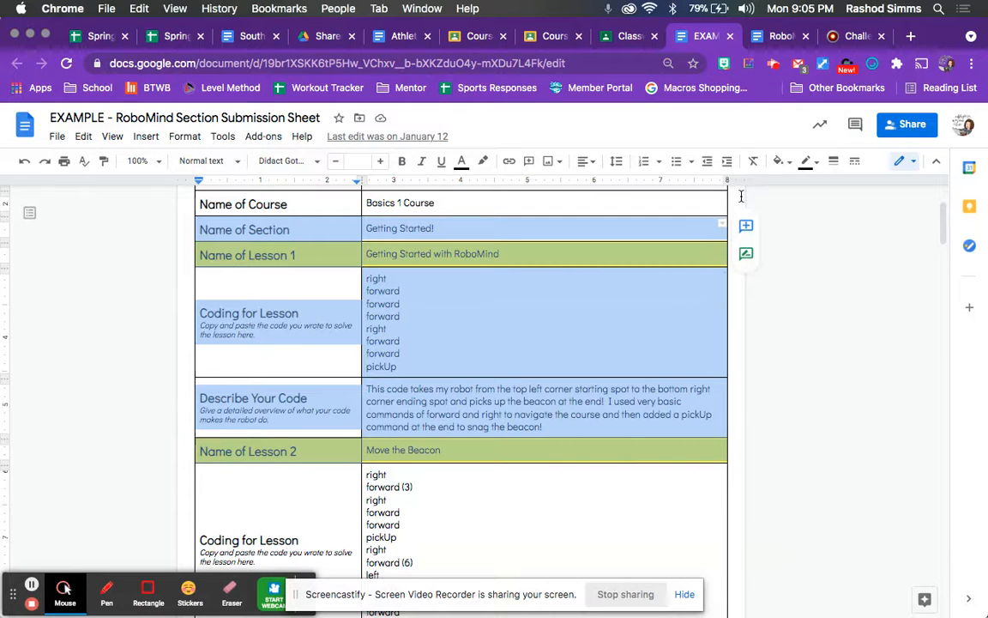